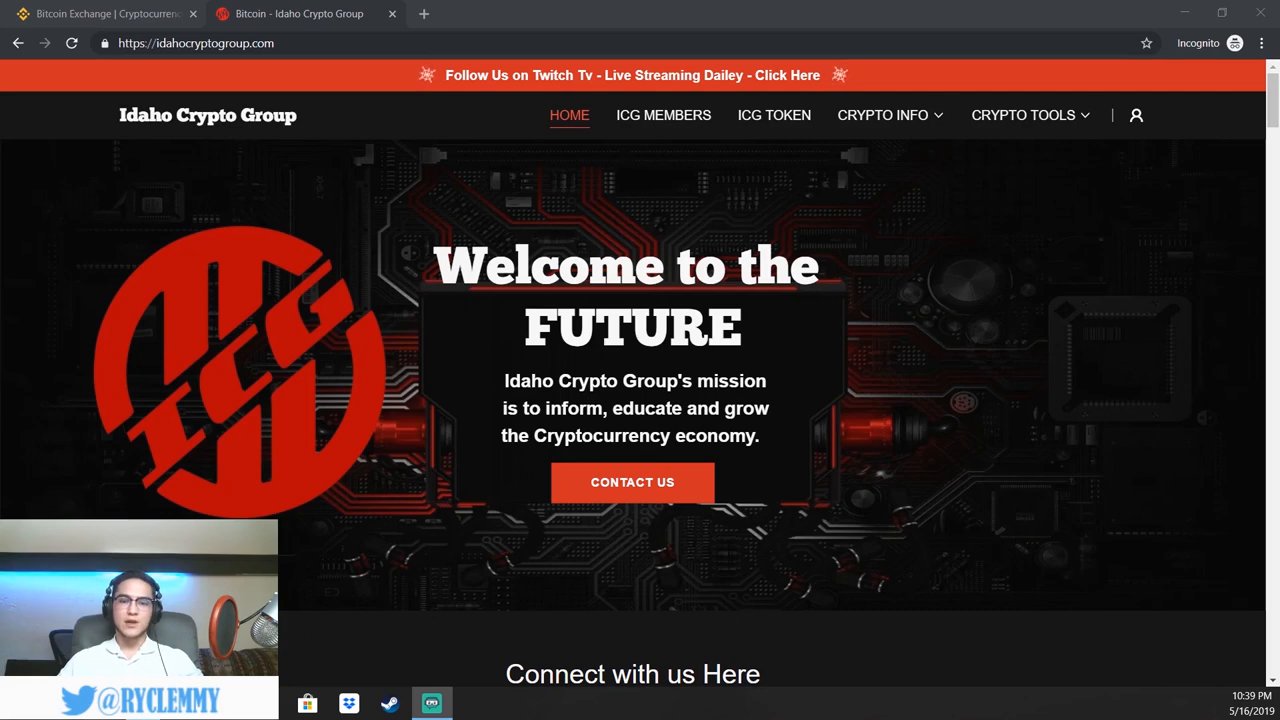
mouse_move(1100, 164)
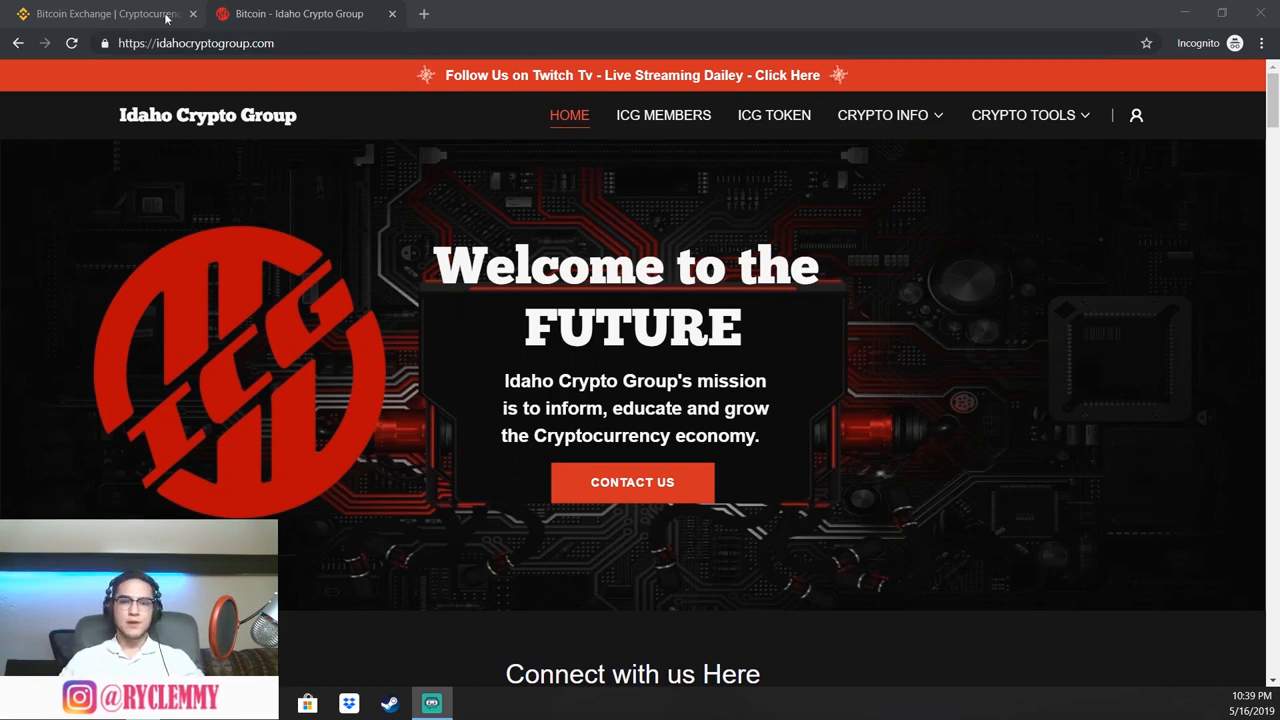
Switch the browser to the Binance exchange homepage tab
left_click(100, 12)
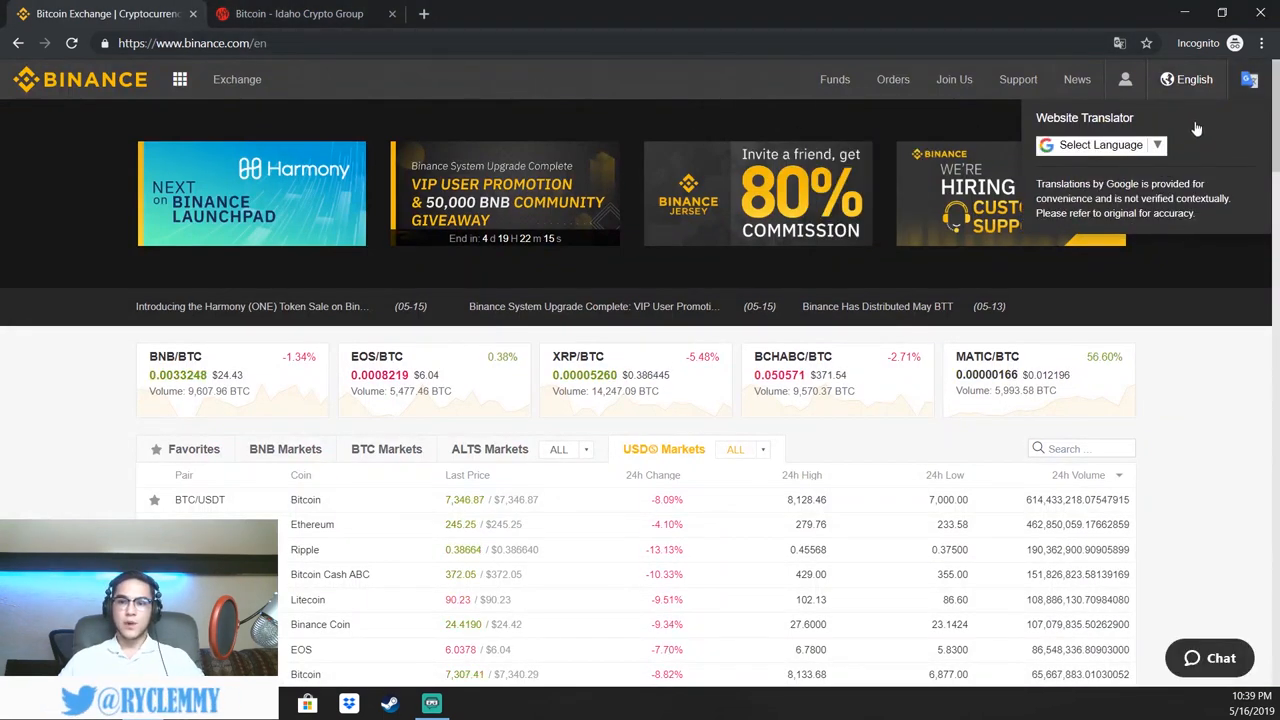
mouse_move(956, 120)
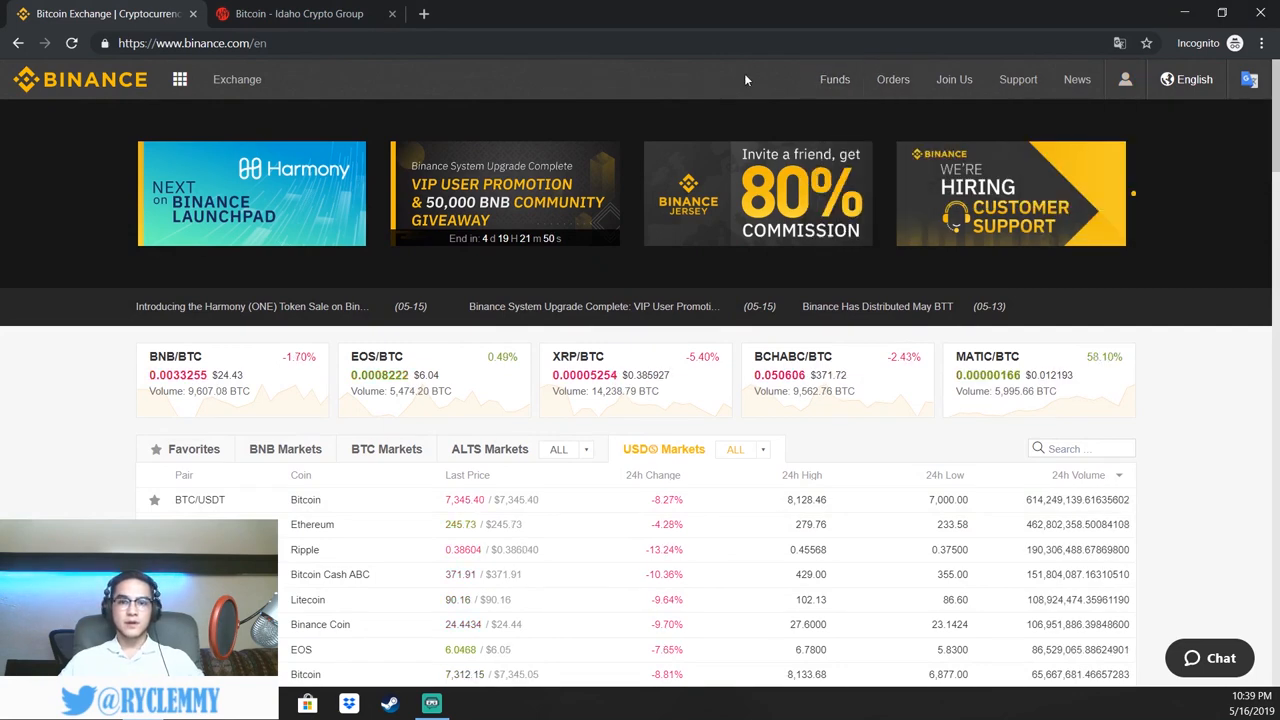
mouse_move(730, 88)
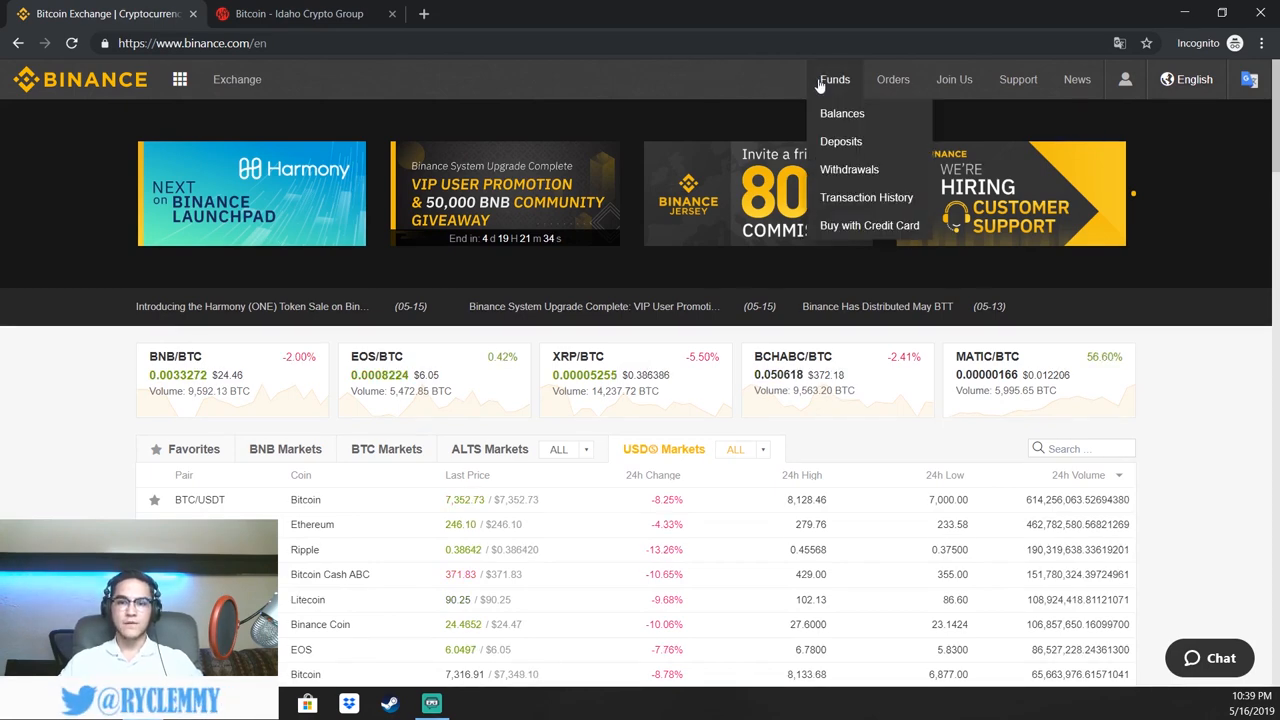
Go to Funds > Balances and locate the BTC Bitcoin row in the coin list
left_click(840, 112)
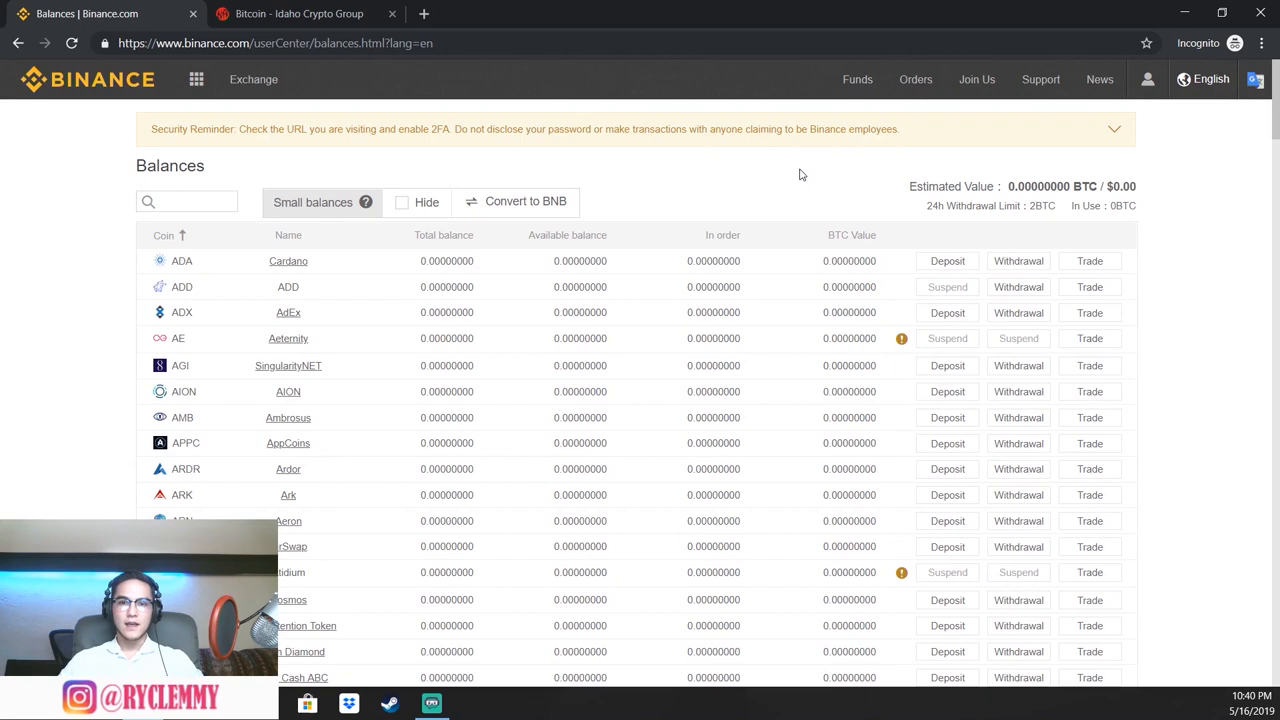
mouse_move(632, 210)
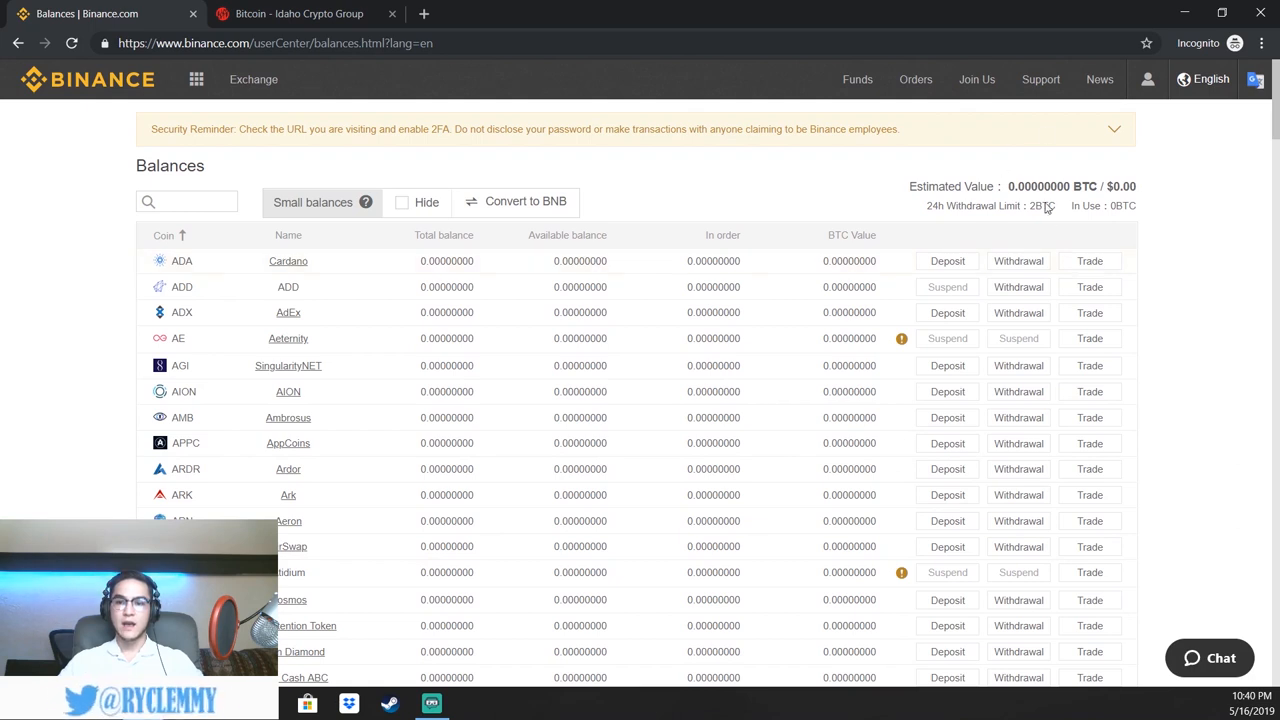
double_click(1052, 186)
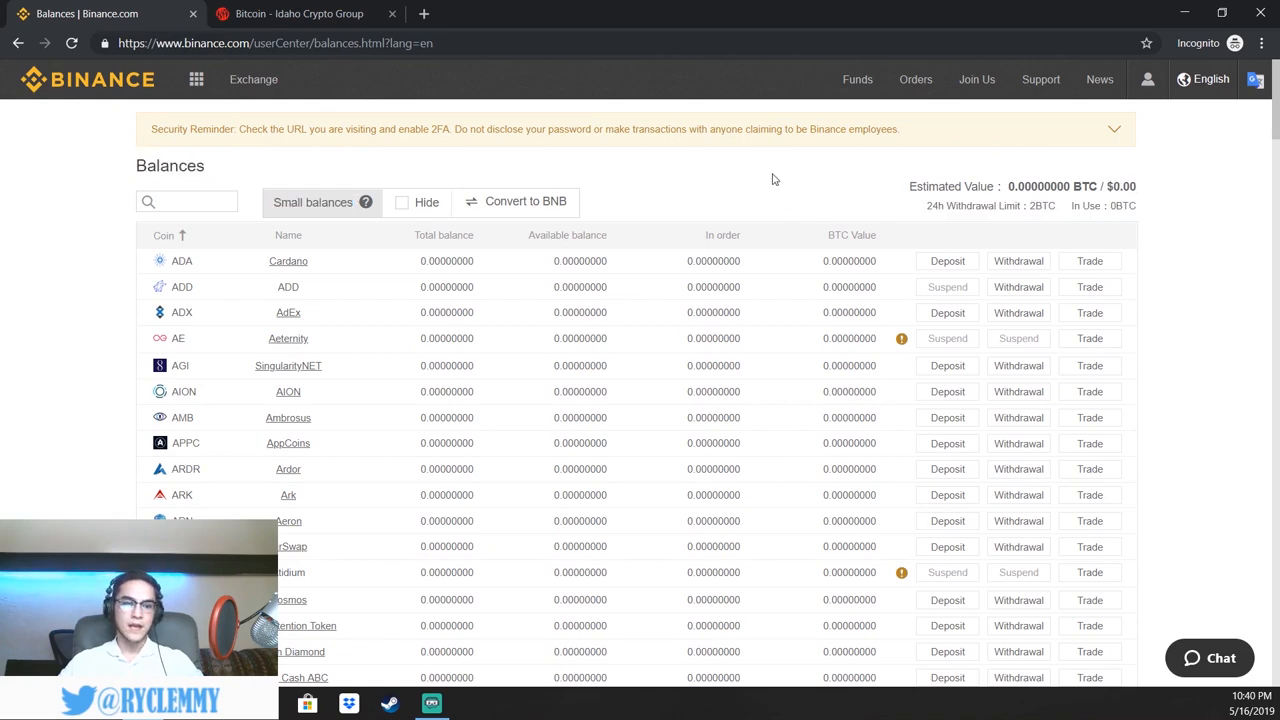
scroll("down", 3)
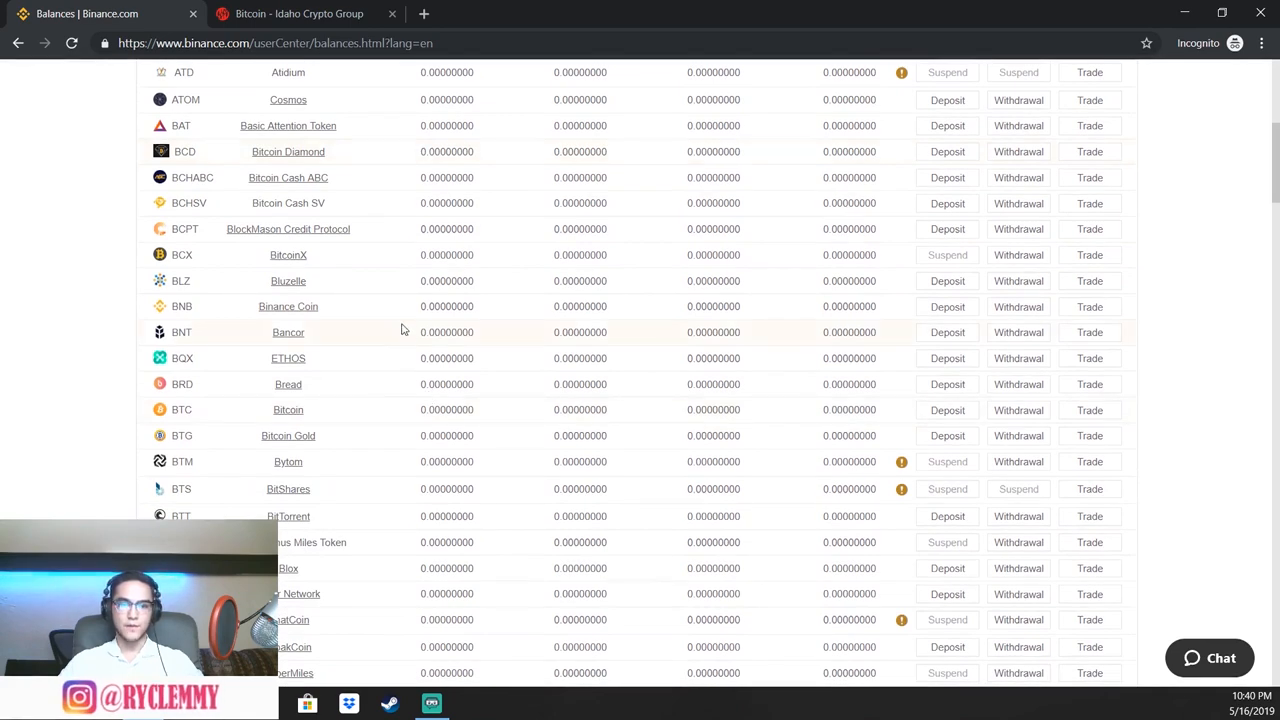
mouse_move(190, 408)
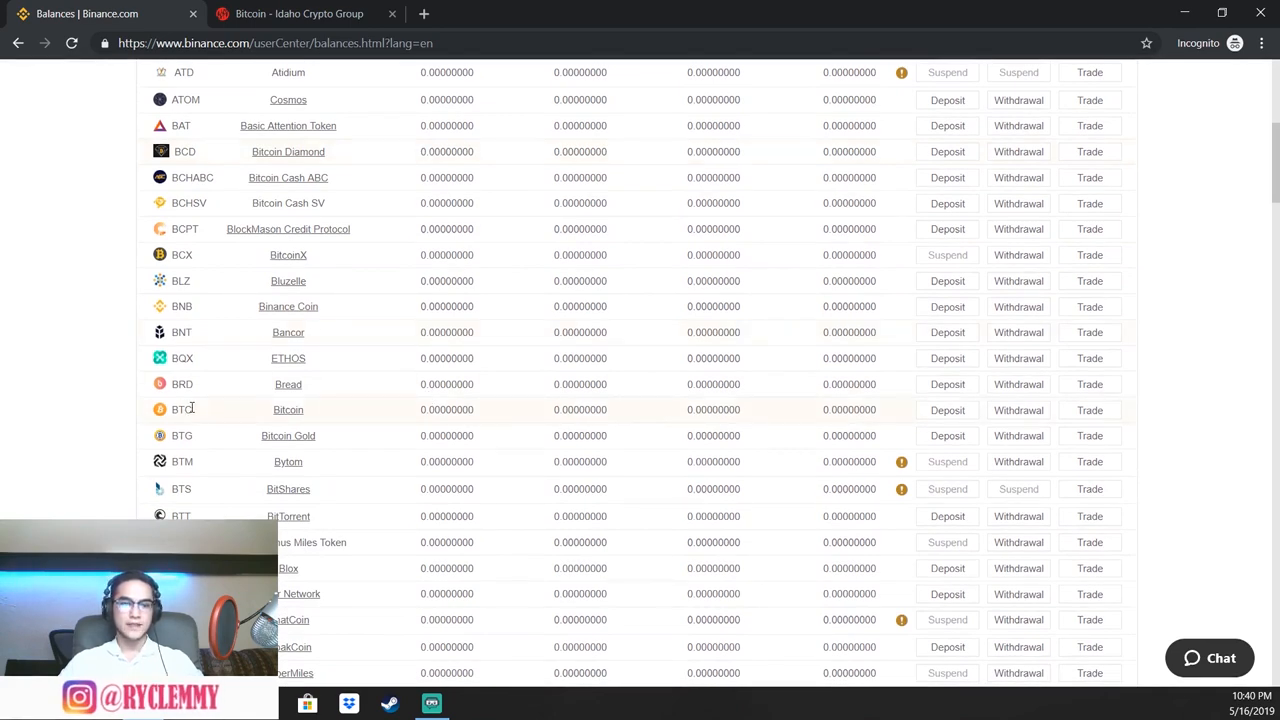
double_click(180, 408)
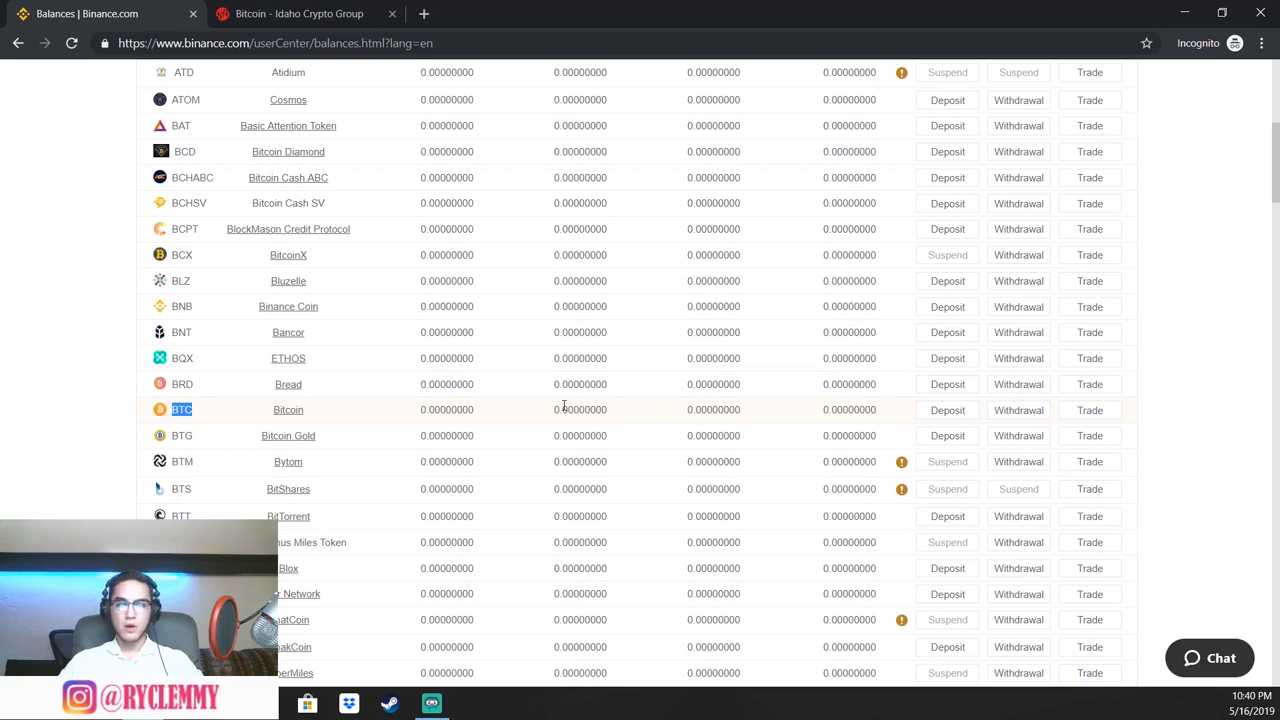
Open Deposit for BTC and select the whole BTC deposit address
left_click(946, 410)
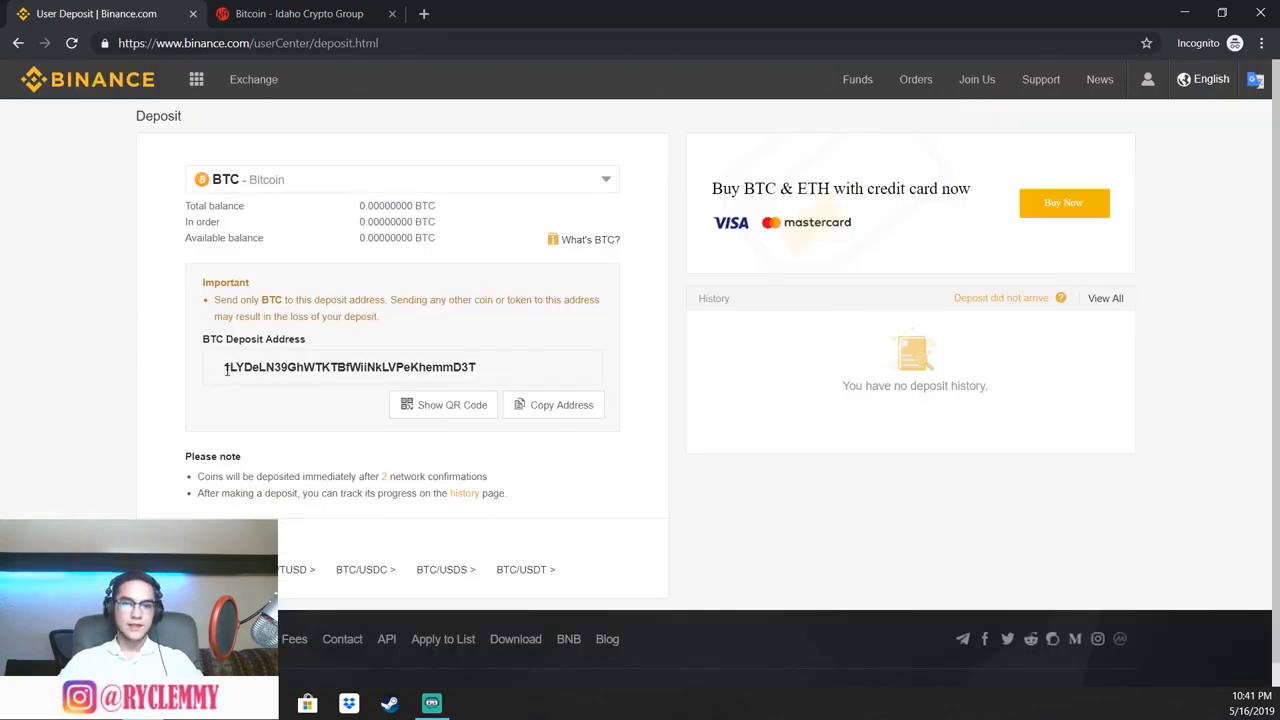
triple_click(348, 368)
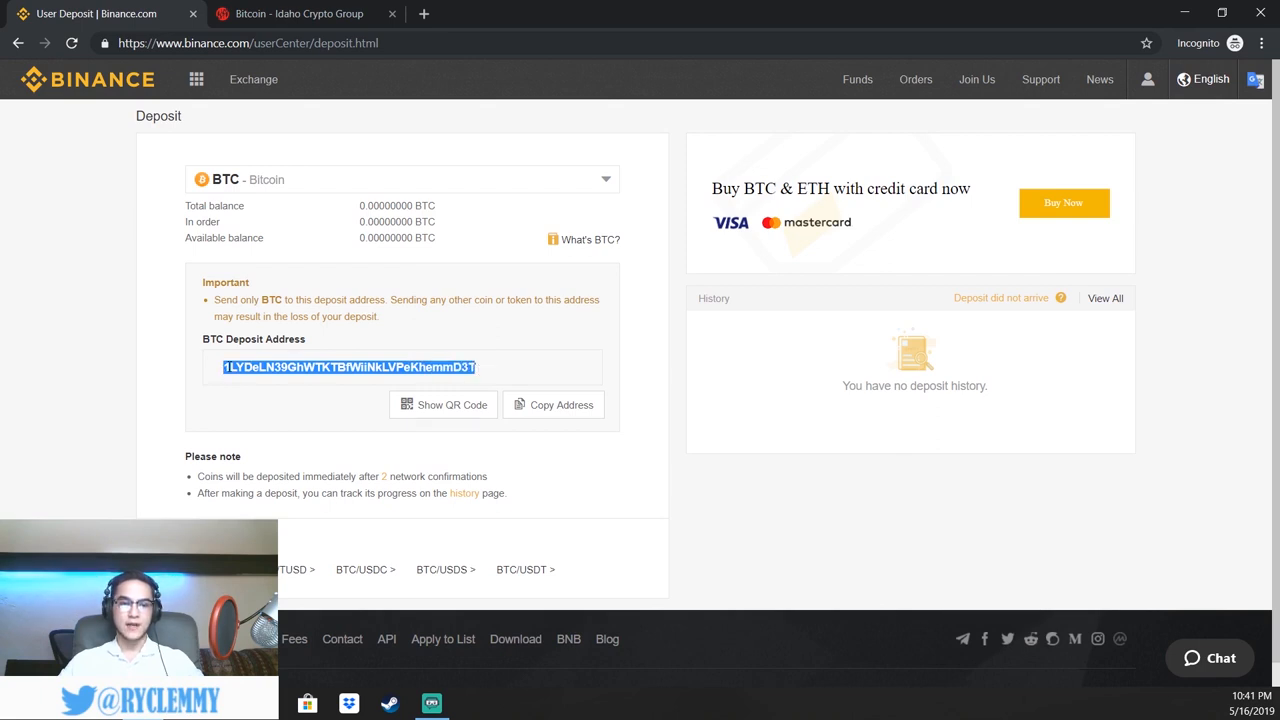
mouse_move(480, 370)
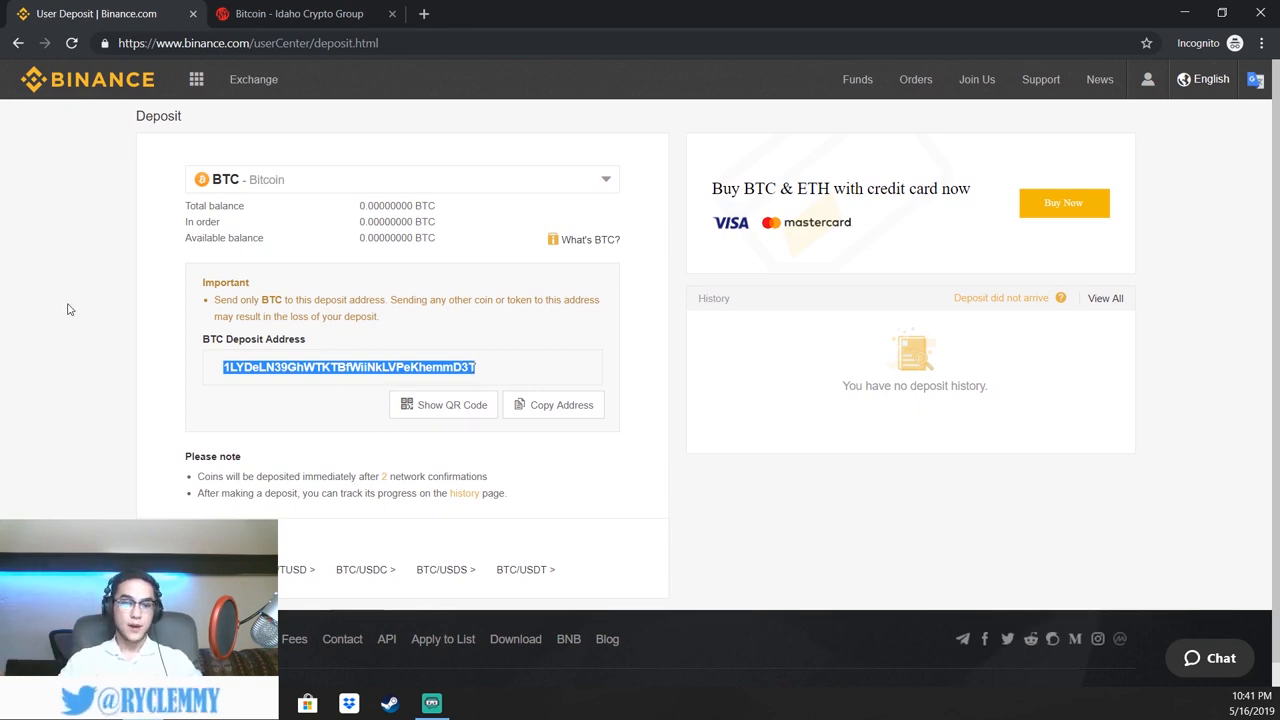
mouse_move(376, 338)
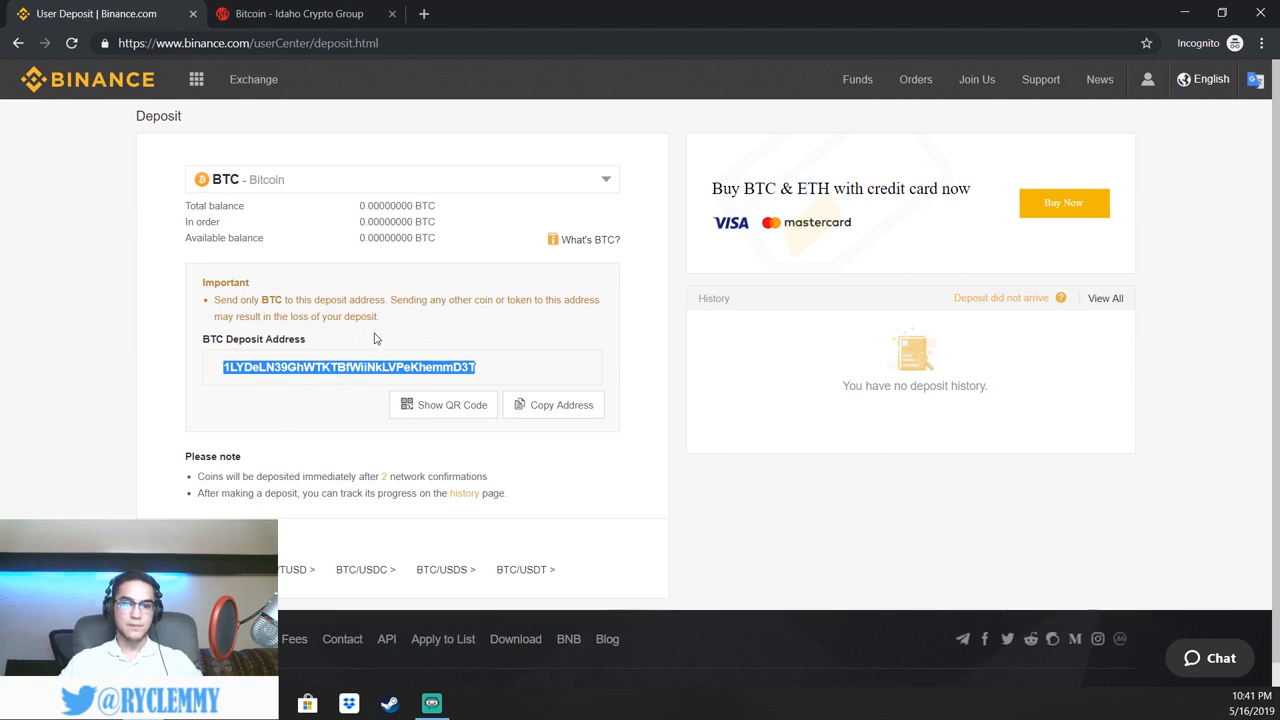
mouse_move(488, 376)
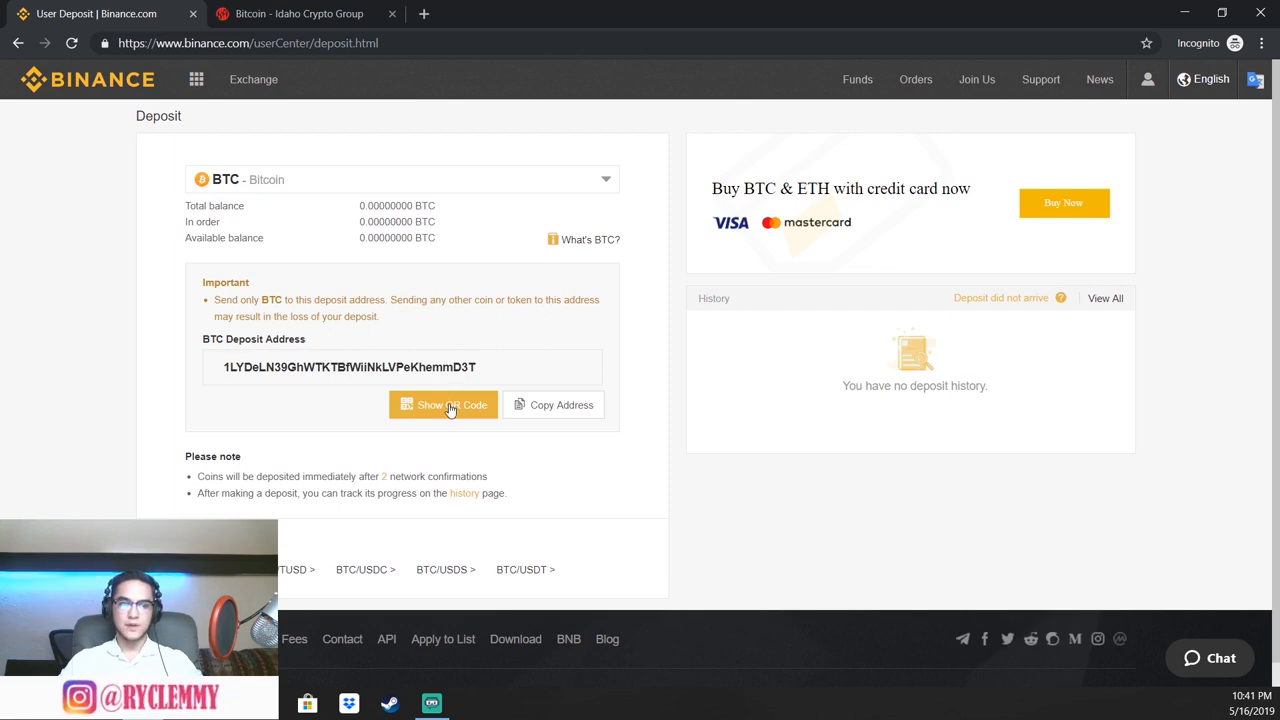
left_click(444, 404)
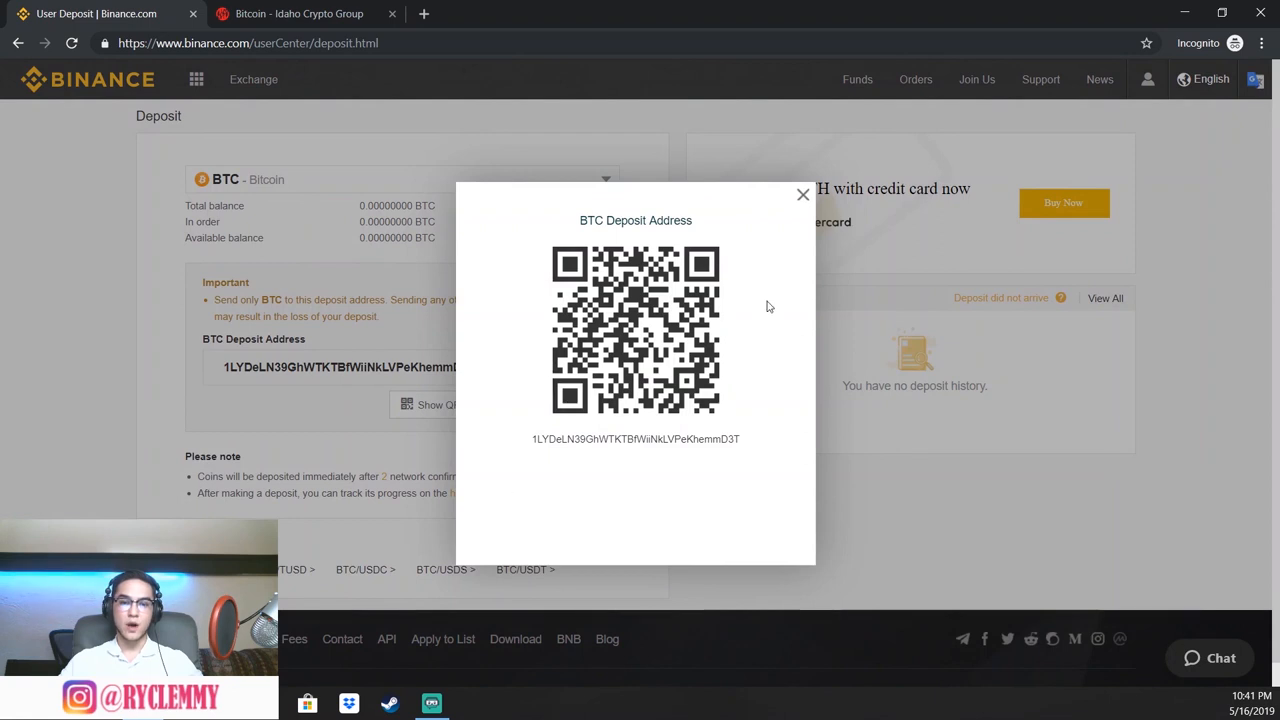
left_click(802, 194)
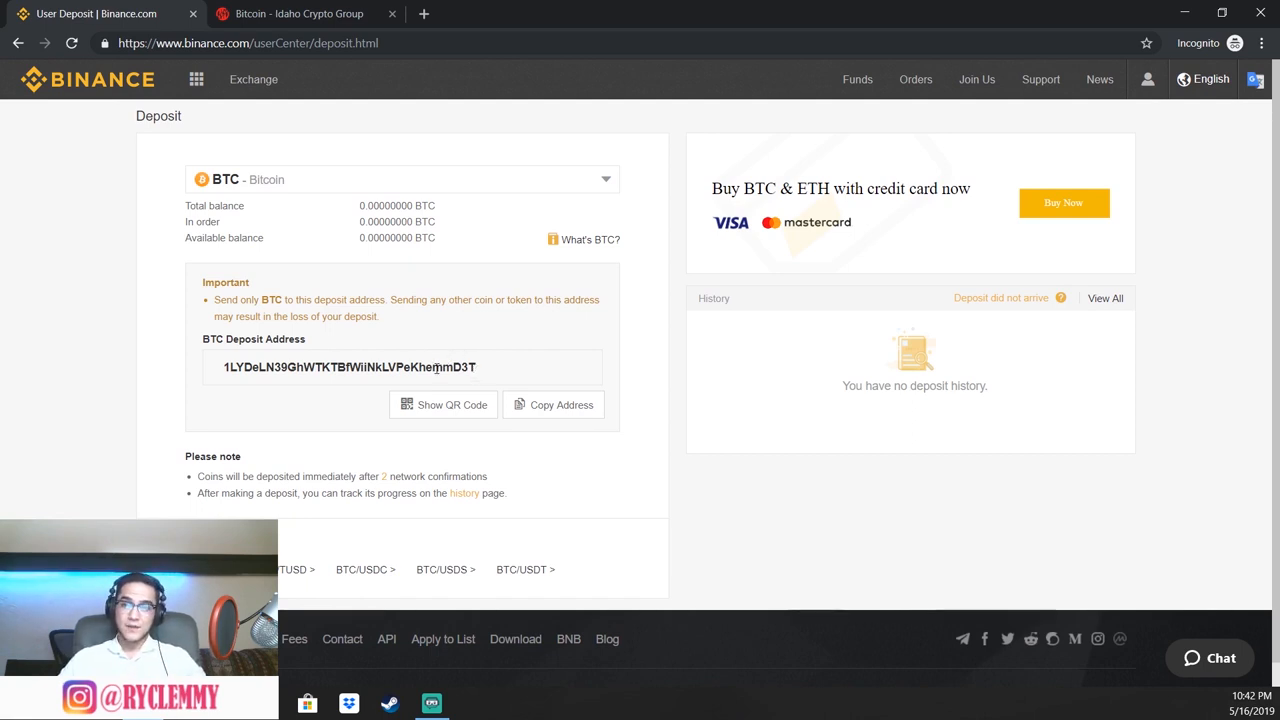
Copy the BTC deposit address and highlight its final characters
double_click(400, 368)
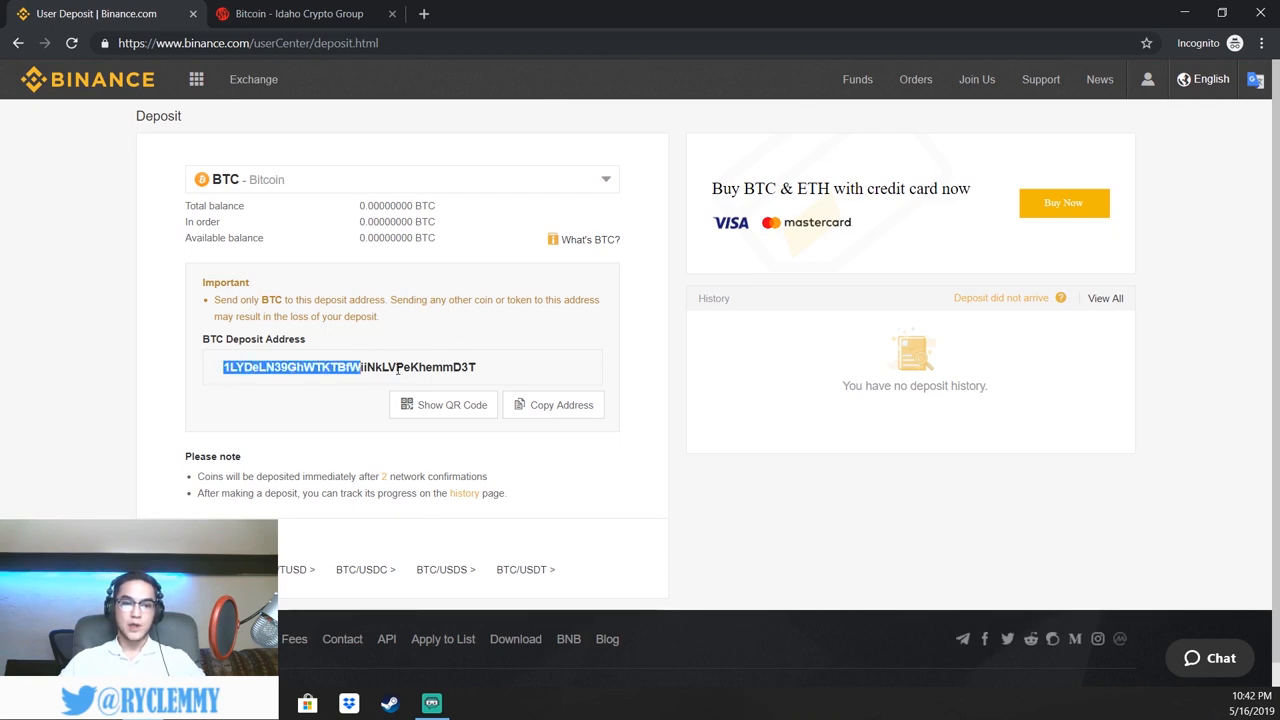
left_click(552, 404)
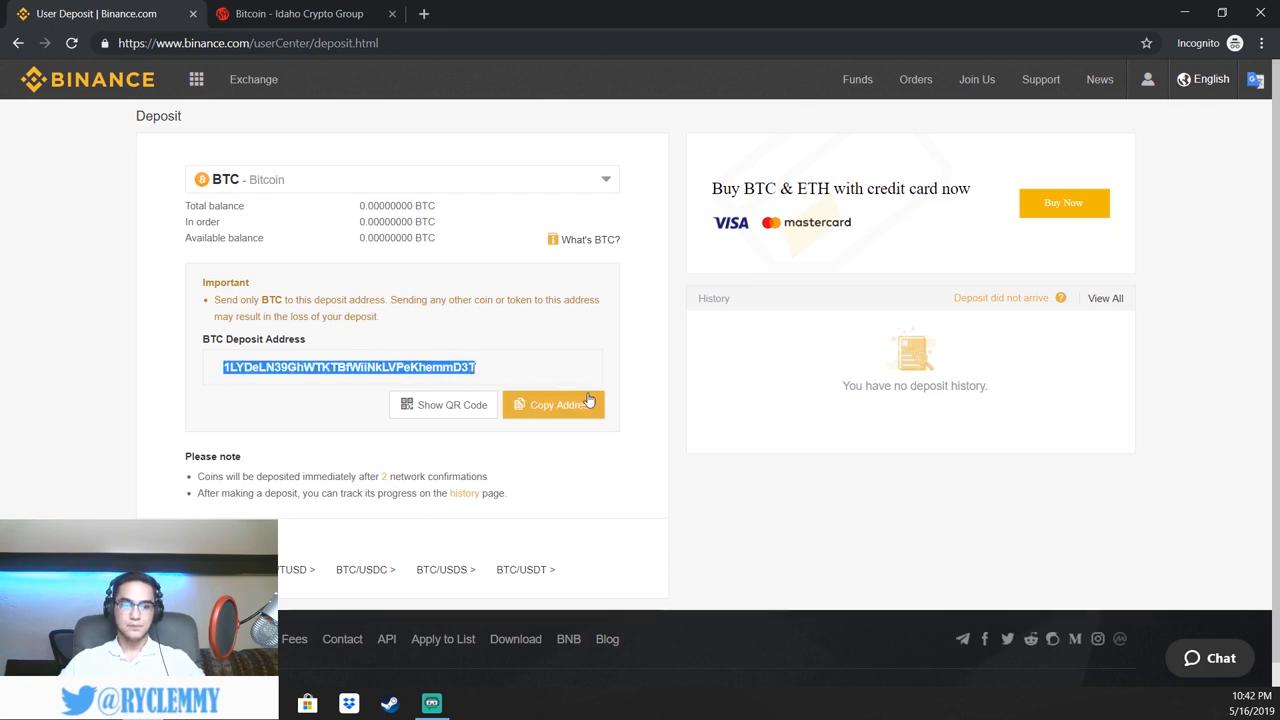
mouse_move(500, 354)
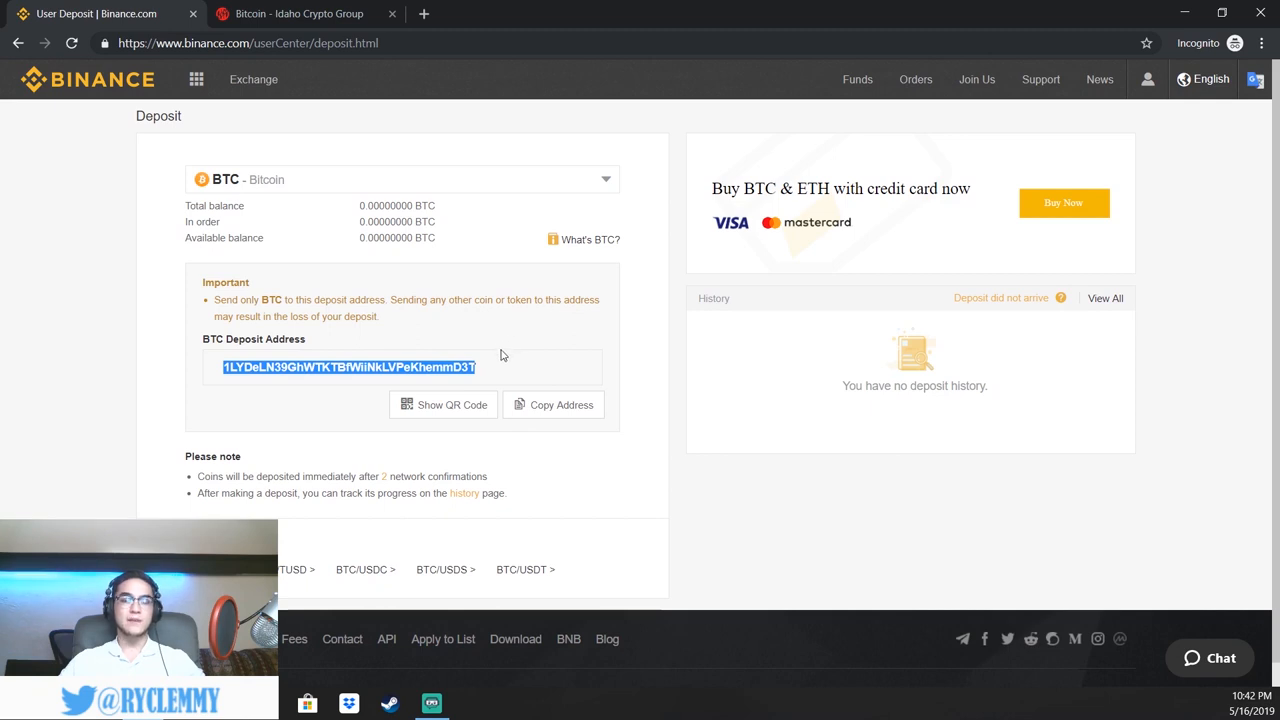
mouse_move(344, 364)
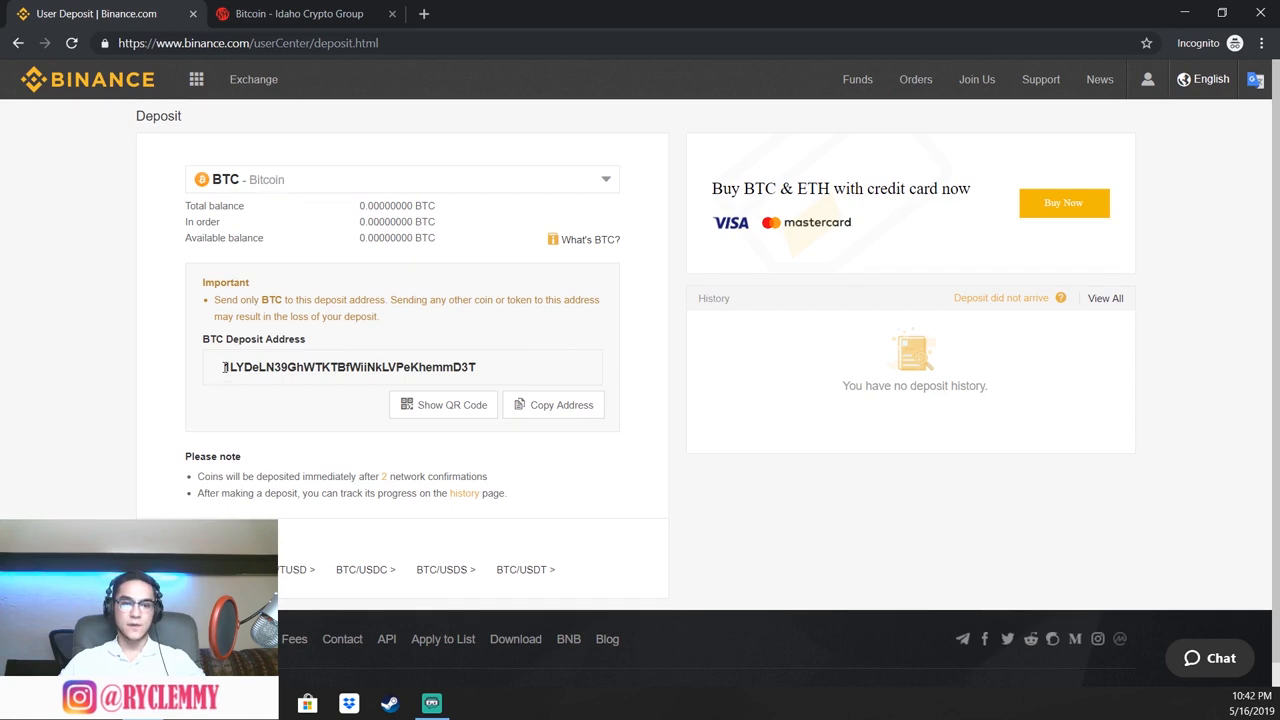
double_click(238, 368)
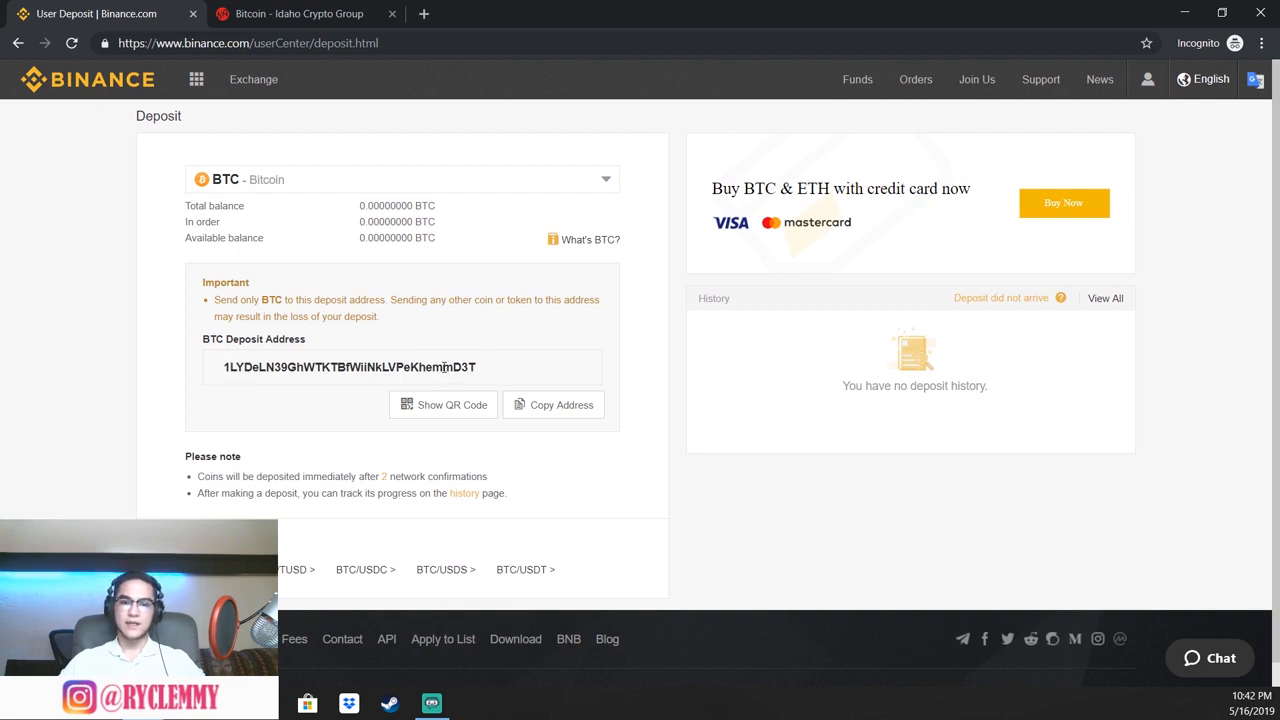
double_click(460, 368)
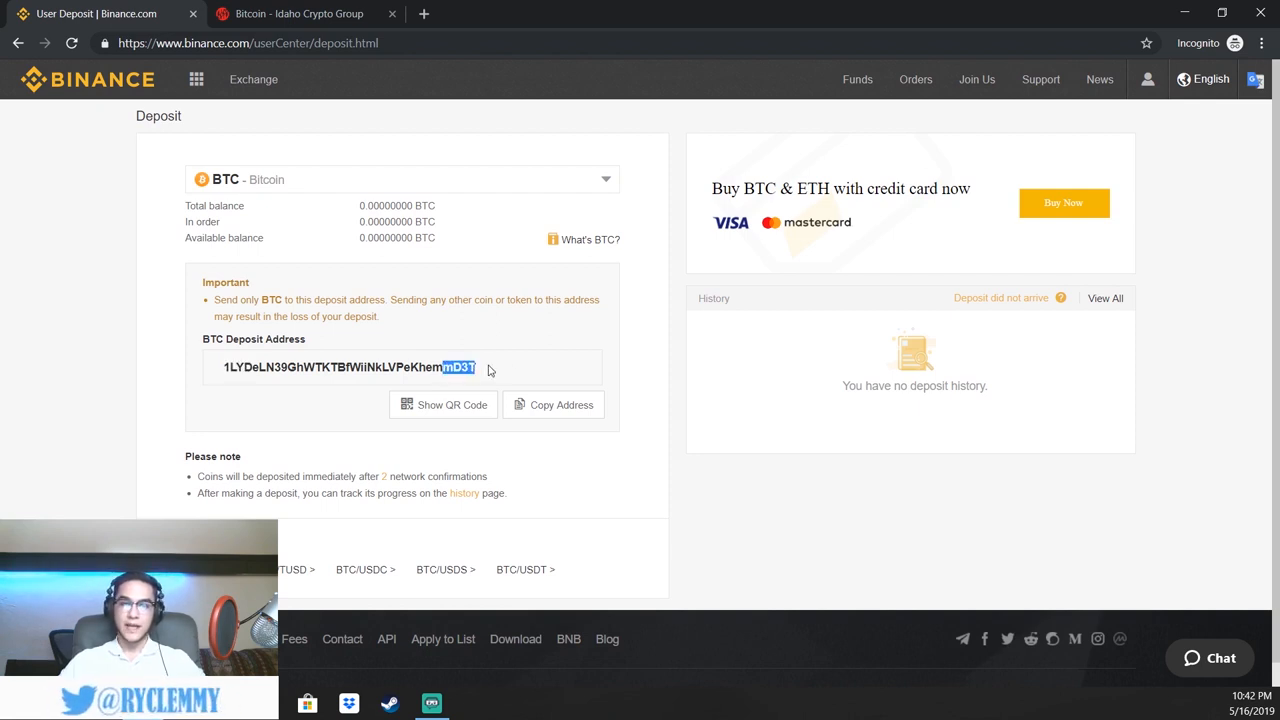
mouse_move(530, 332)
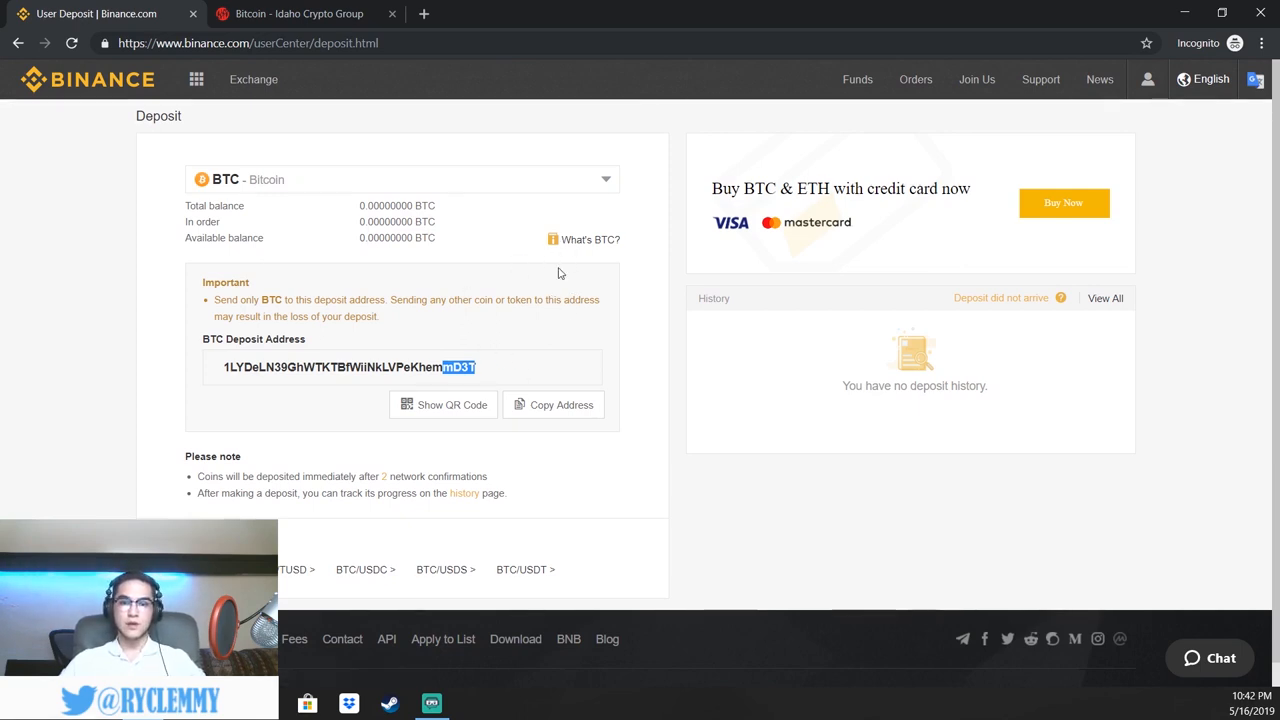
mouse_move(512, 300)
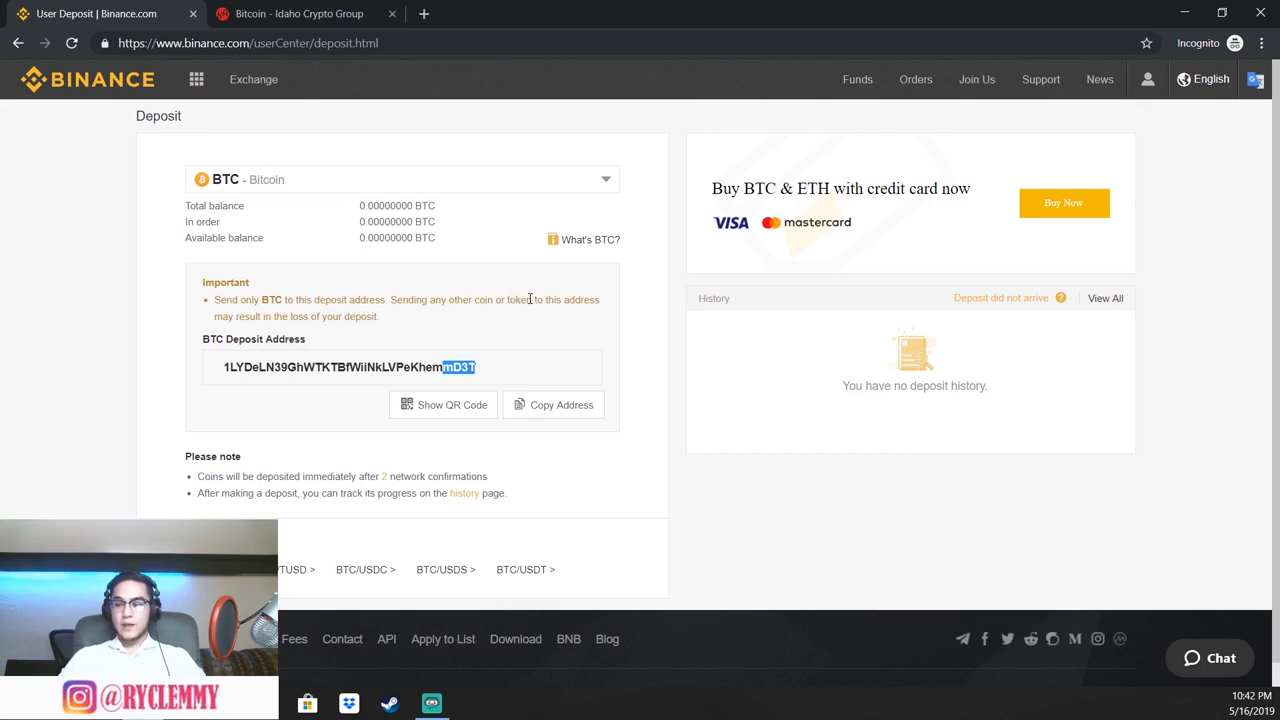
mouse_move(548, 308)
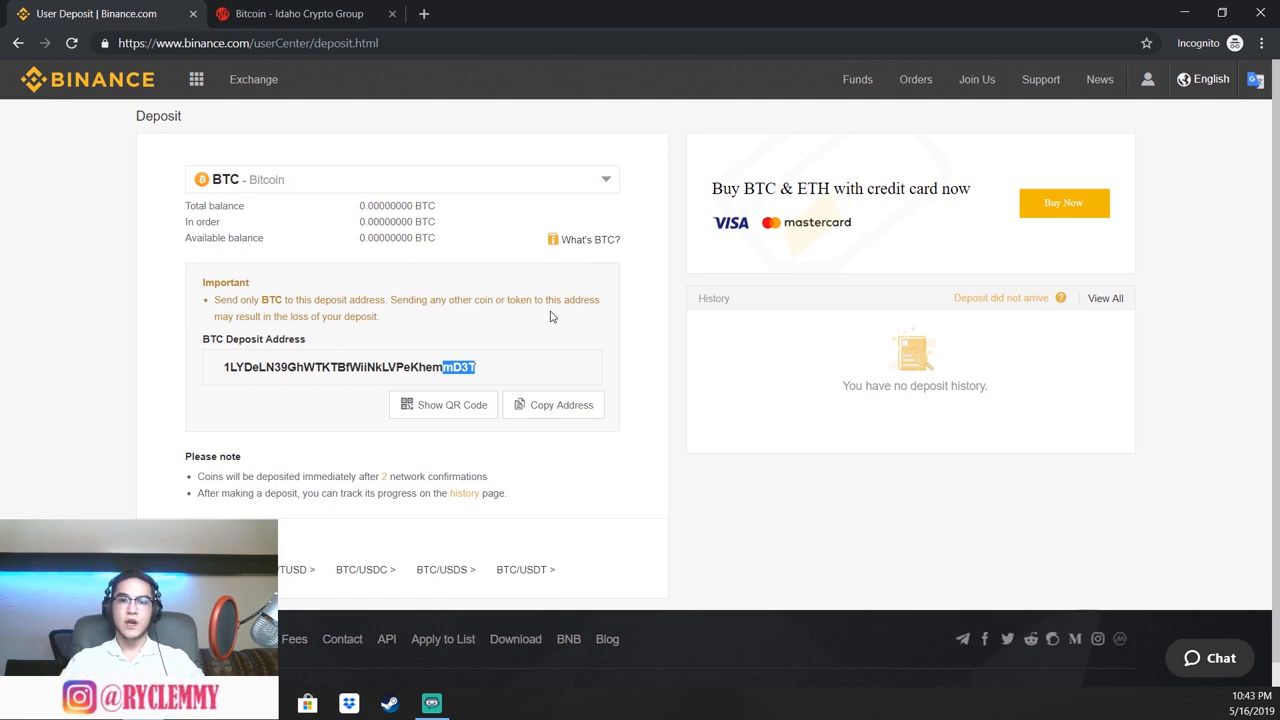
mouse_move(460, 320)
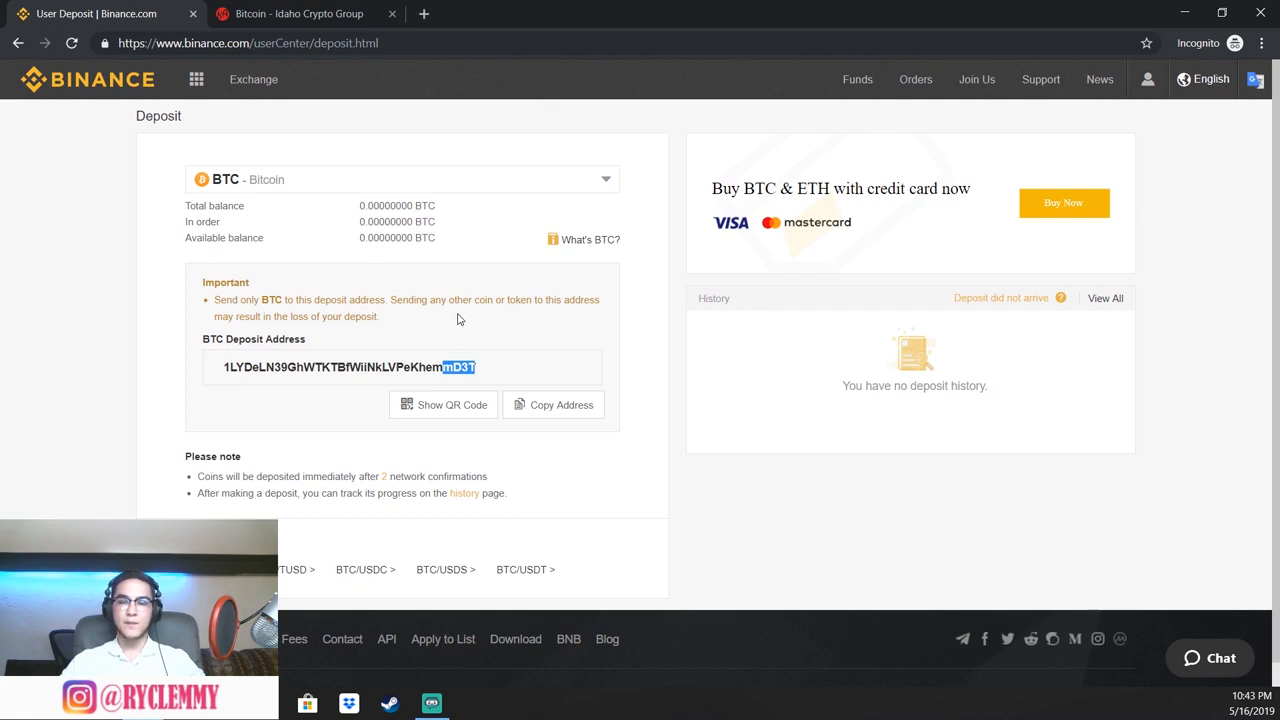
mouse_move(448, 344)
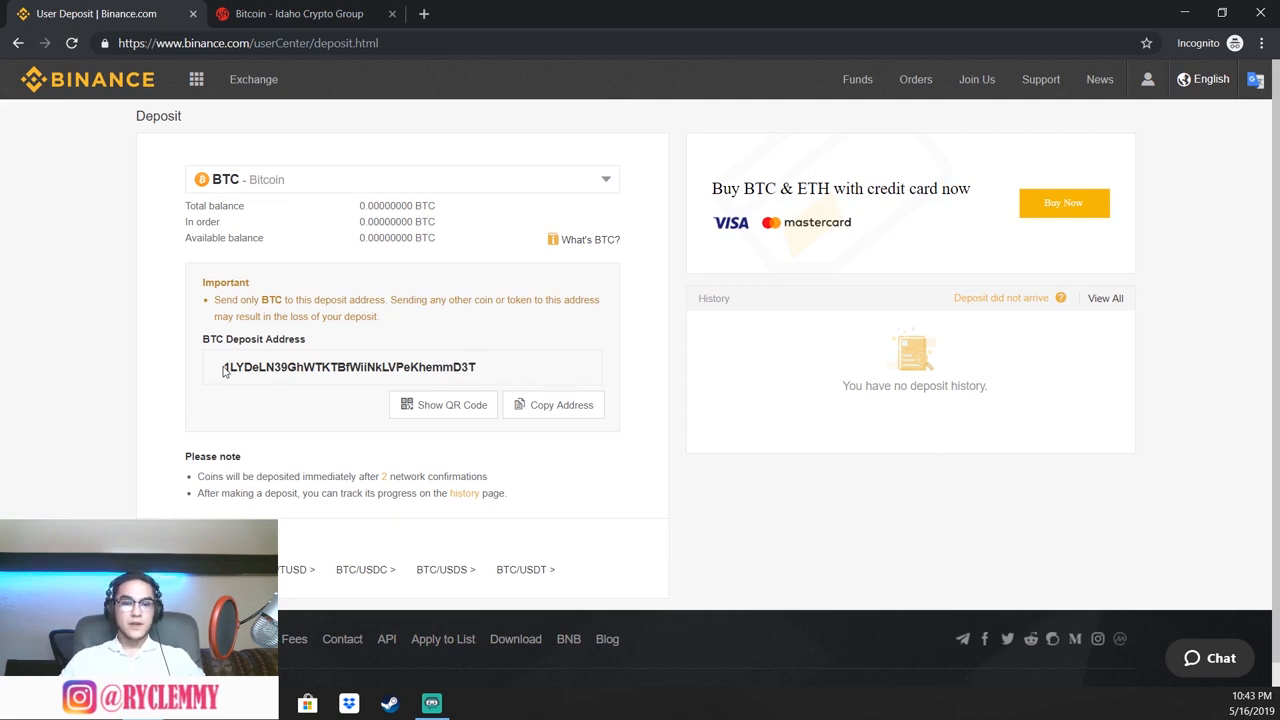
Select the BTC deposit address, then go to the buy crypto with credit card page
double_click(324, 368)
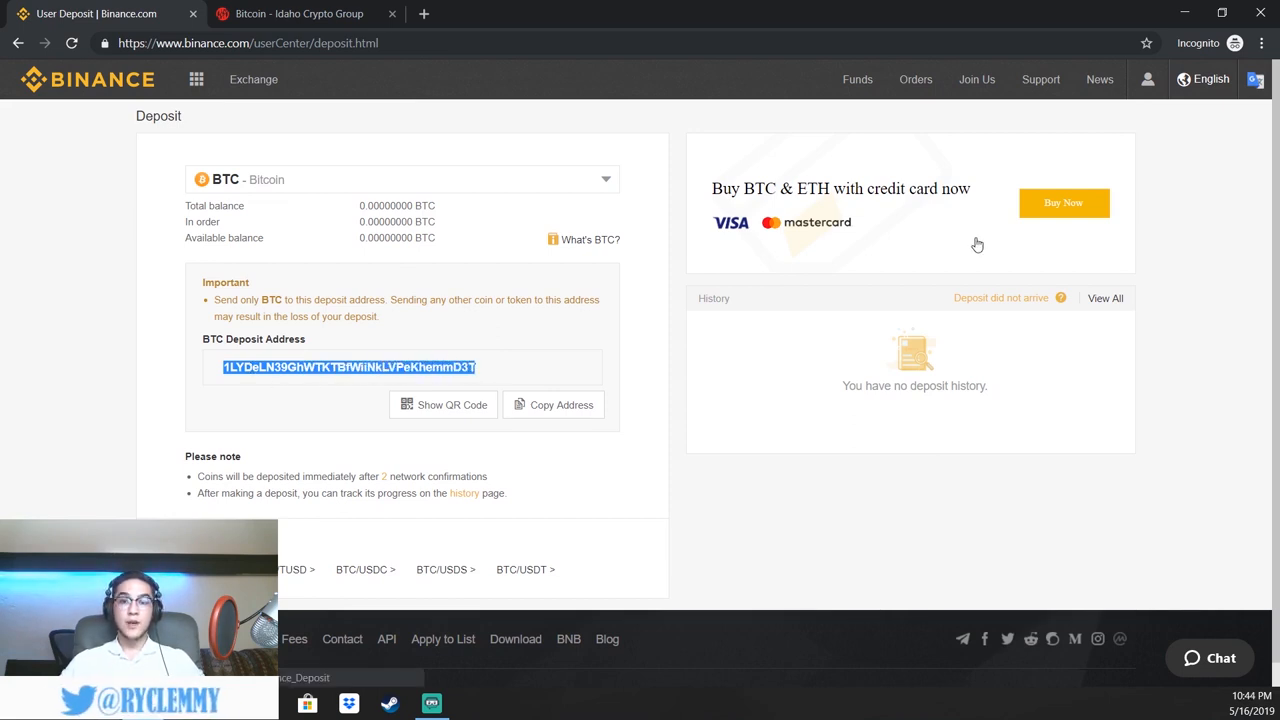
mouse_move(964, 244)
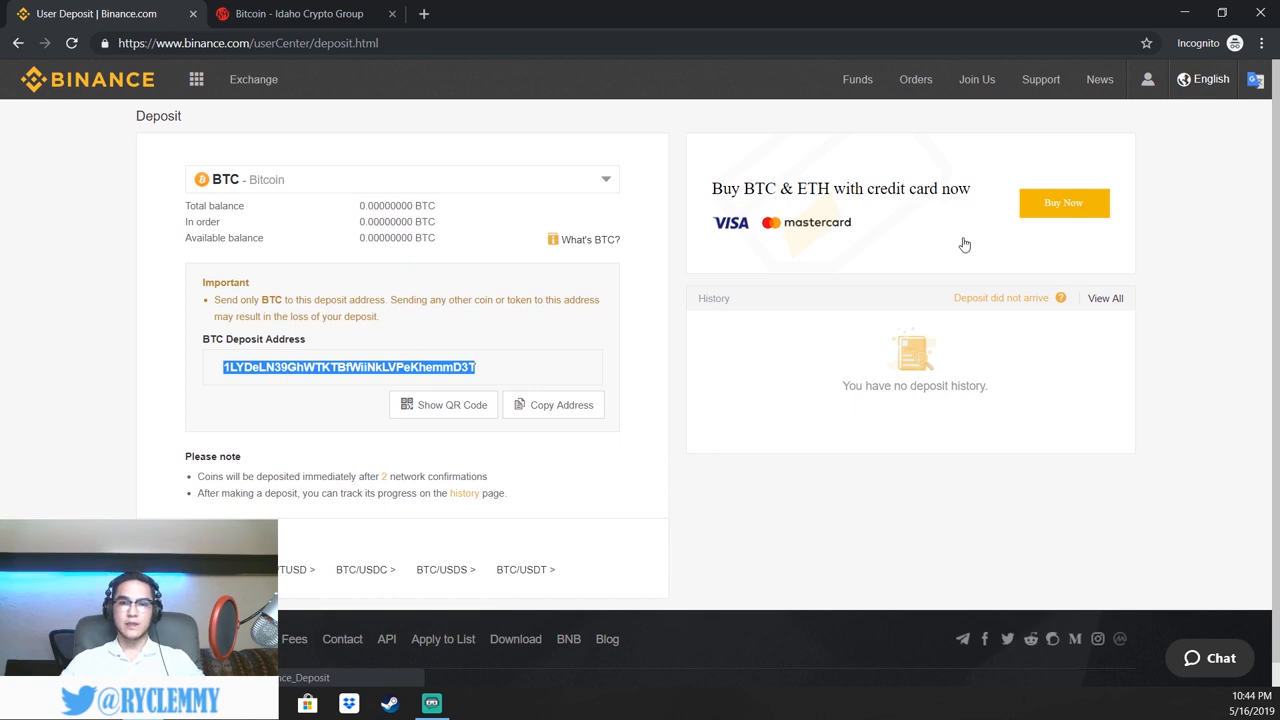
mouse_move(972, 170)
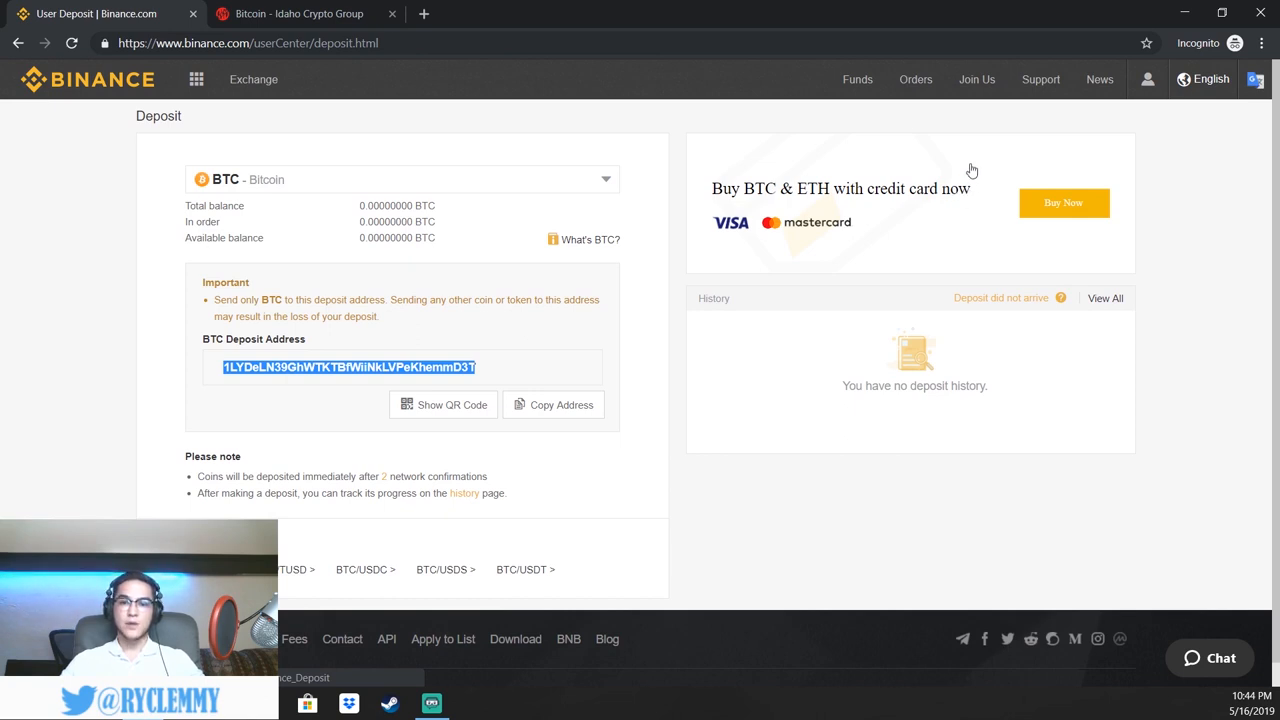
mouse_move(820, 104)
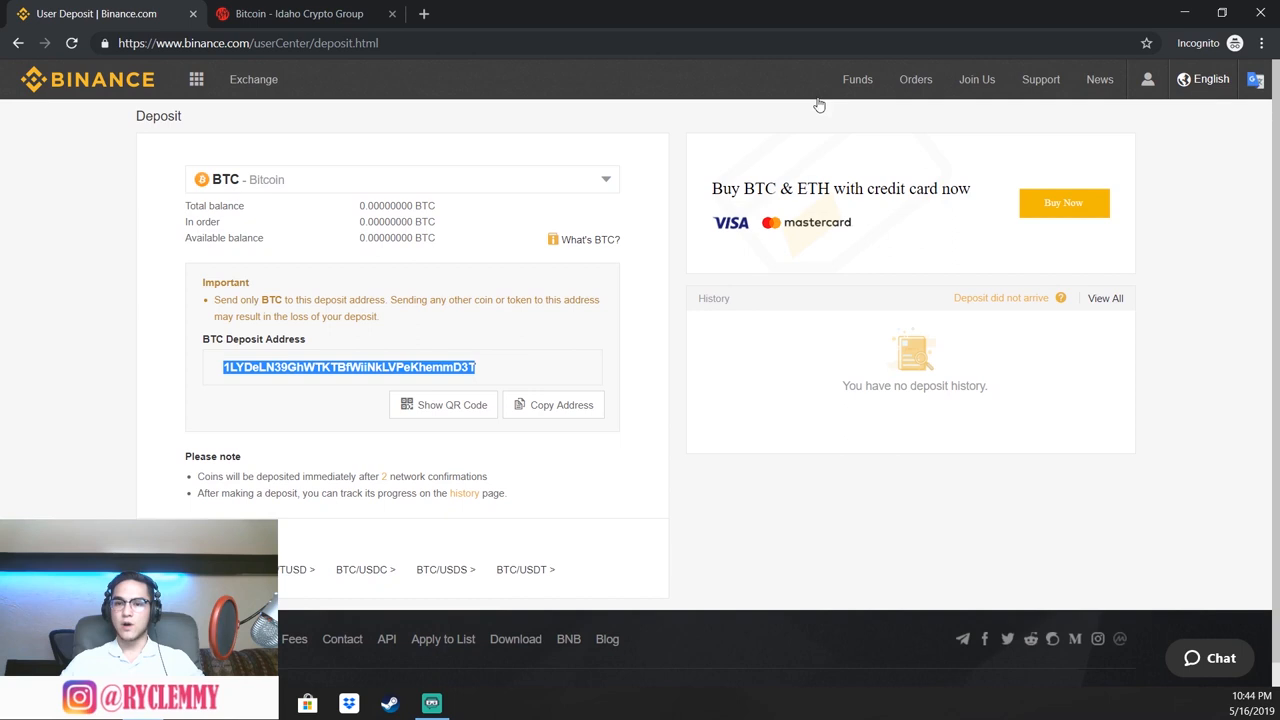
mouse_move(676, 194)
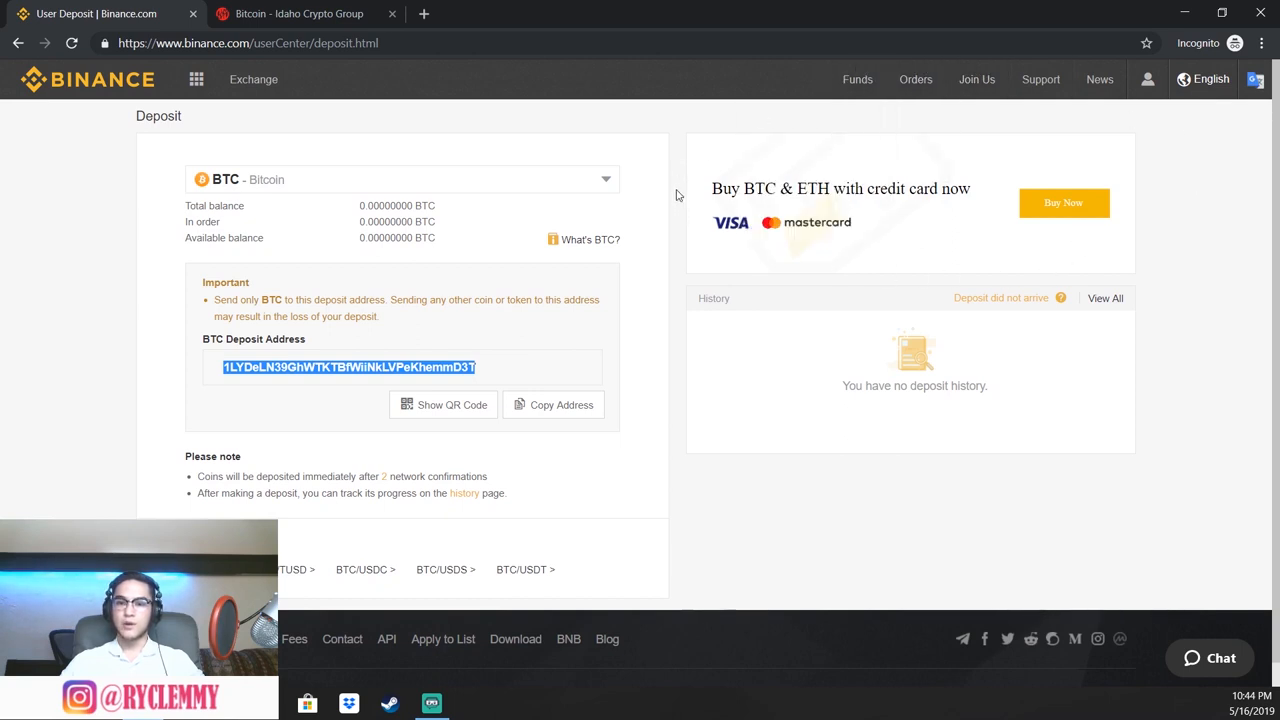
mouse_move(1072, 208)
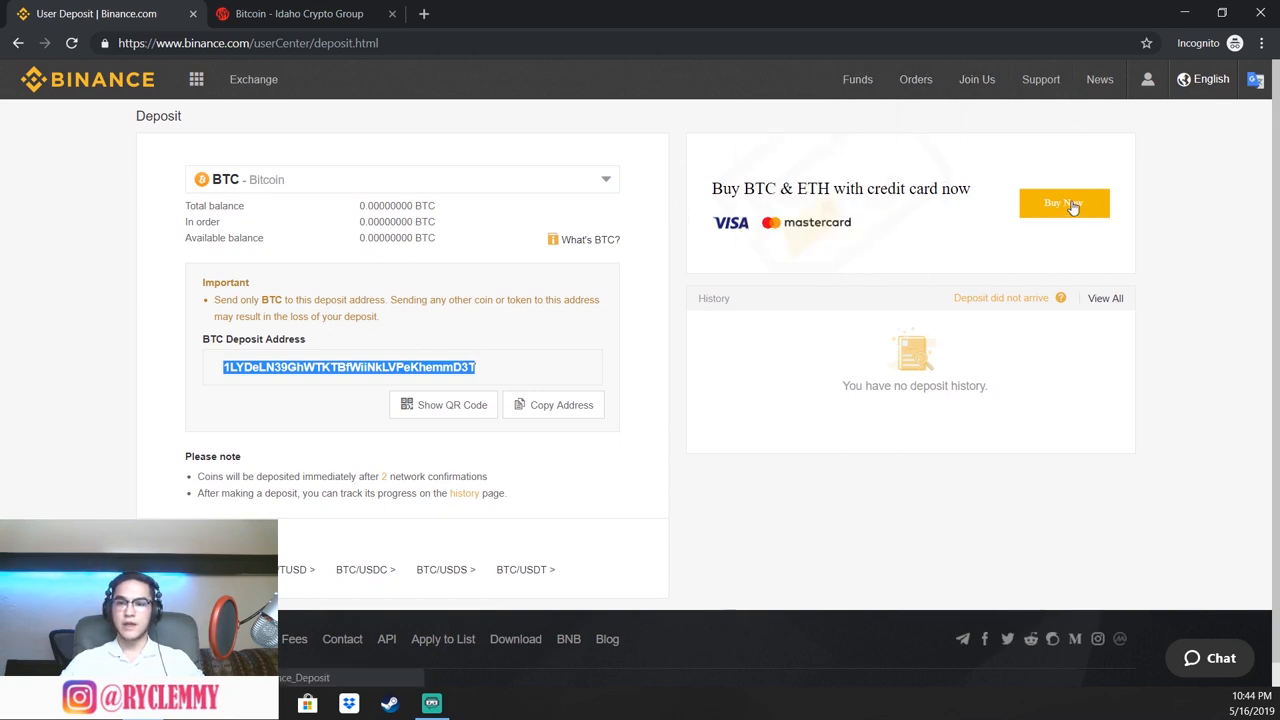
left_click(1064, 204)
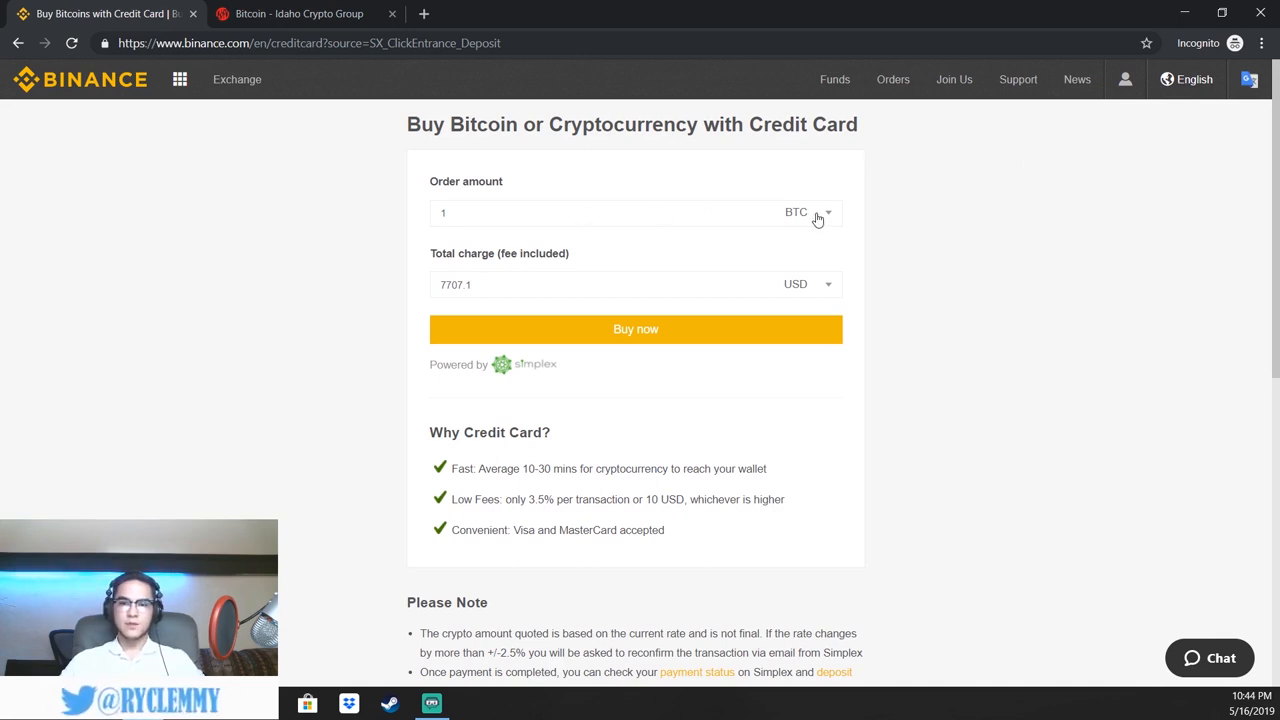
Review the purchasable coins keeping BTC and highlight the 10-30 mins wallet delivery note
left_click(808, 212)
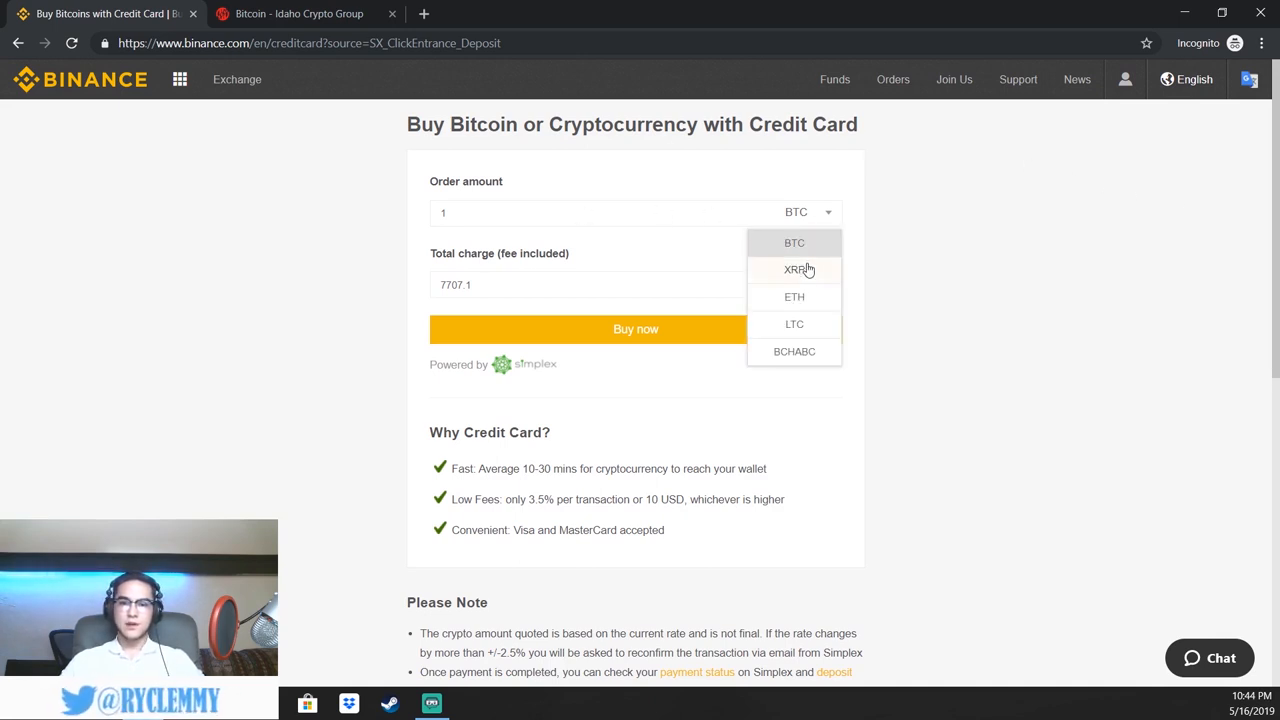
scroll("down", 3)
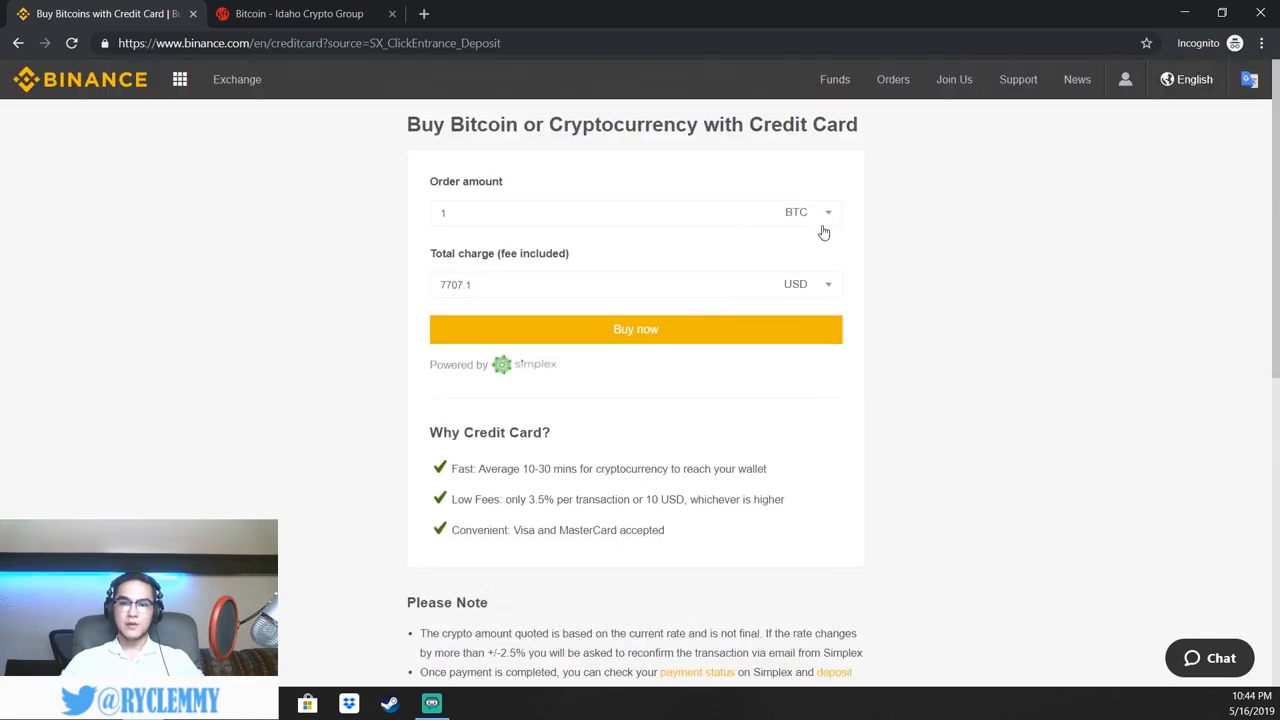
left_click(808, 284)
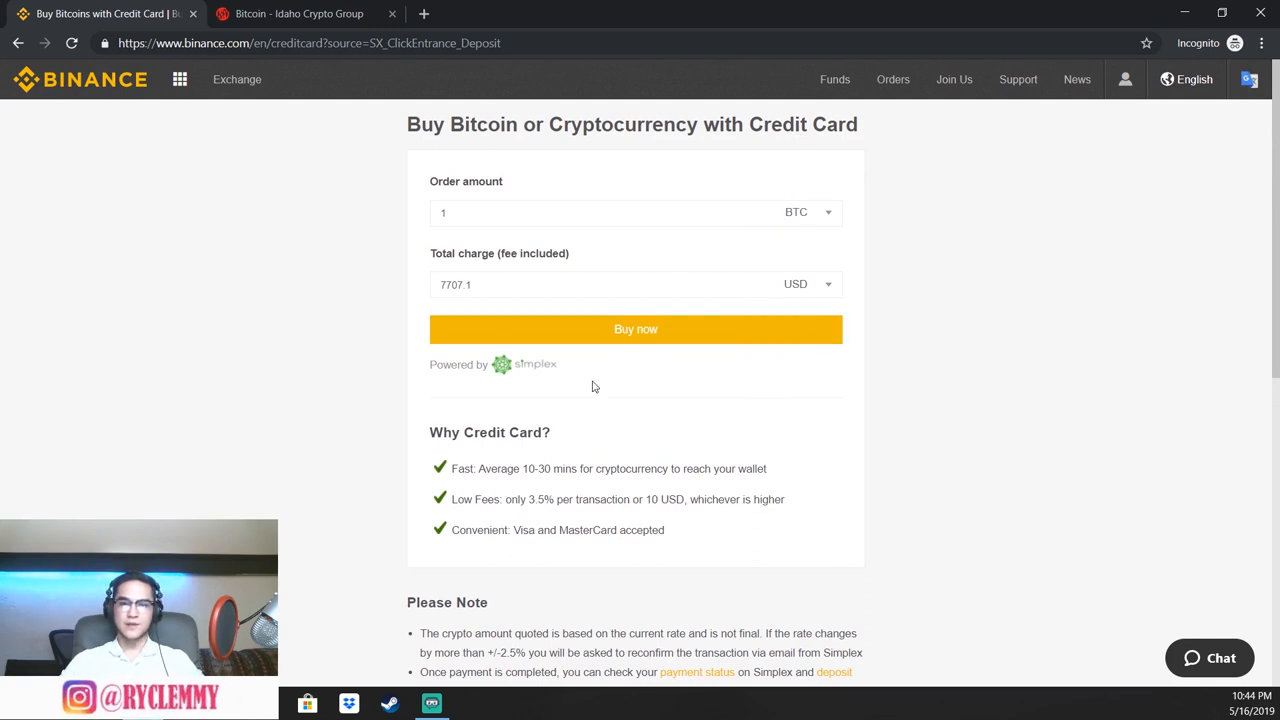
mouse_move(608, 396)
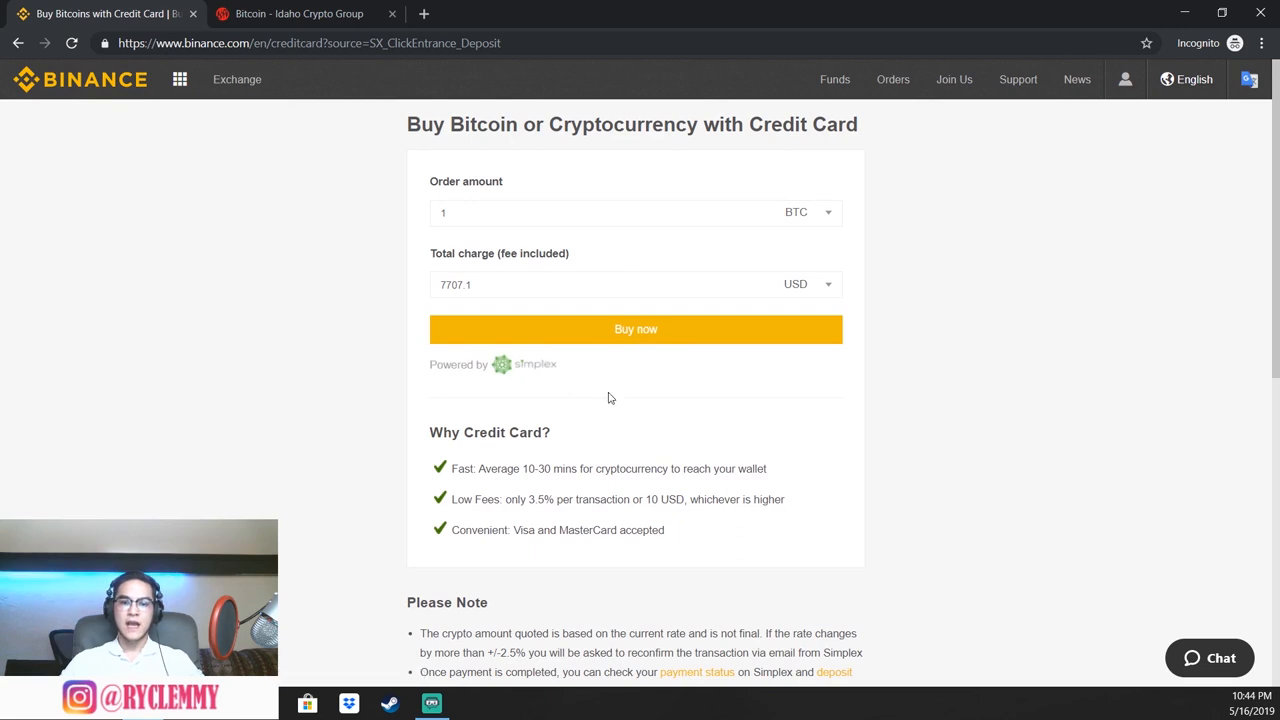
double_click(548, 468)
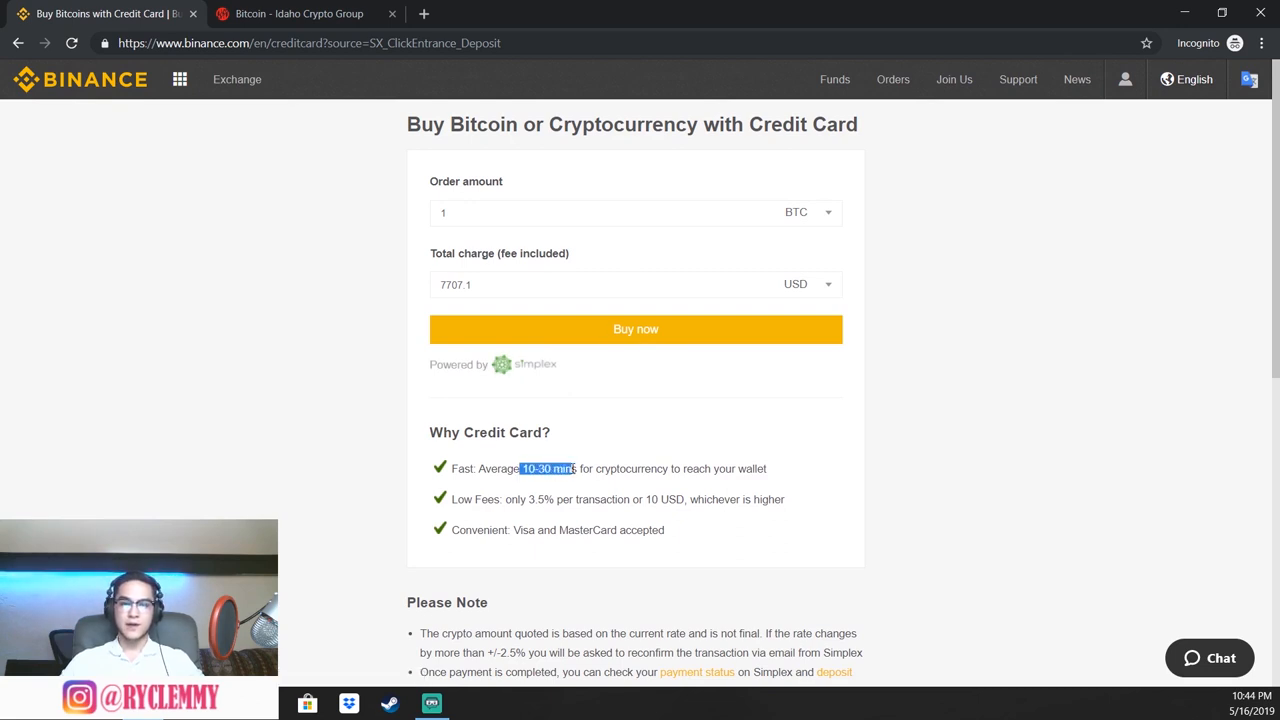
left_click_drag(520, 468, 766, 468)
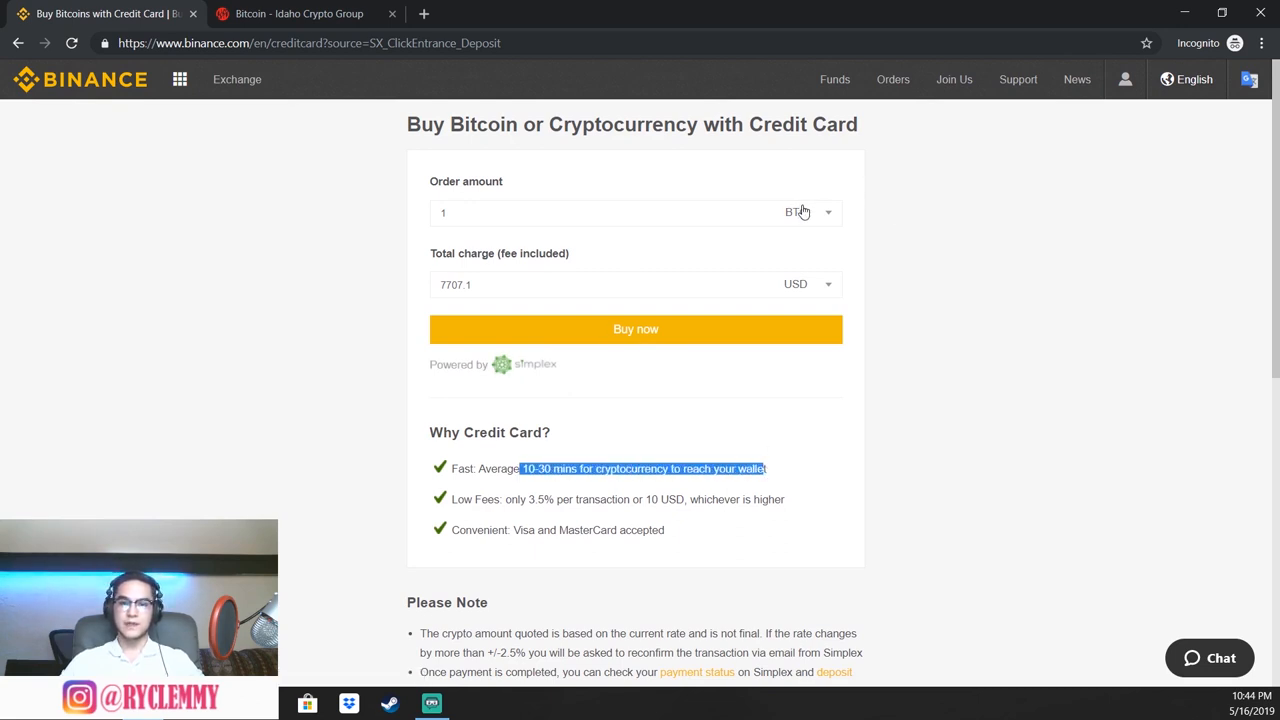
Set the order amount to 5 BTC, exceeding the 20000 USD maximum, then switch to the Idaho Crypto Group tab
left_click(600, 212)
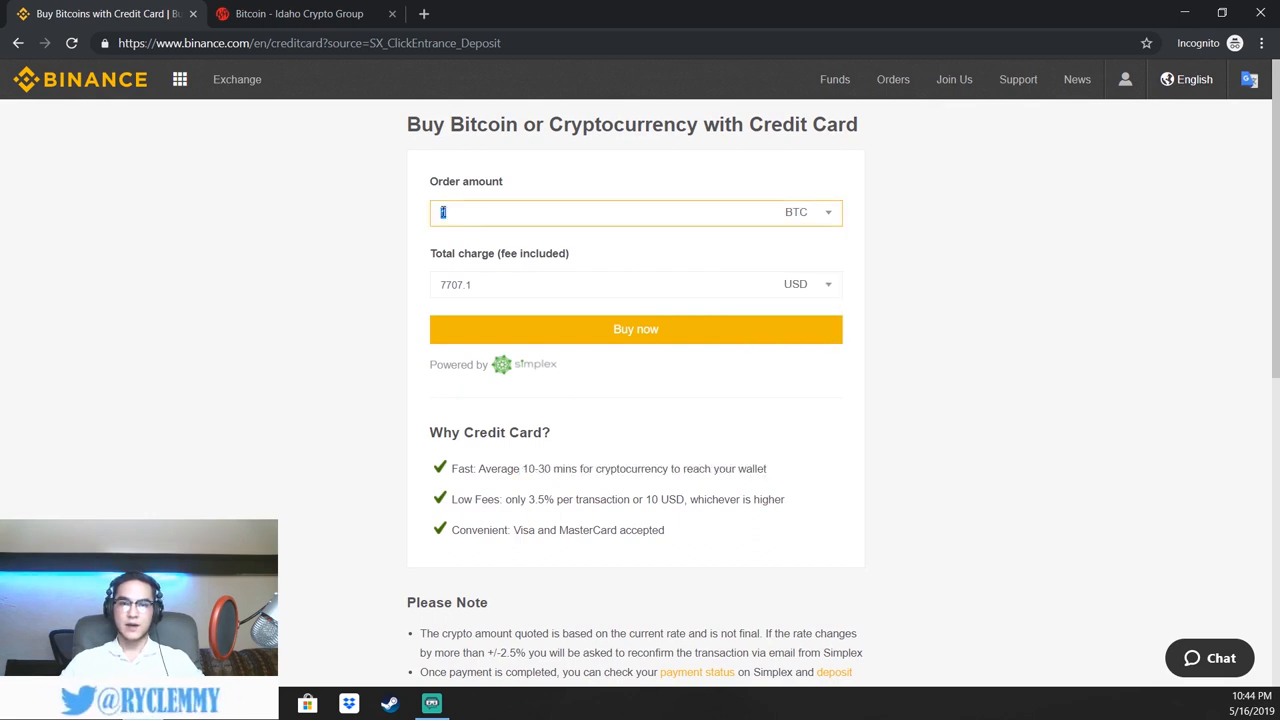
type("5")
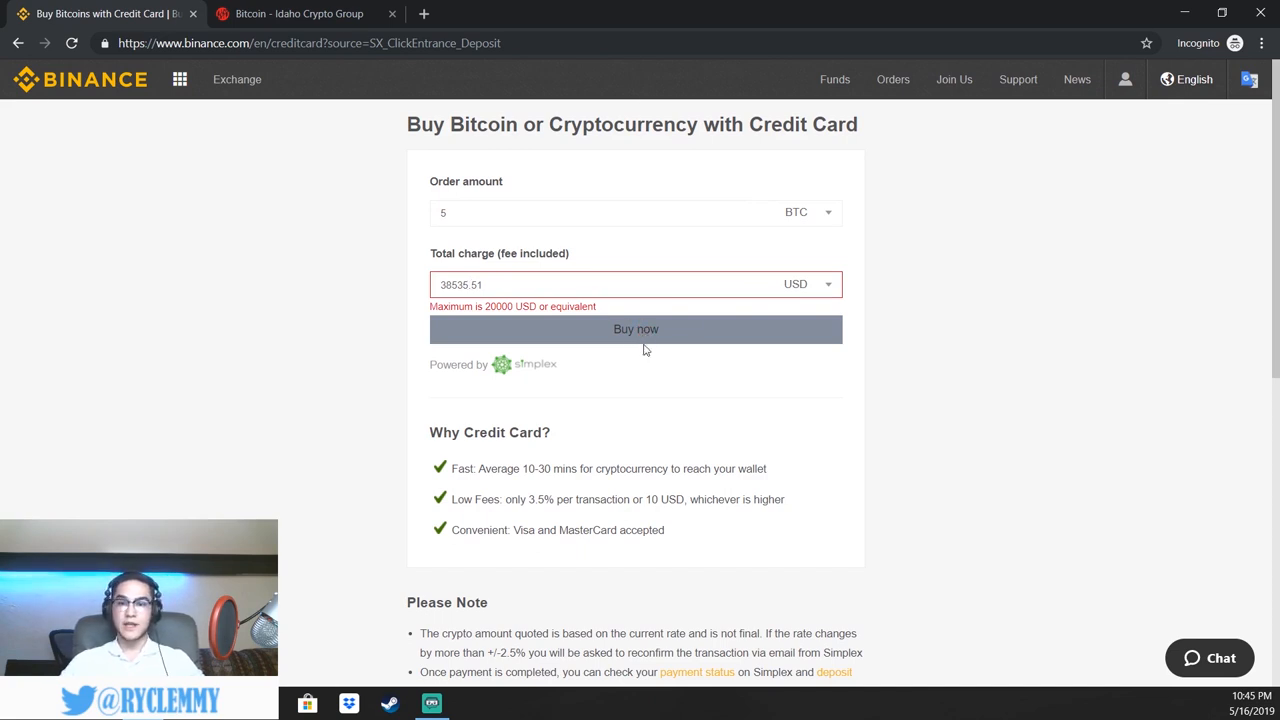
mouse_move(684, 320)
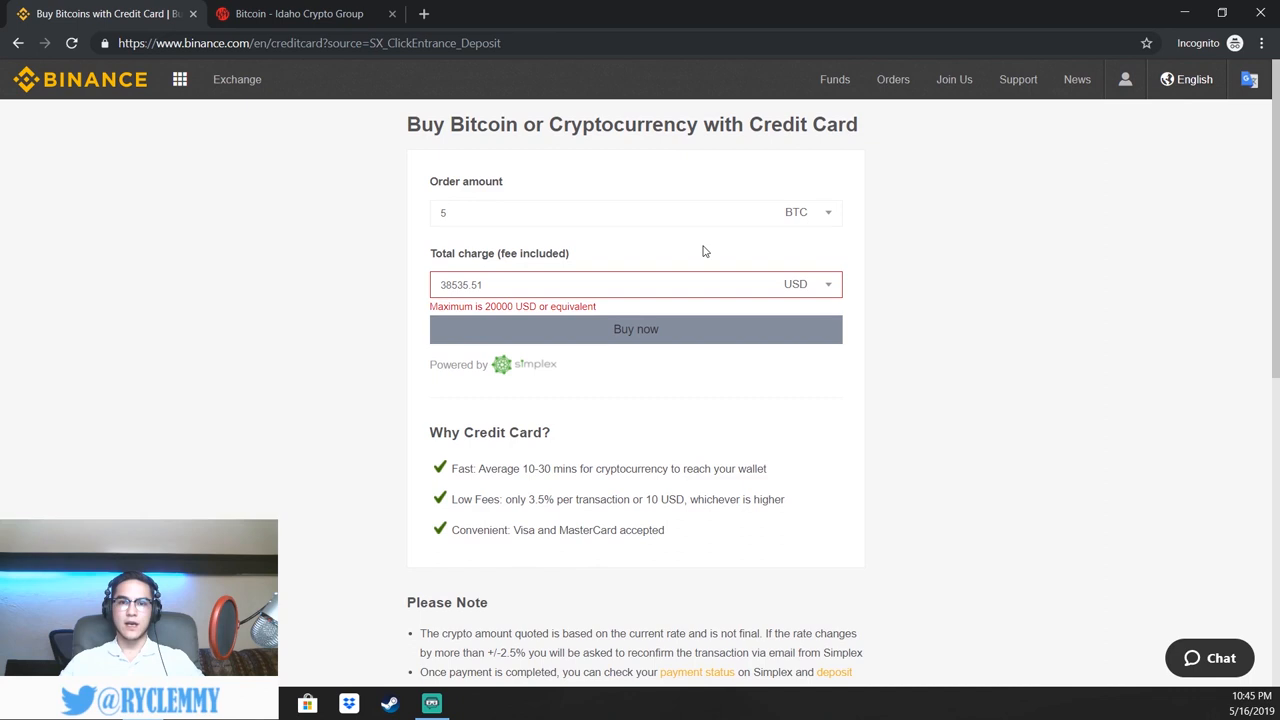
mouse_move(648, 244)
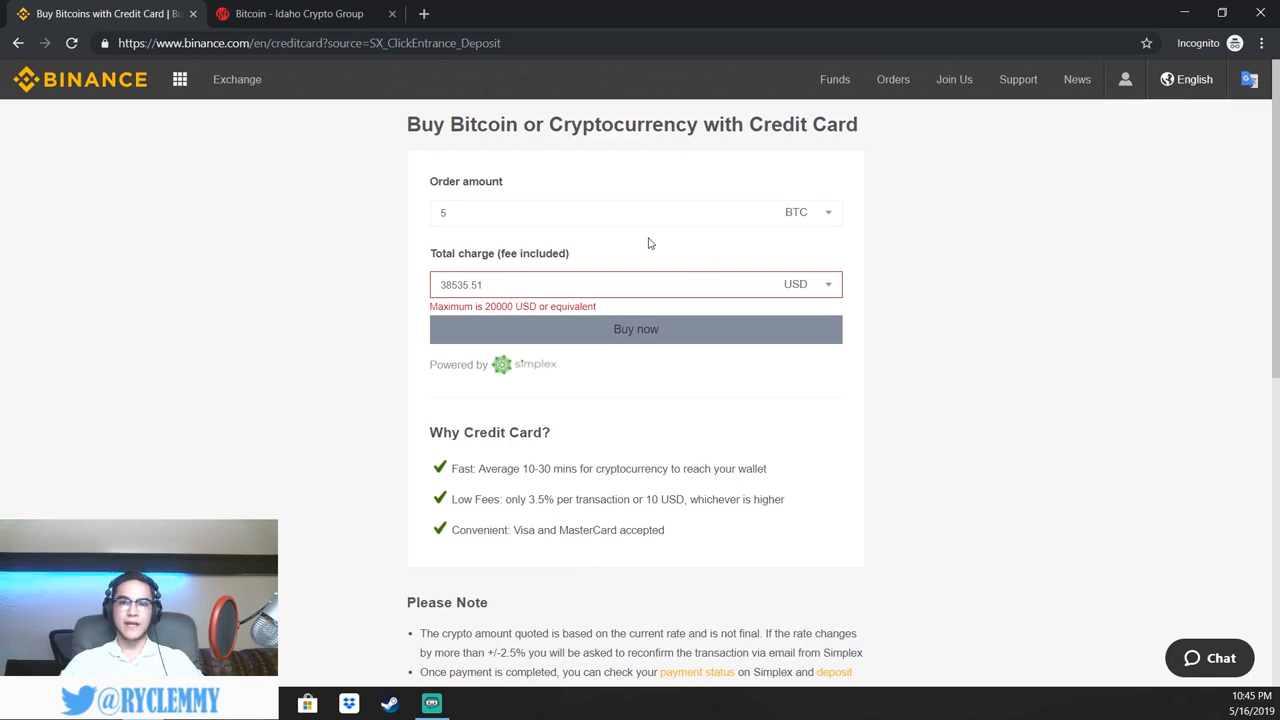
mouse_move(622, 192)
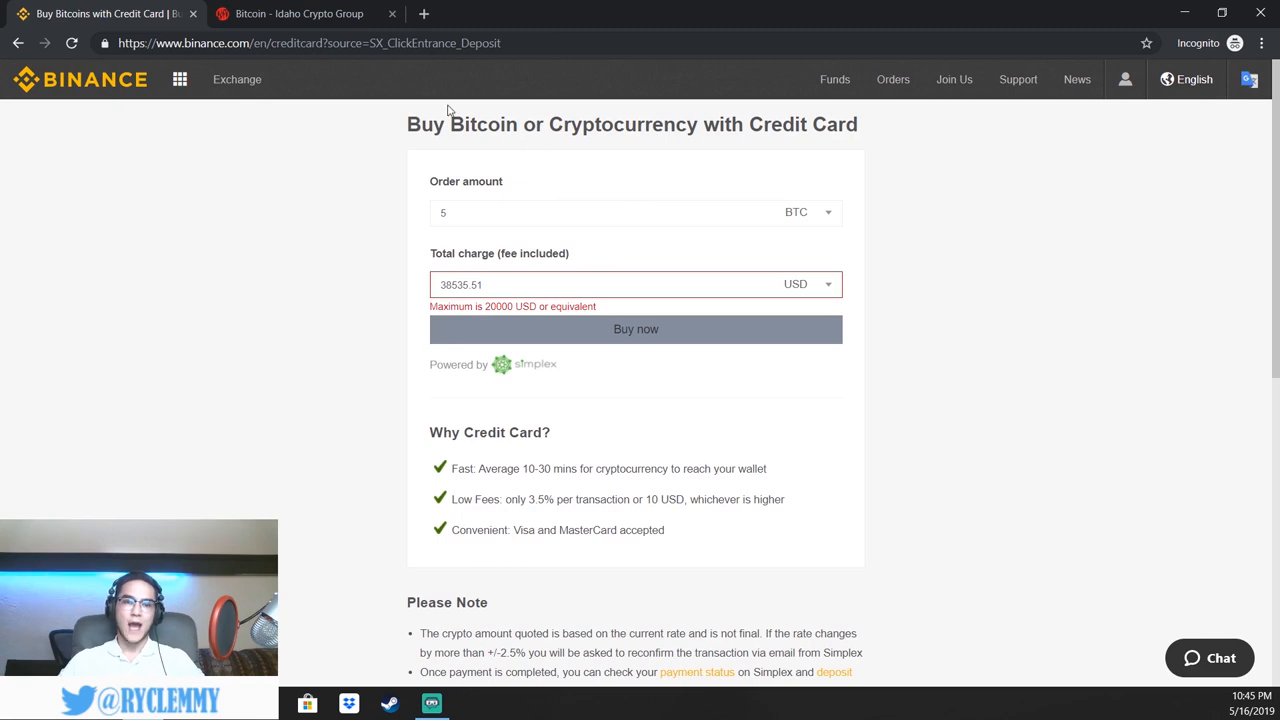
mouse_move(696, 114)
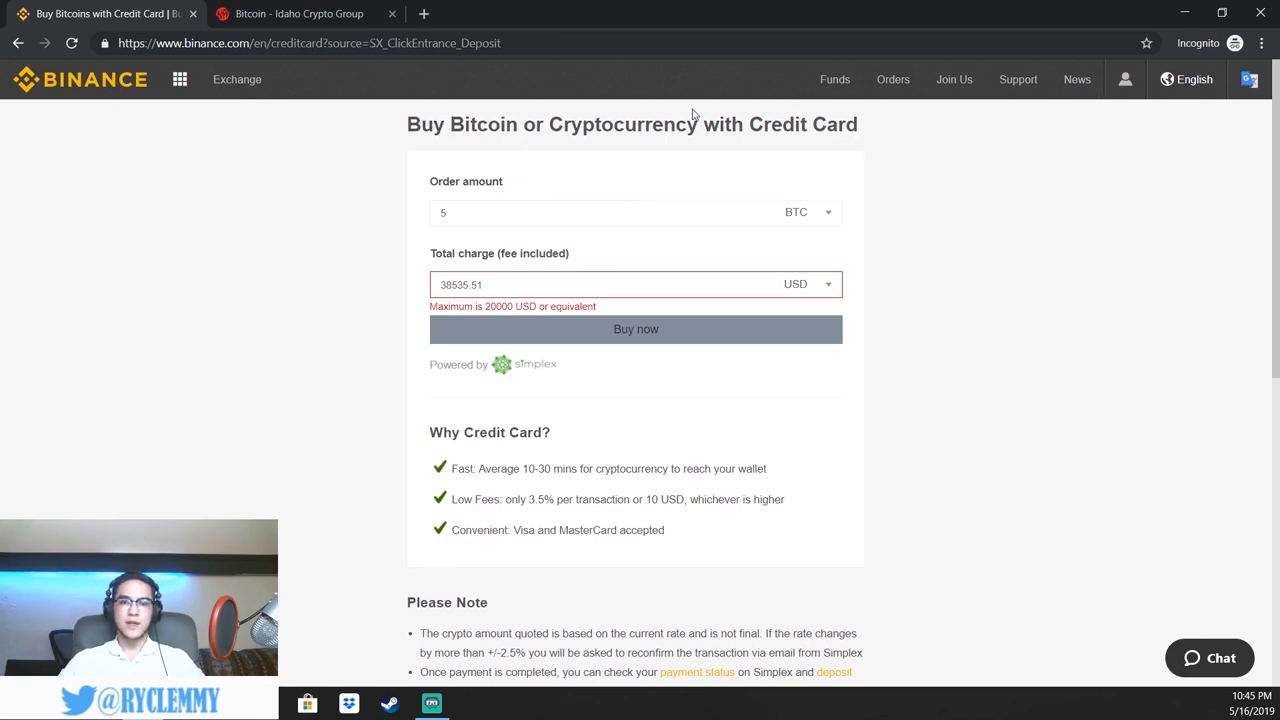
left_click(300, 12)
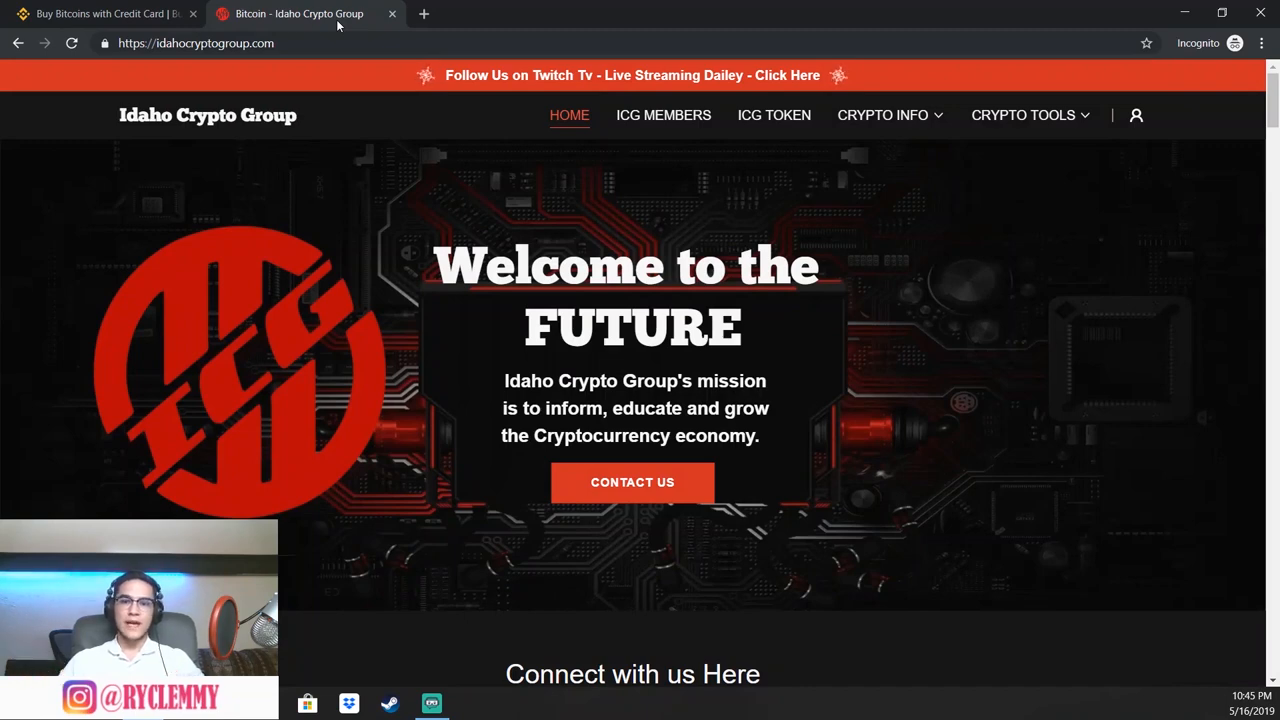
mouse_move(758, 128)
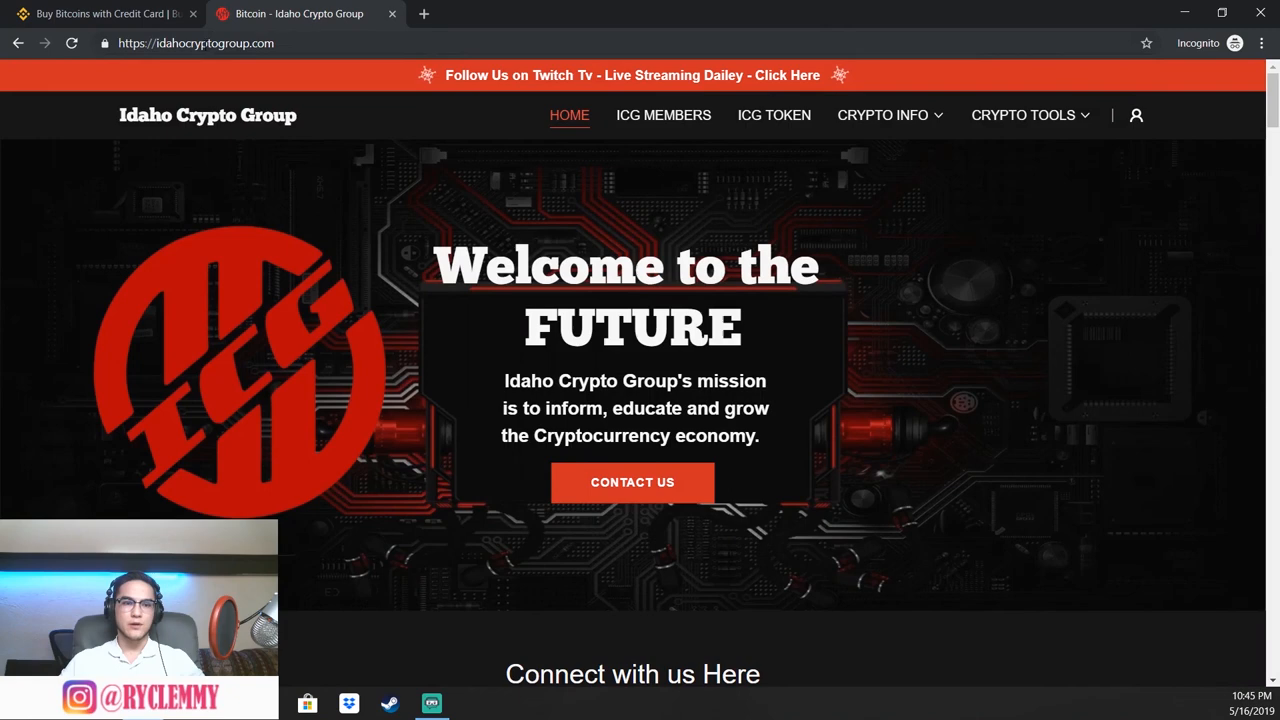
mouse_move(882, 114)
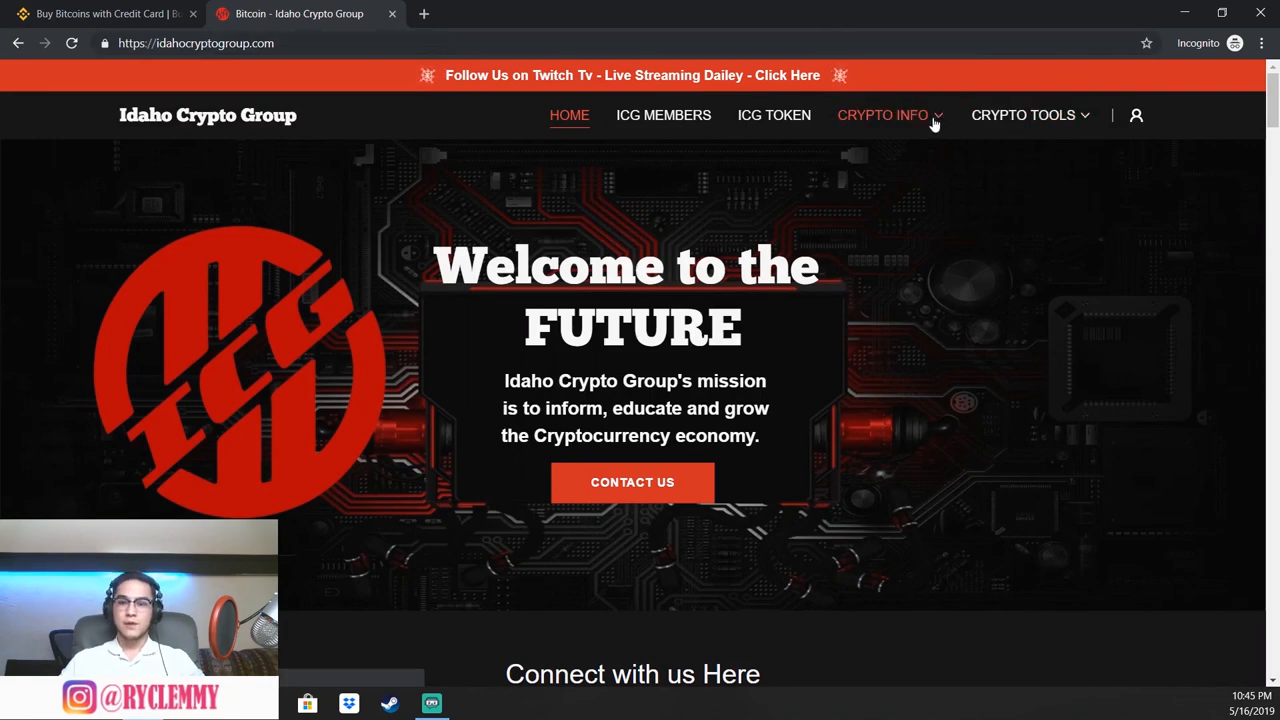
mouse_move(910, 124)
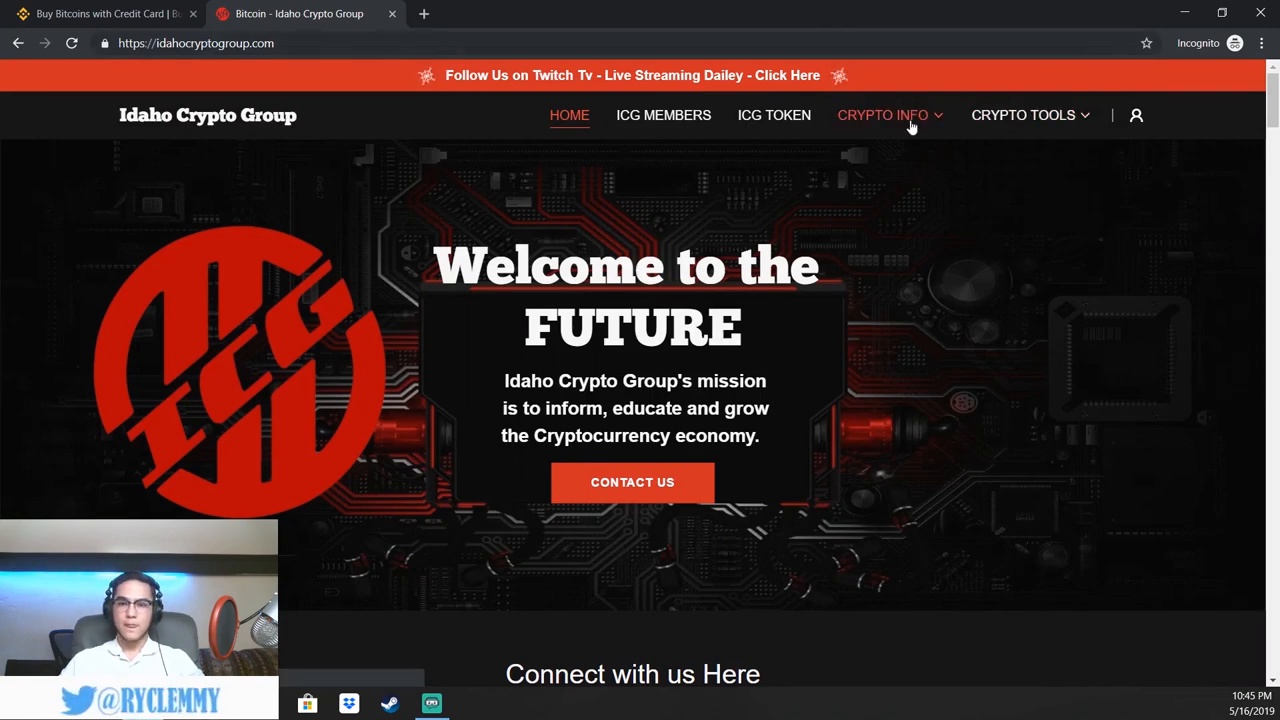
View the Crypto Maps page on idahocryptogroup.com and return to the Binance credit-card tab
left_click(884, 114)
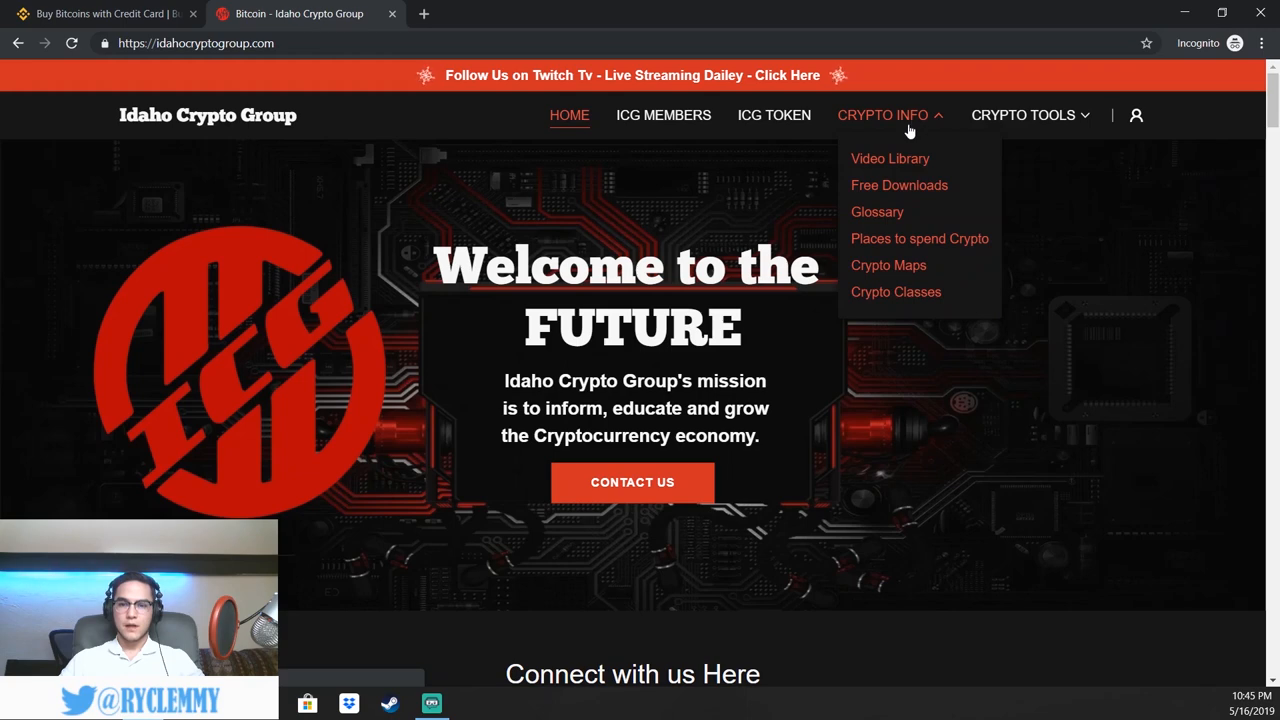
mouse_move(880, 270)
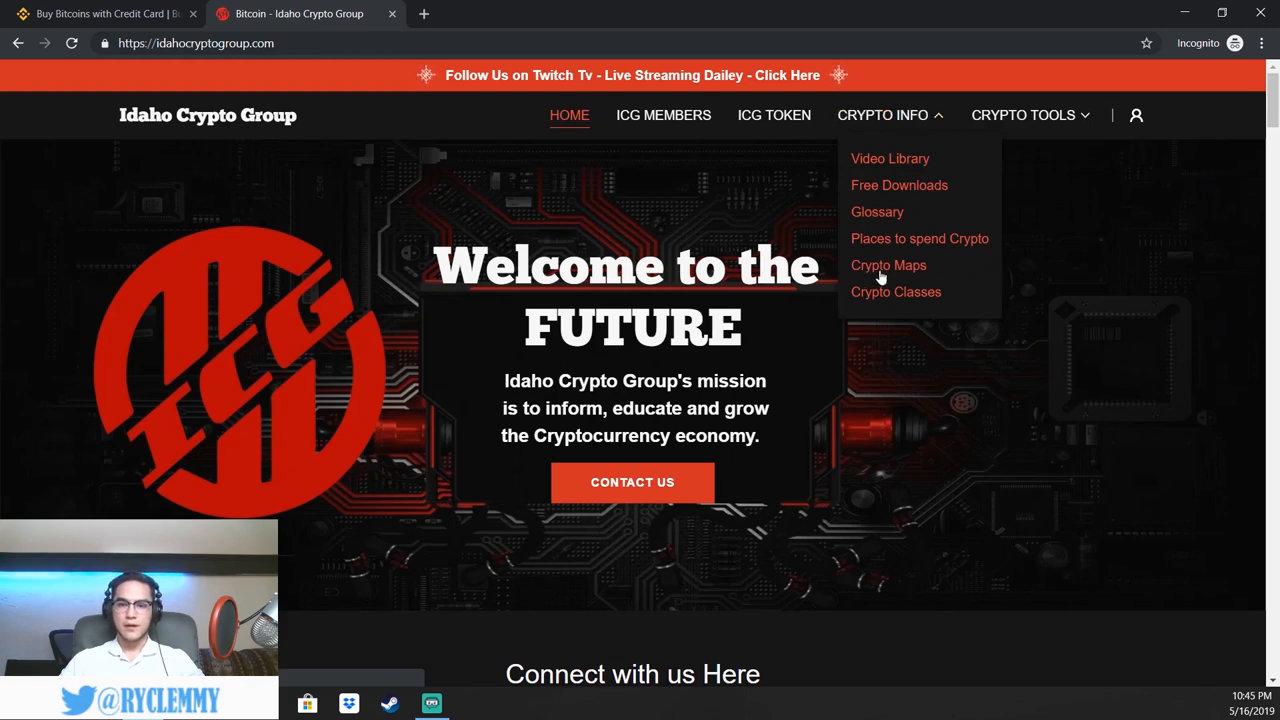
left_click(888, 264)
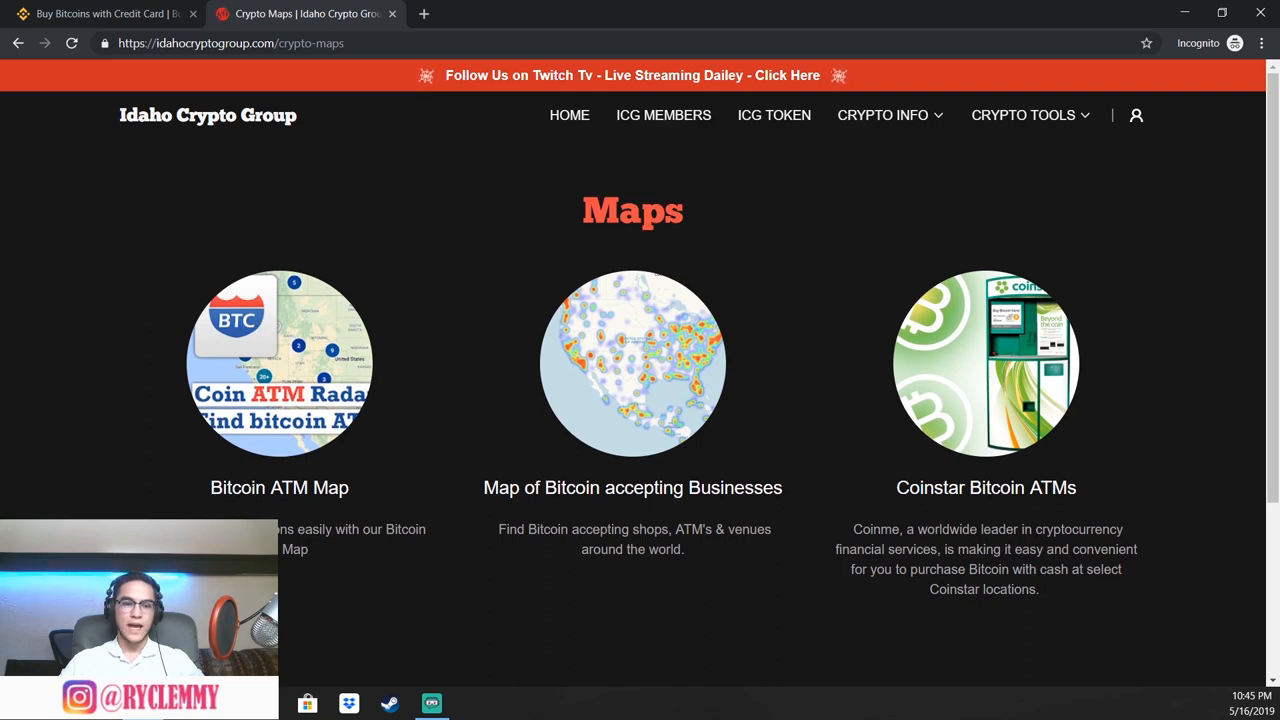
mouse_move(304, 344)
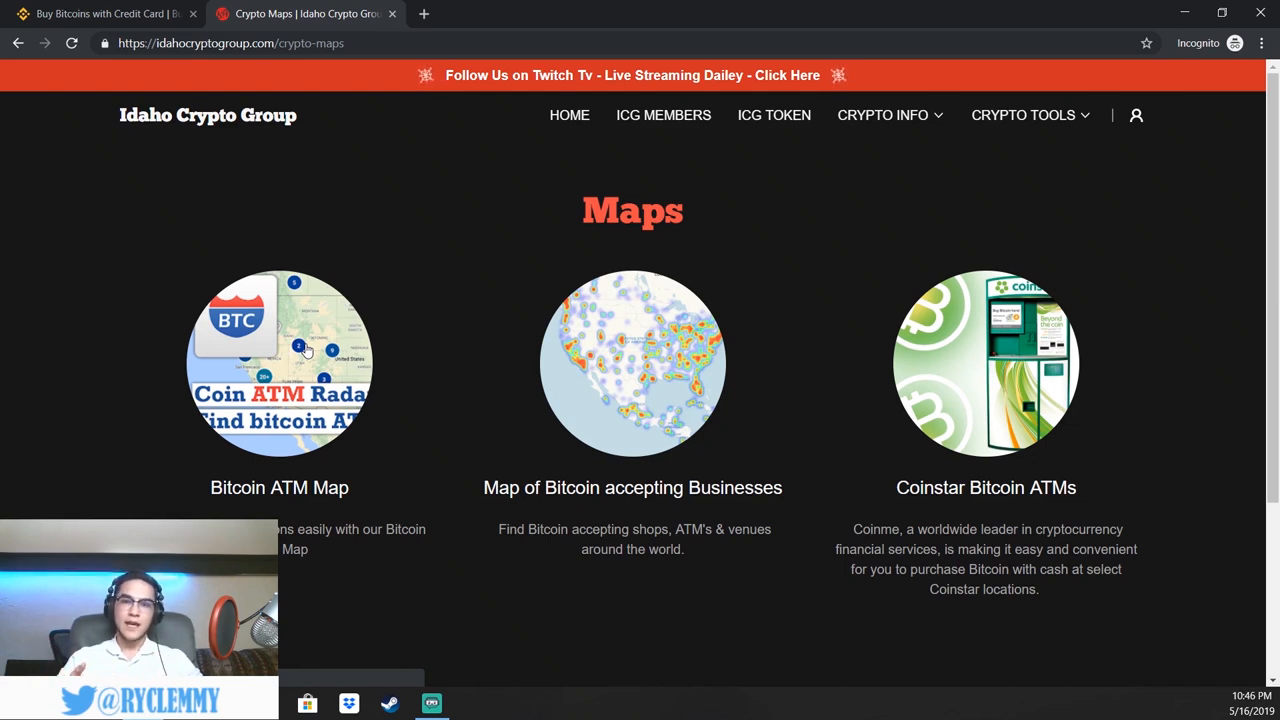
mouse_move(352, 396)
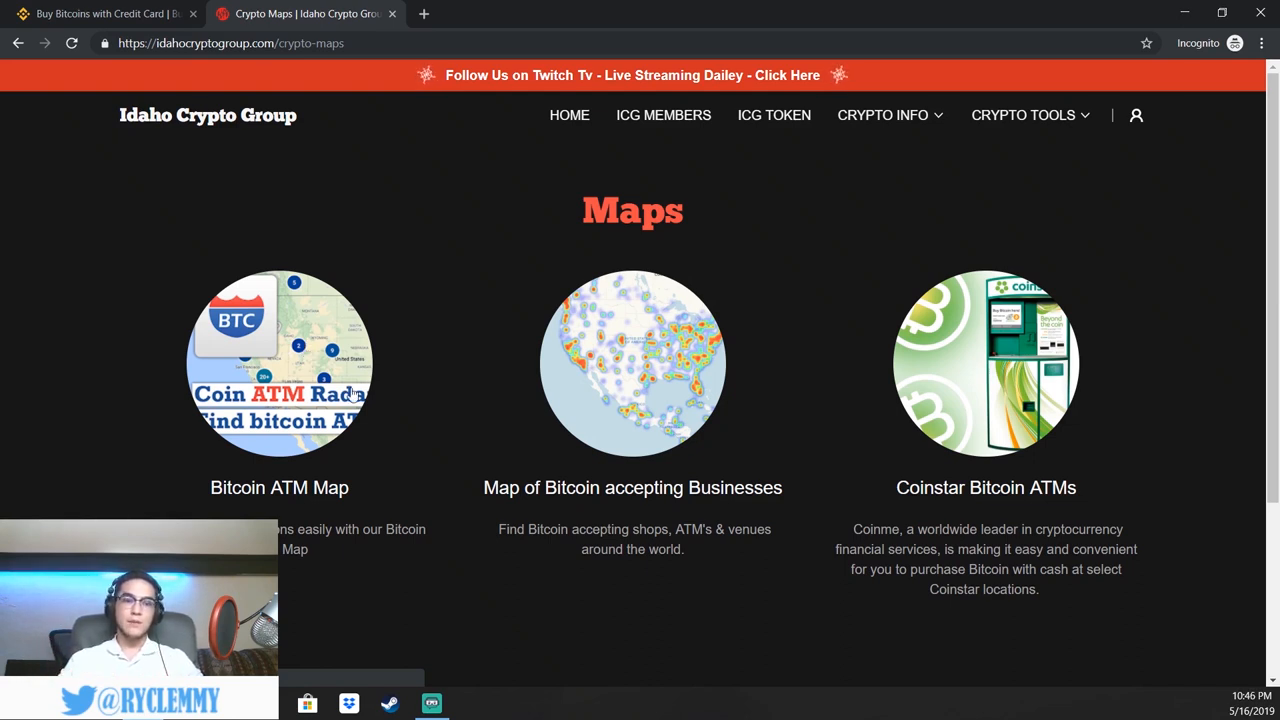
mouse_move(428, 290)
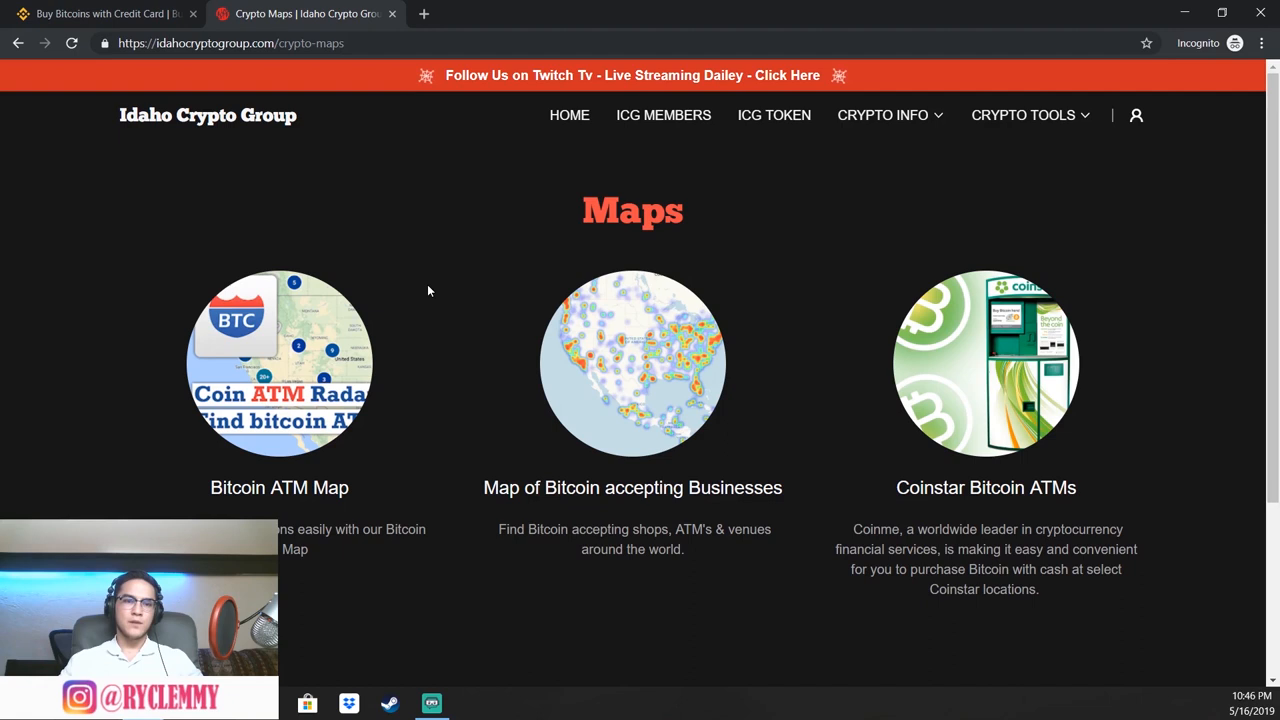
left_click(100, 12)
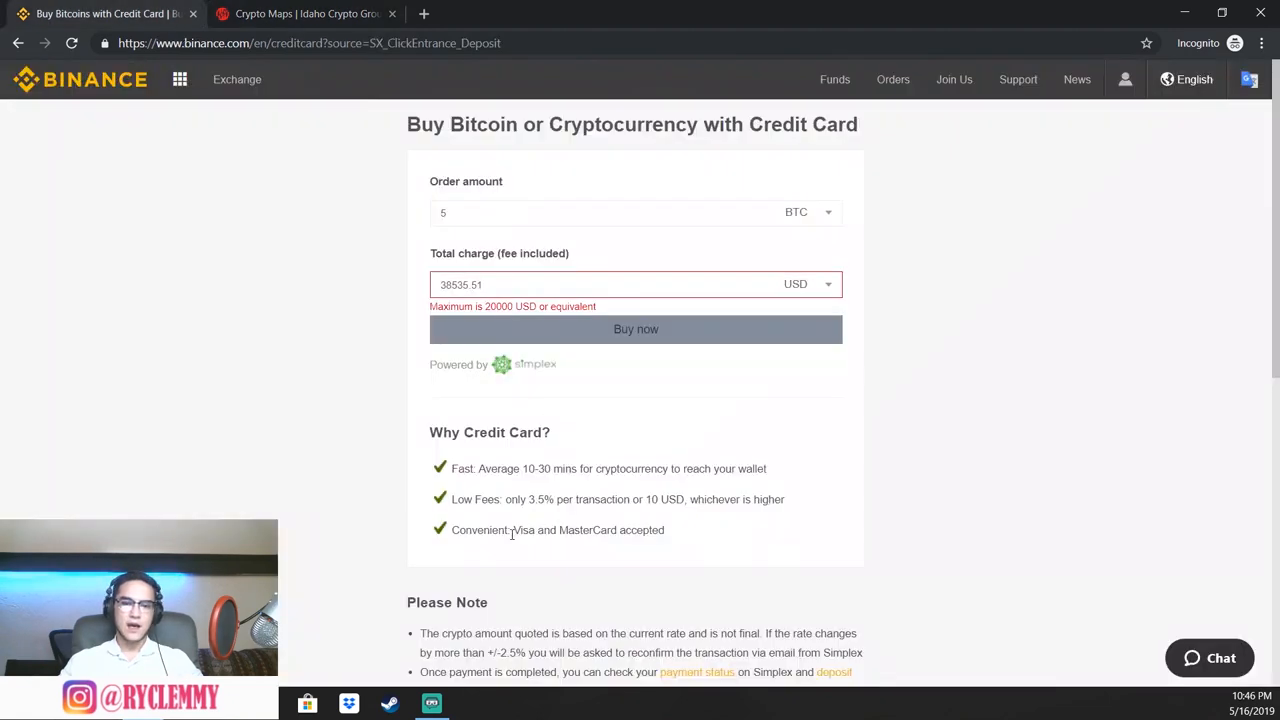
double_click(540, 500)
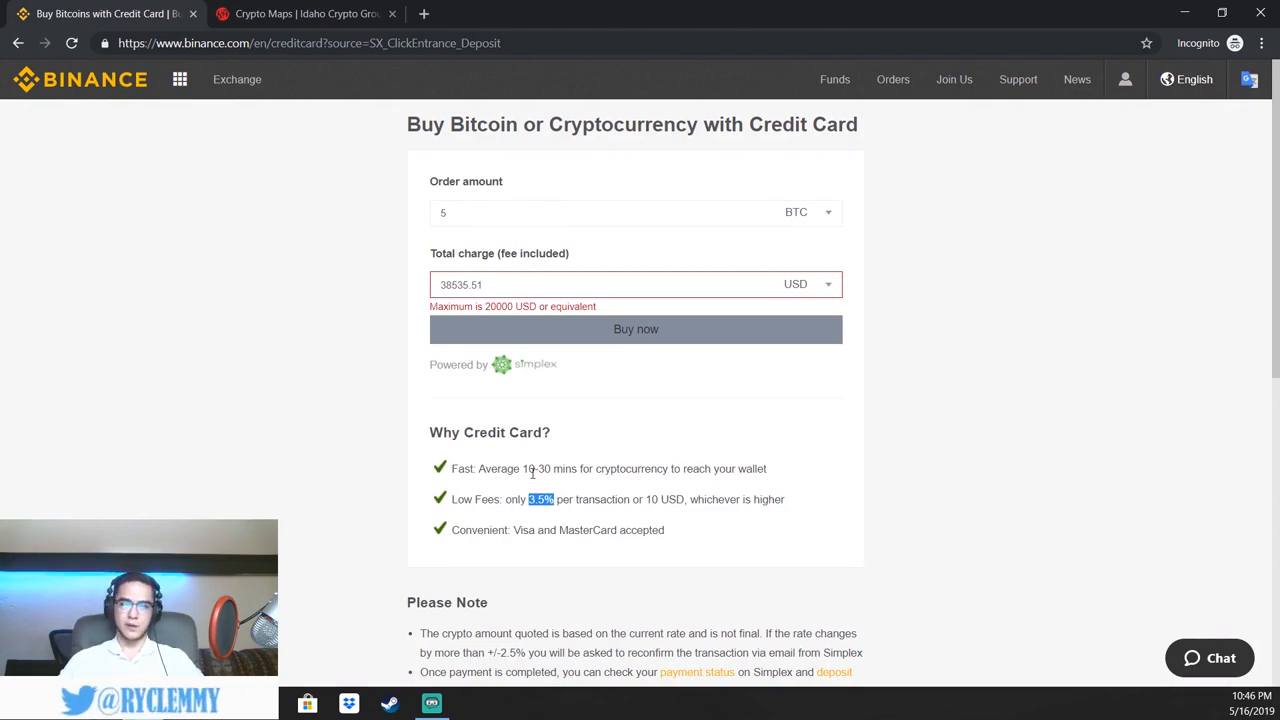
mouse_move(570, 458)
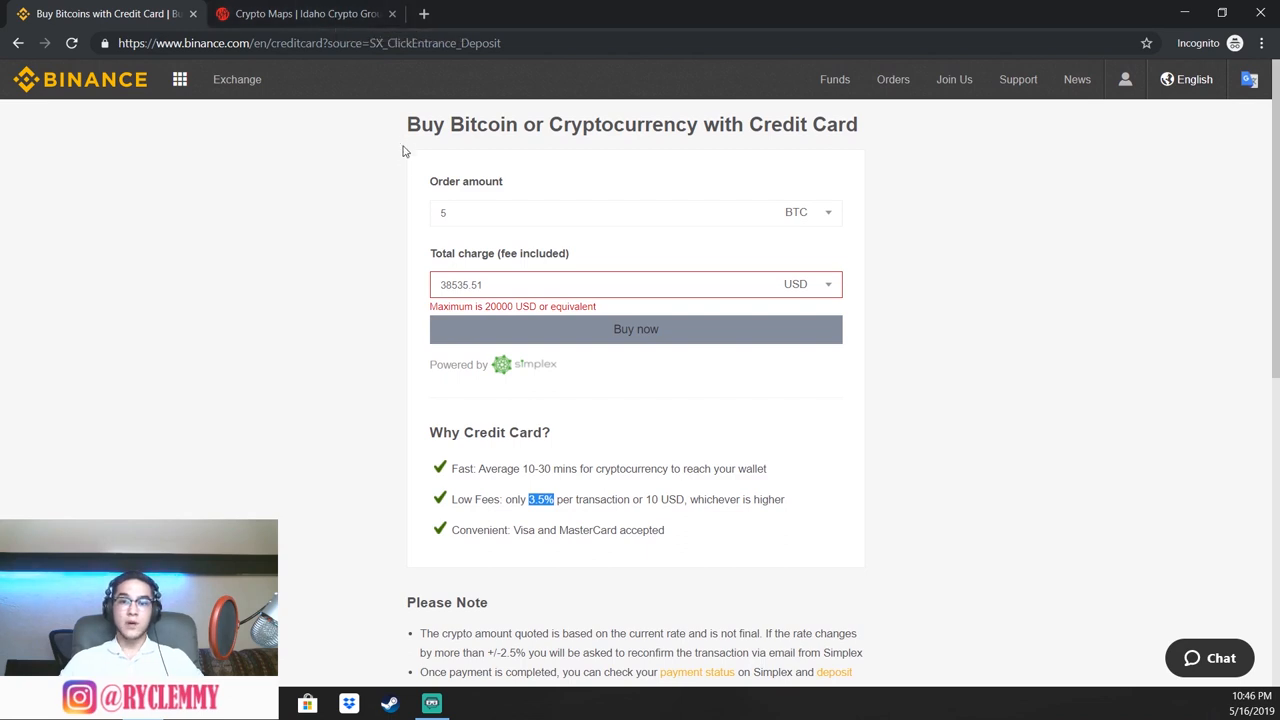
mouse_move(588, 244)
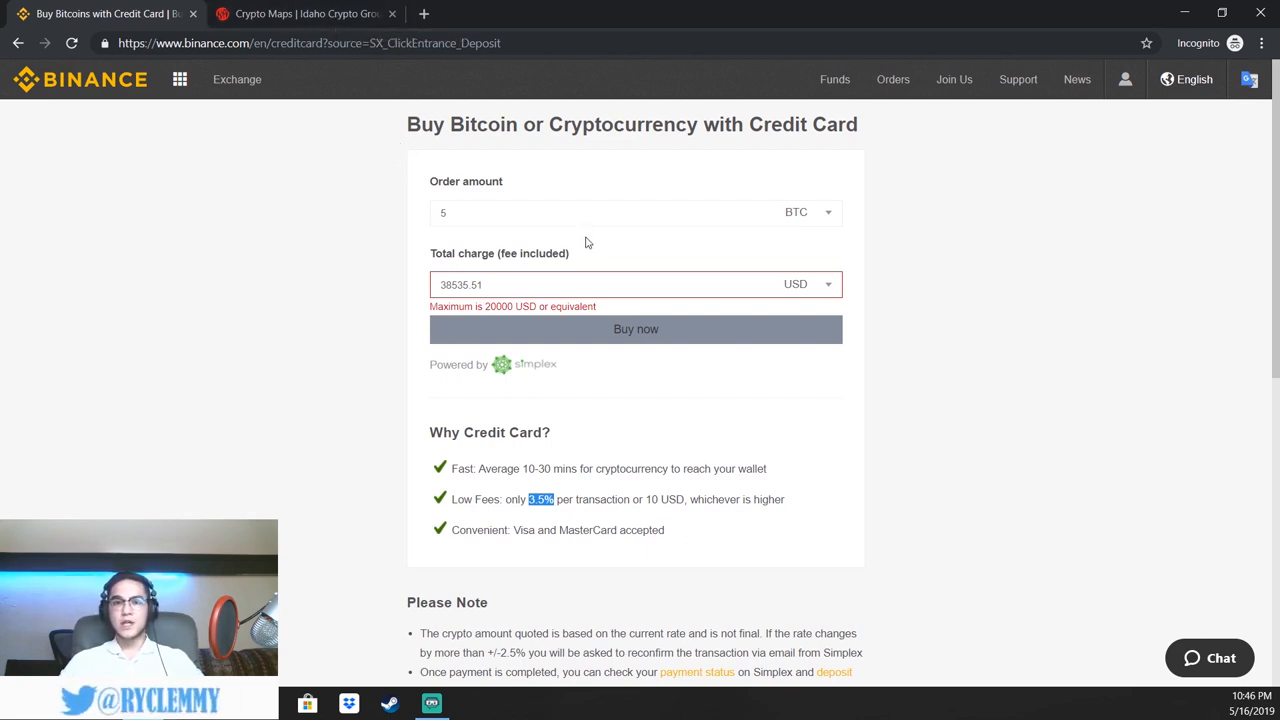
mouse_move(640, 204)
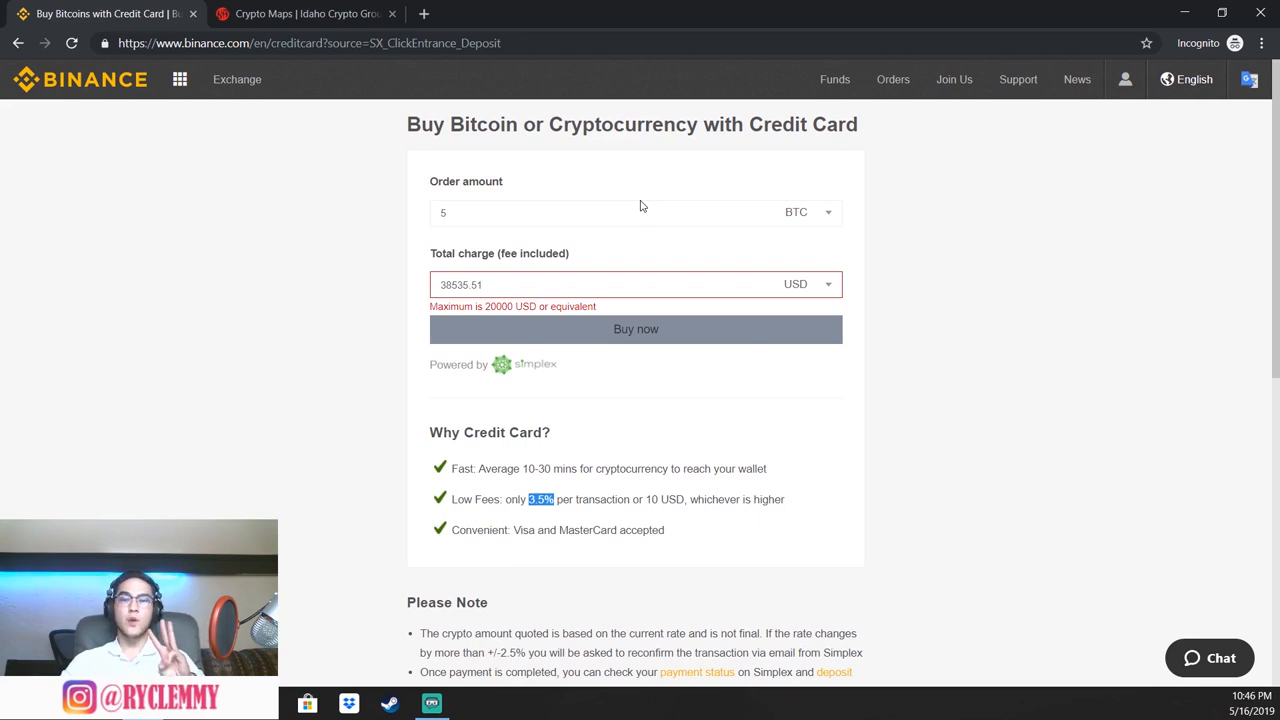
mouse_move(608, 142)
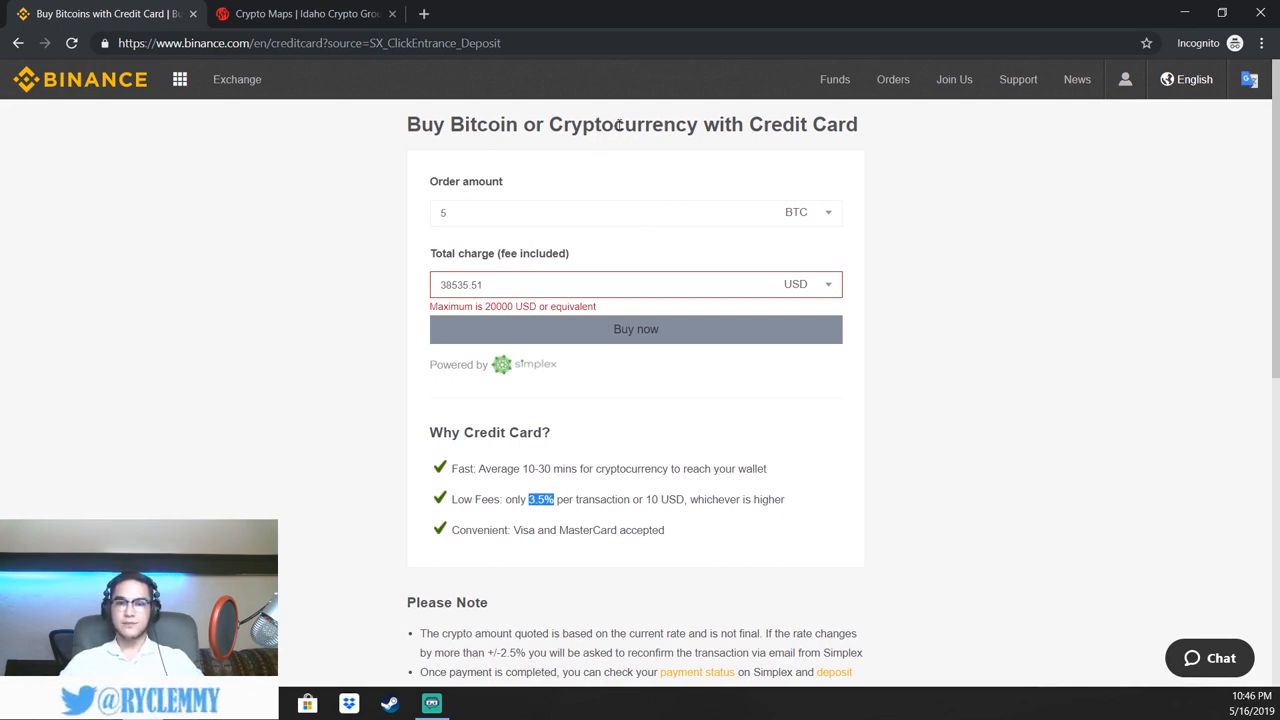
mouse_move(684, 90)
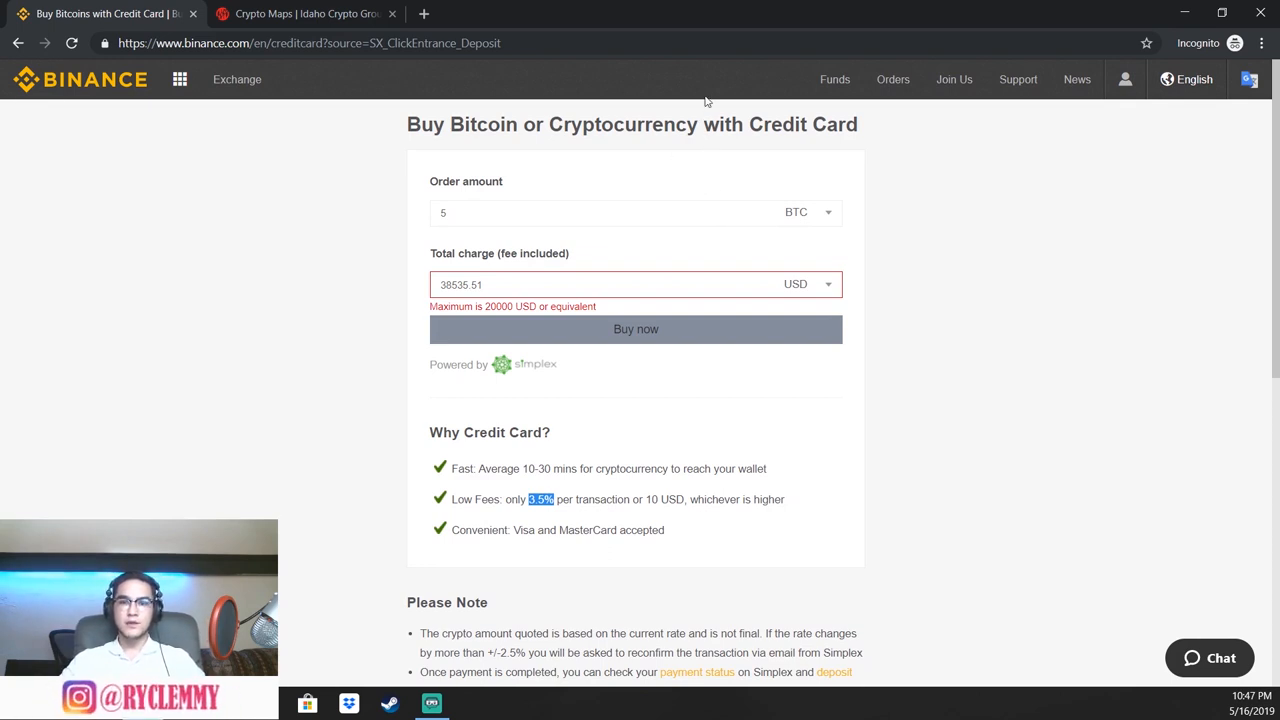
mouse_move(696, 114)
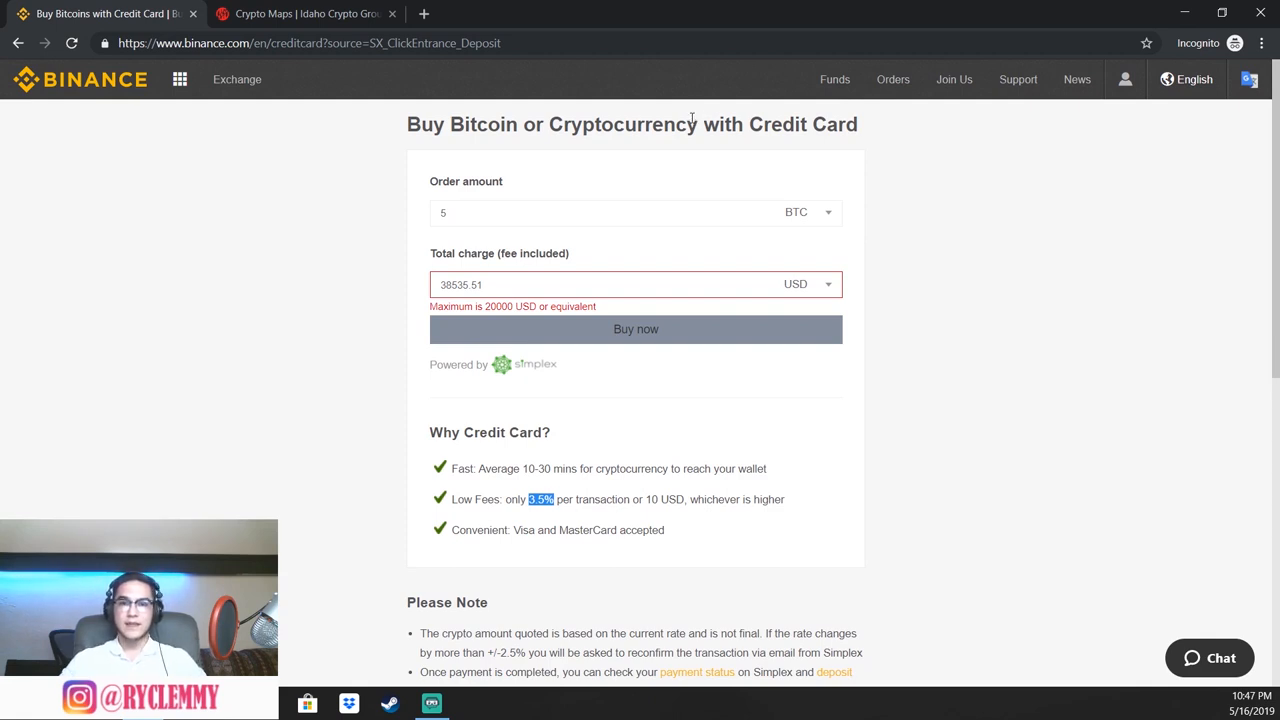
Go to Funds > Balances and locate the BTC Bitcoin row again
left_click(834, 80)
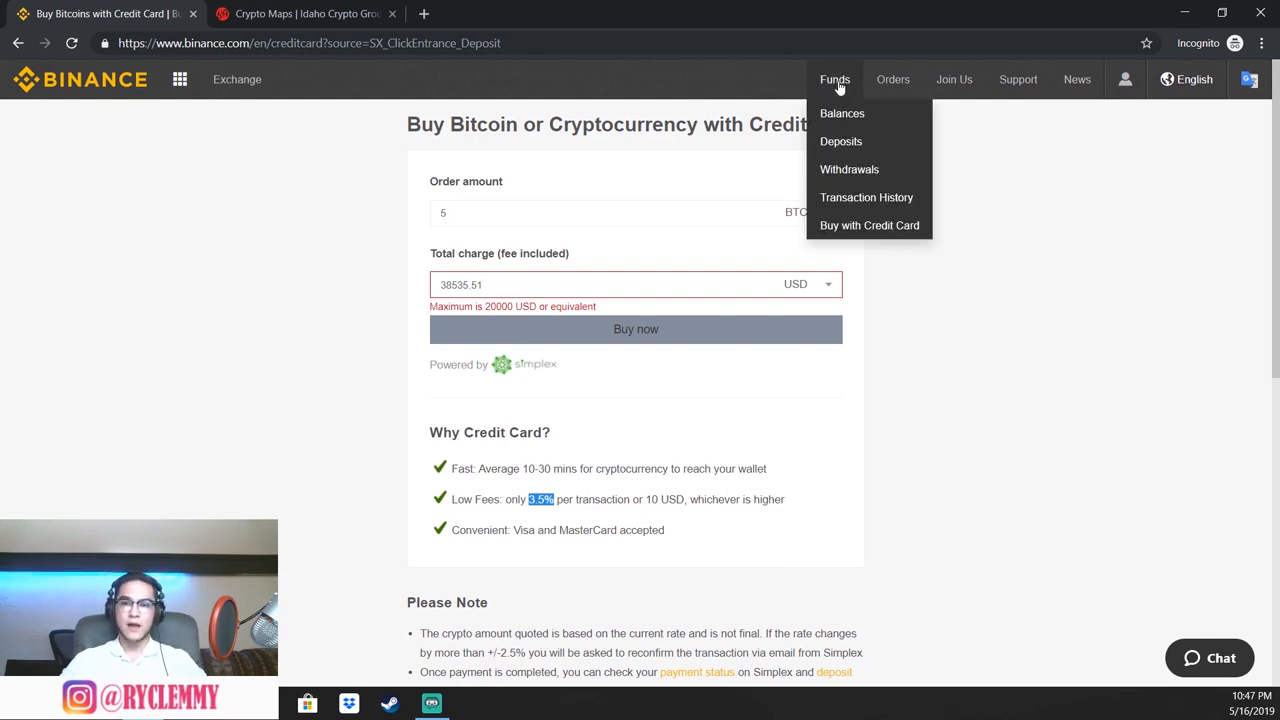
left_click(840, 112)
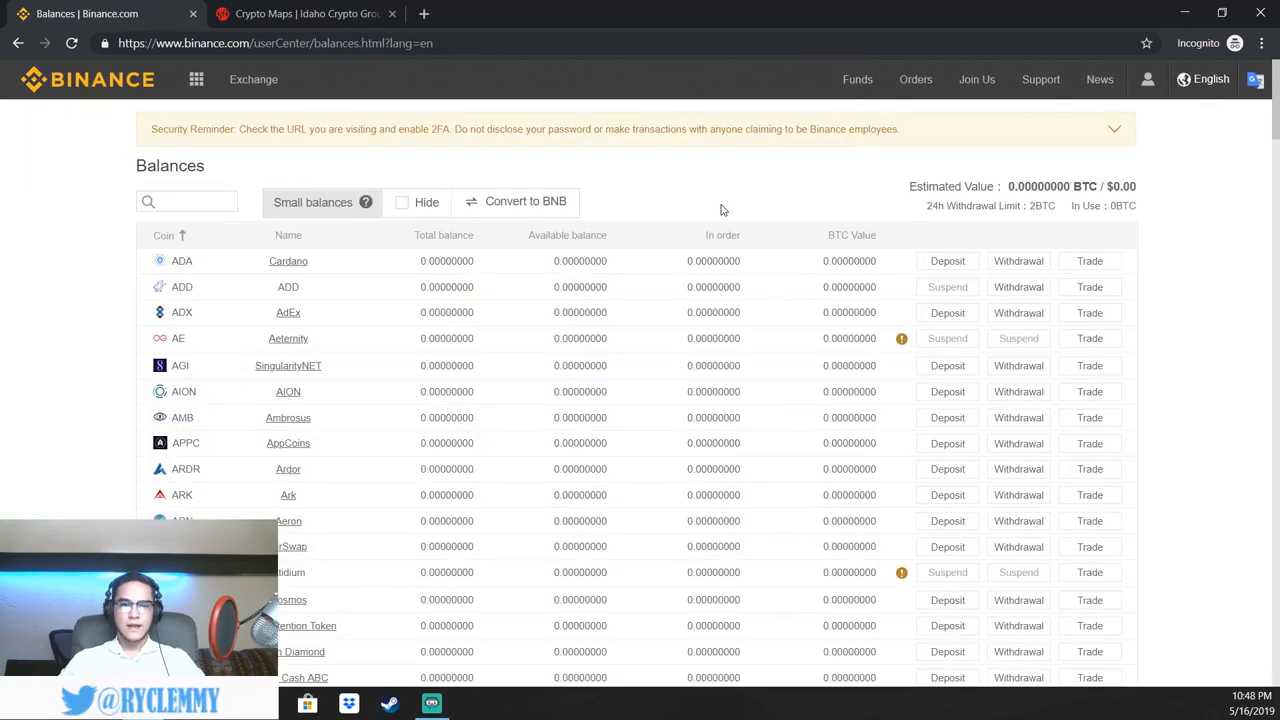
scroll("down", 3)
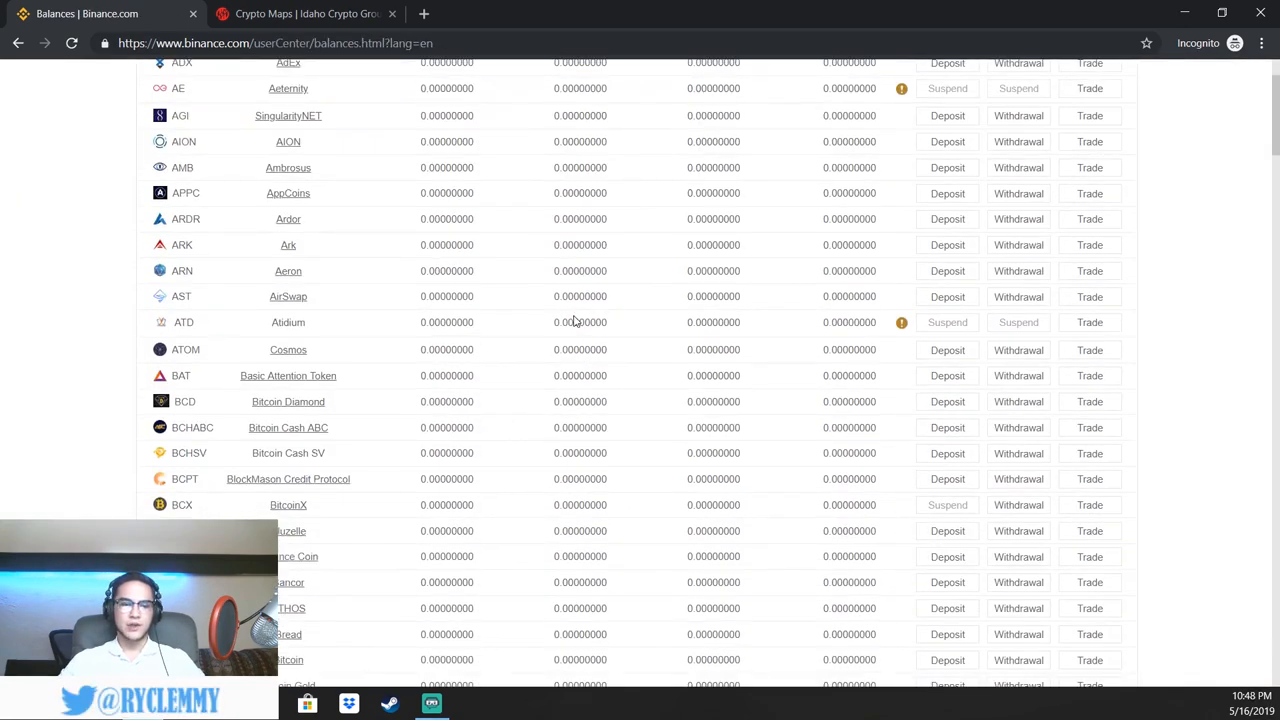
scroll("down", 3)
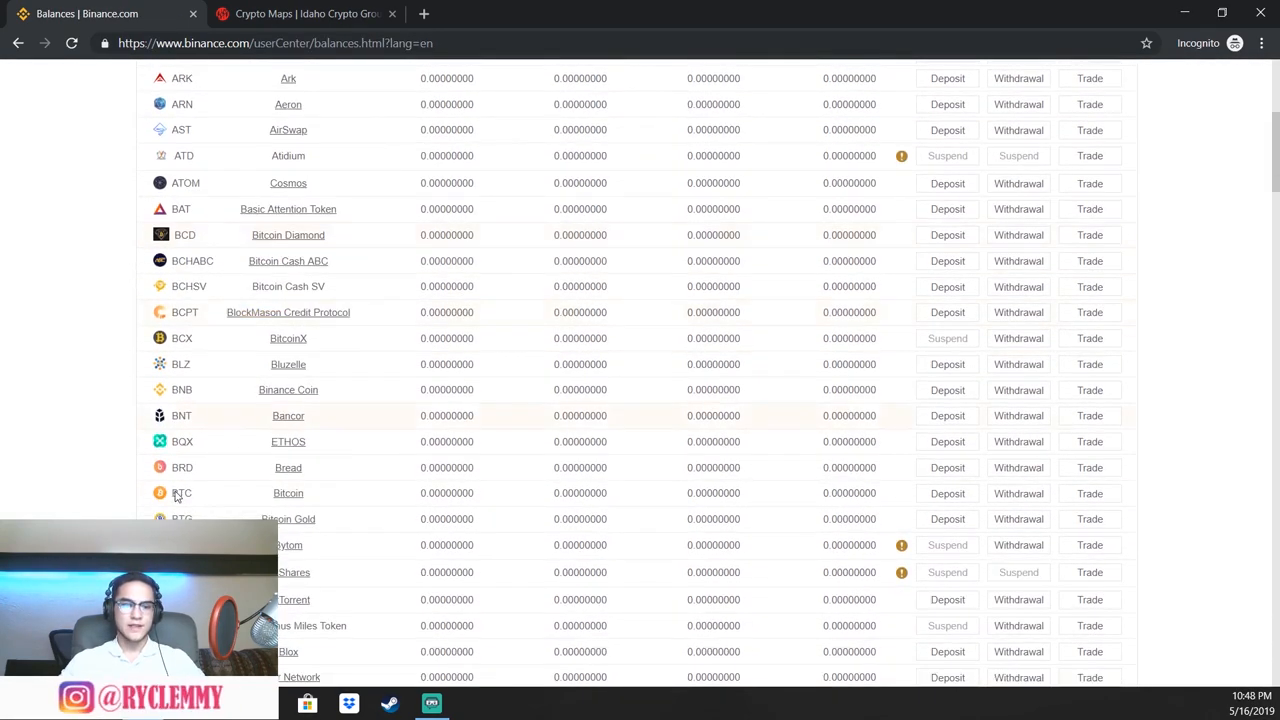
double_click(180, 492)
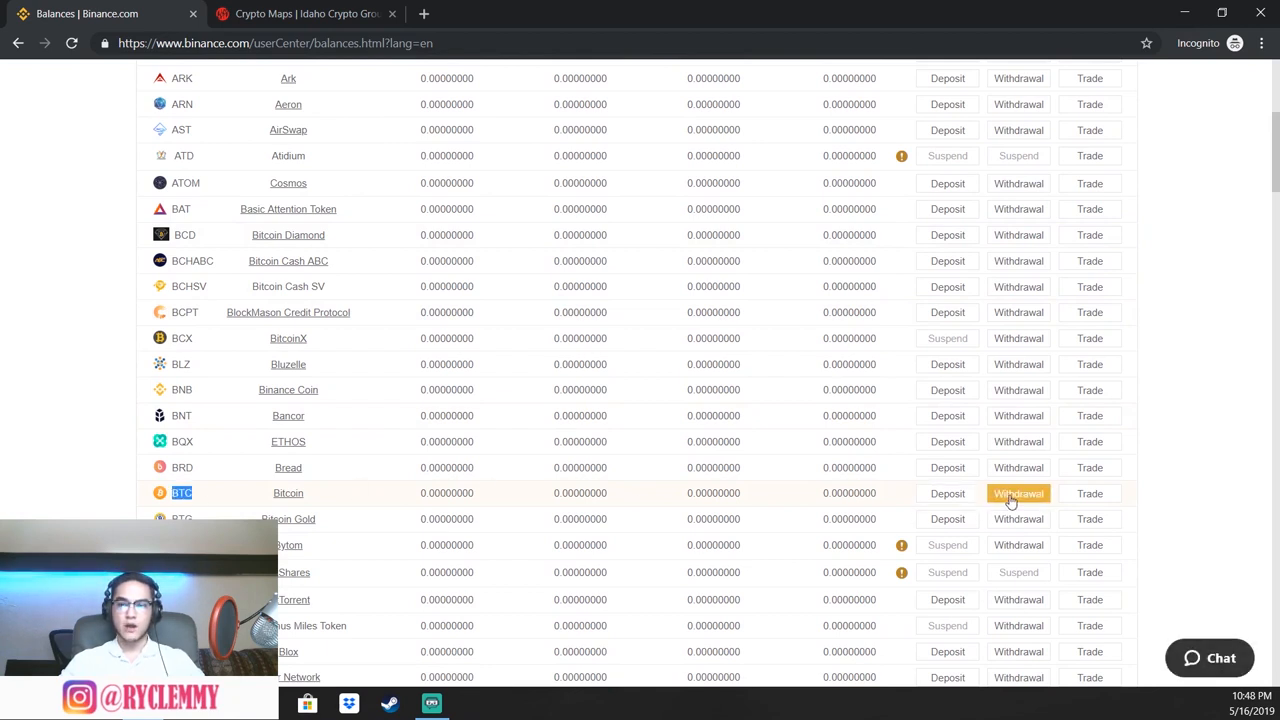
Start a Withdrawal on the BTC row to show the address and amount fields
left_click(1018, 492)
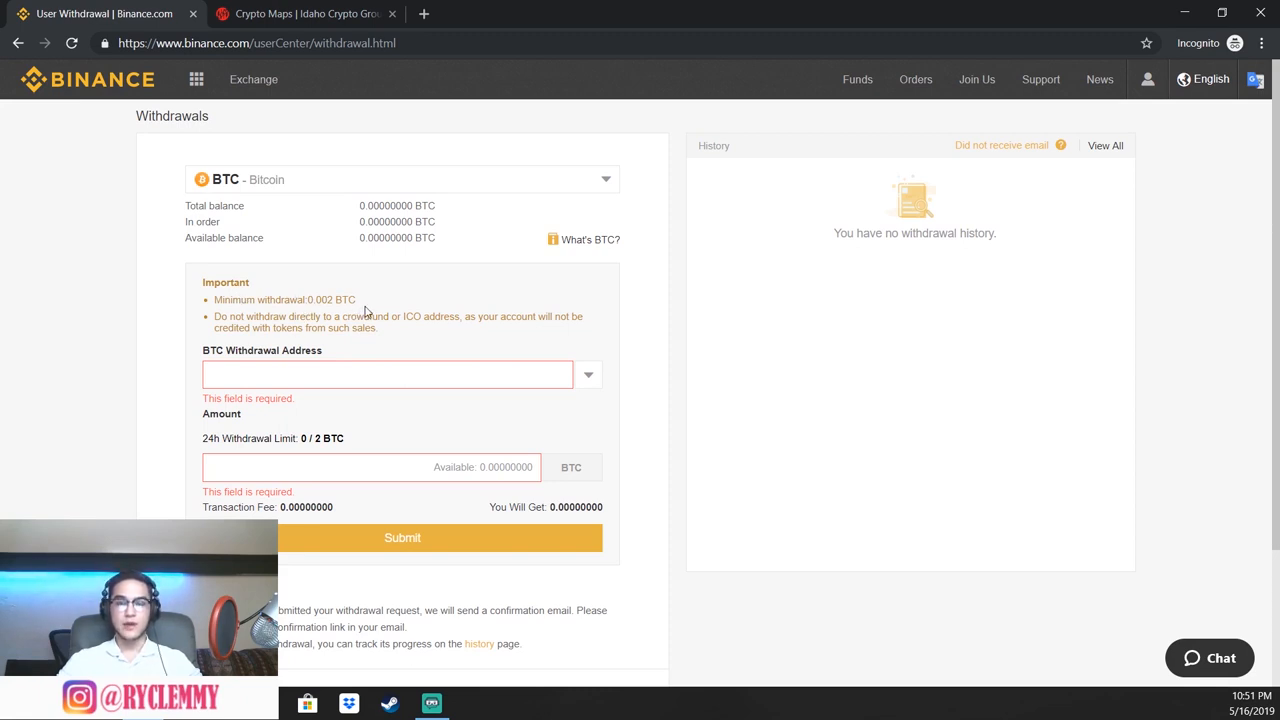
mouse_move(304, 396)
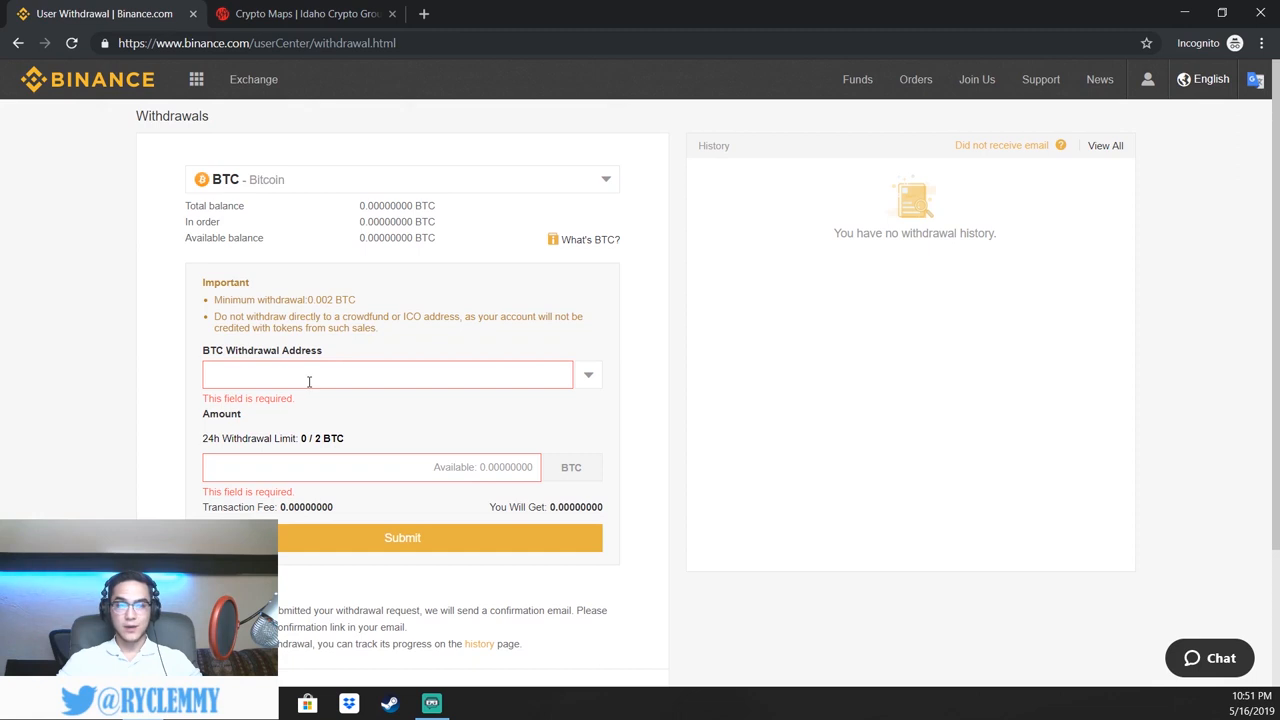
mouse_move(296, 404)
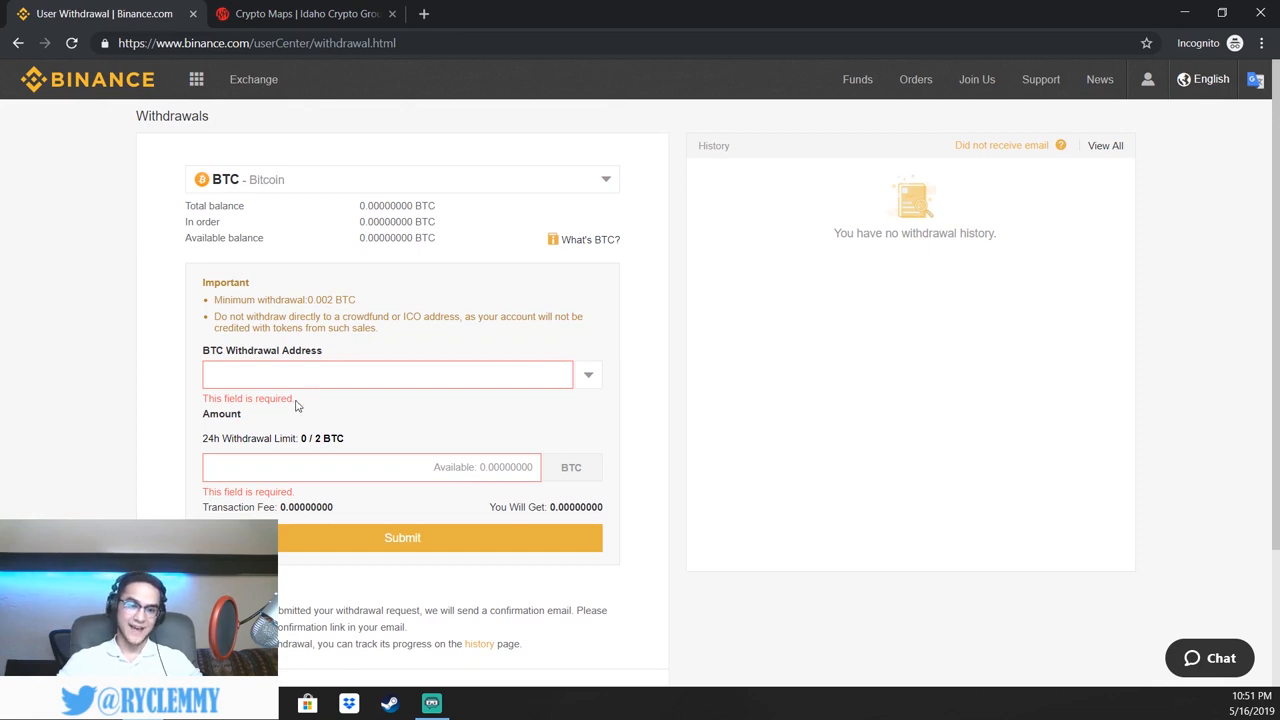
mouse_move(508, 492)
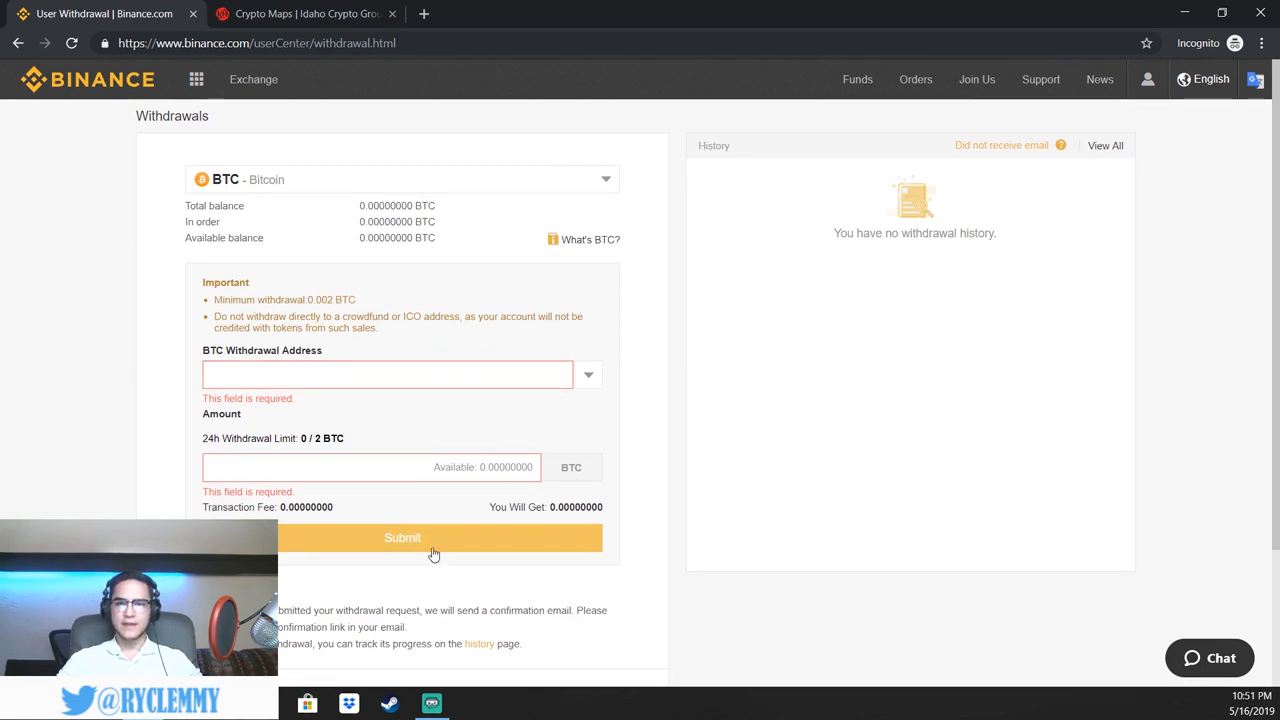
mouse_move(866, 434)
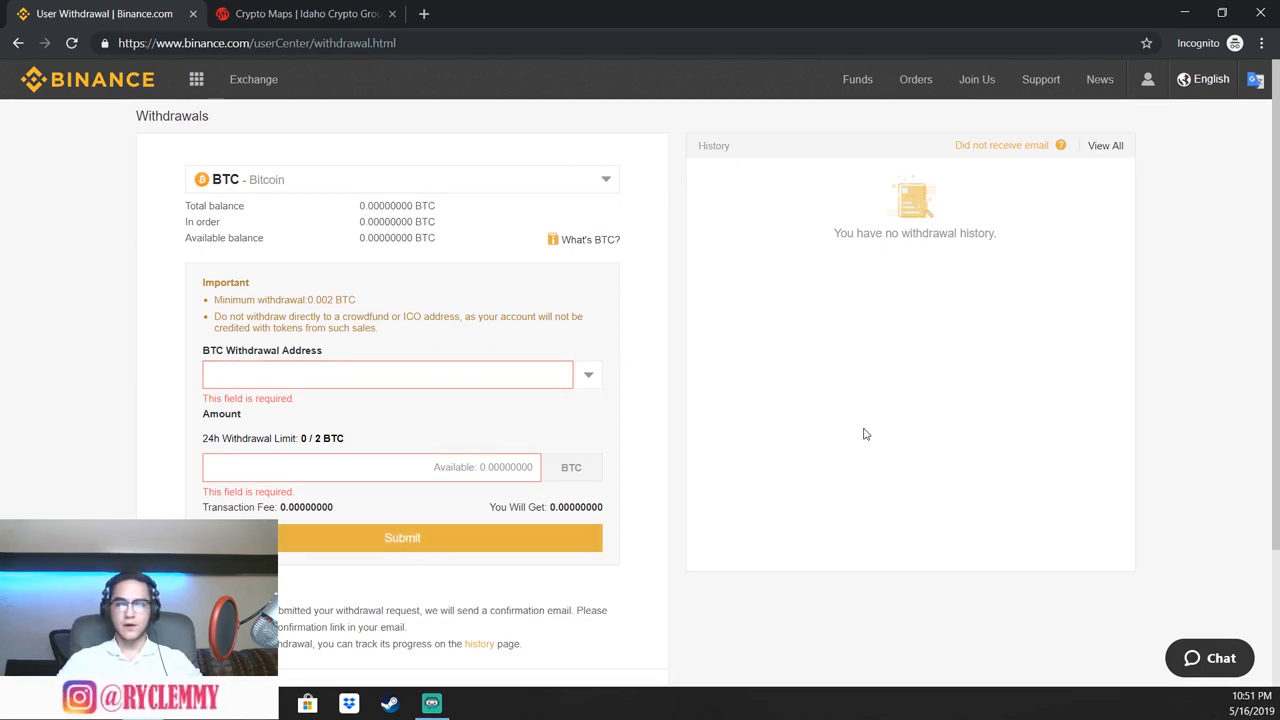
mouse_move(824, 328)
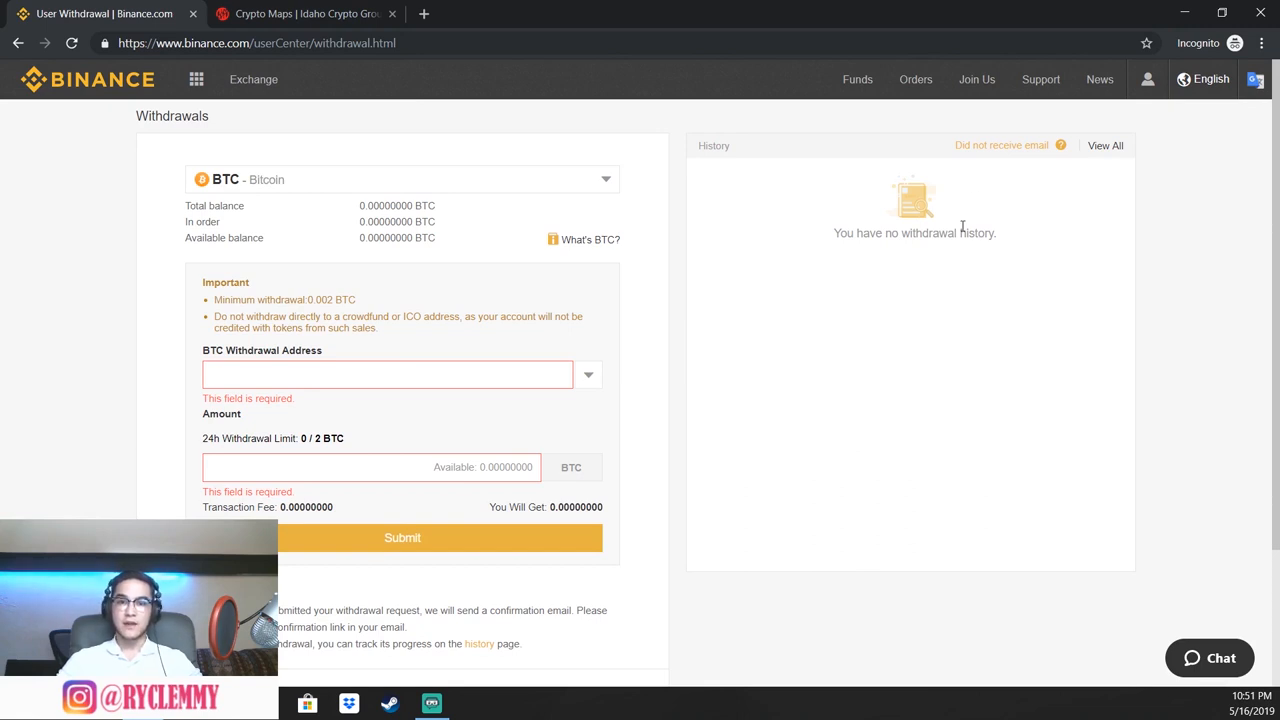
mouse_move(856, 204)
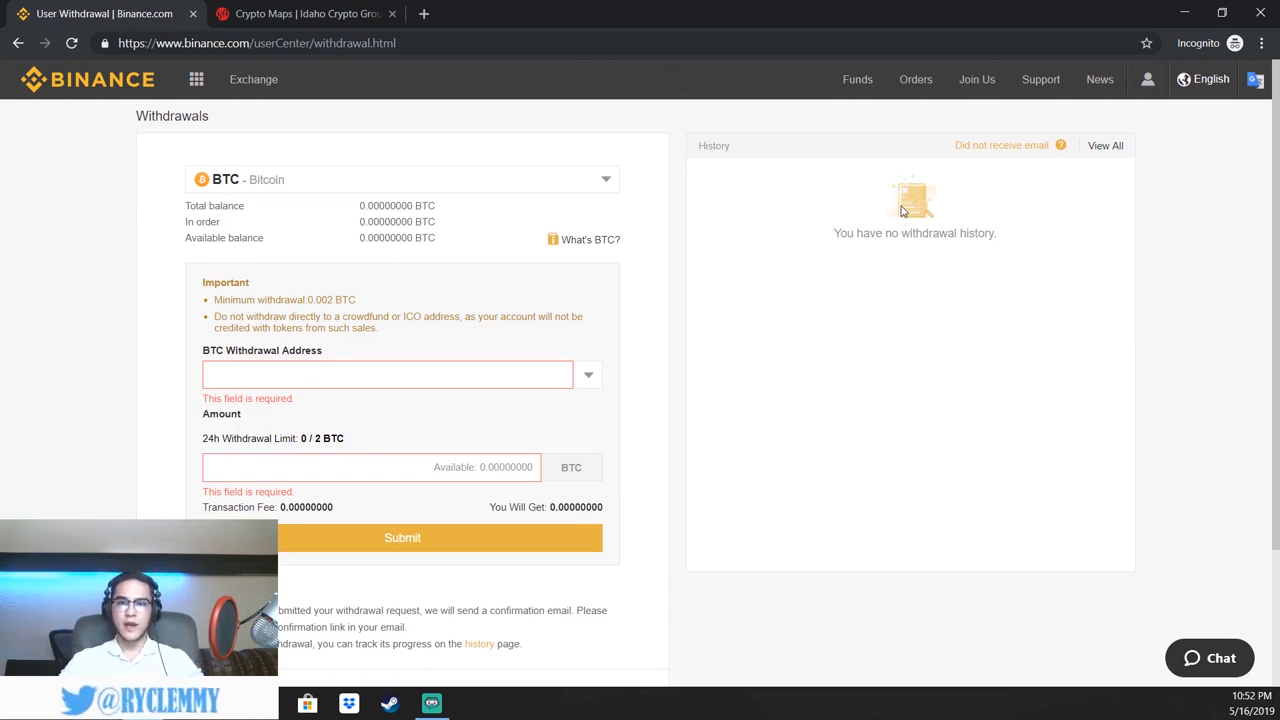
mouse_move(870, 178)
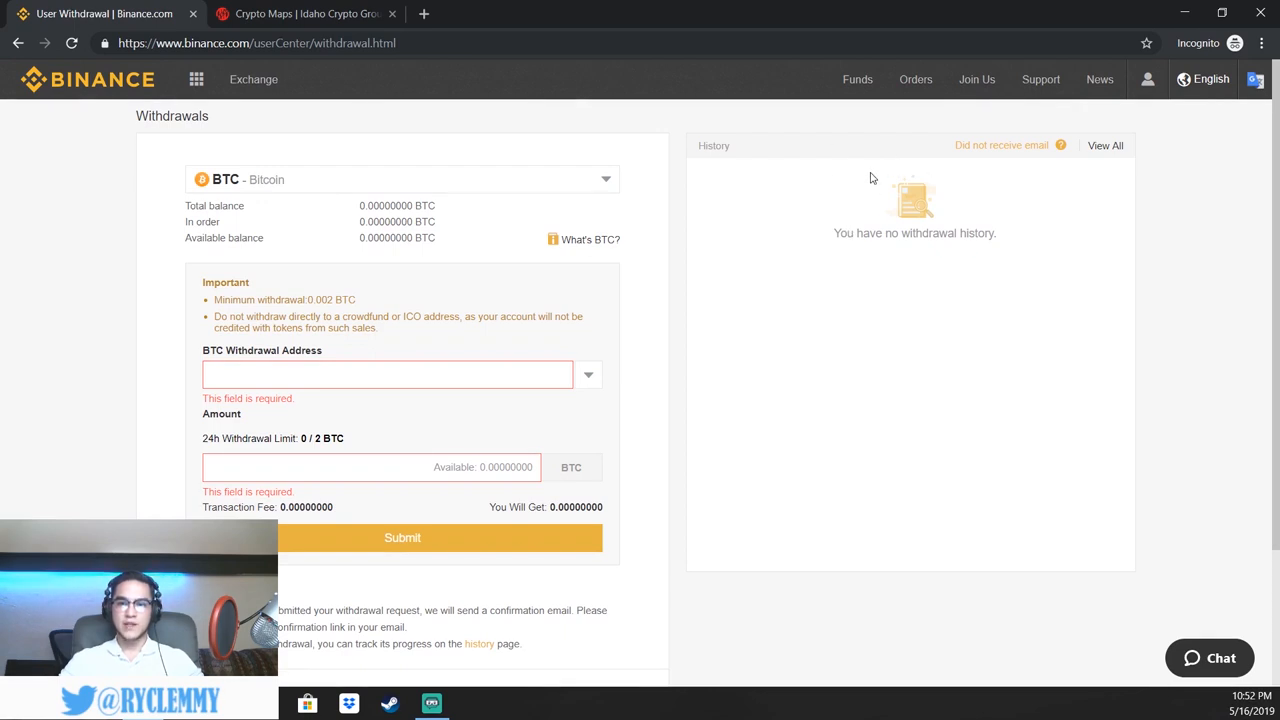
mouse_move(850, 184)
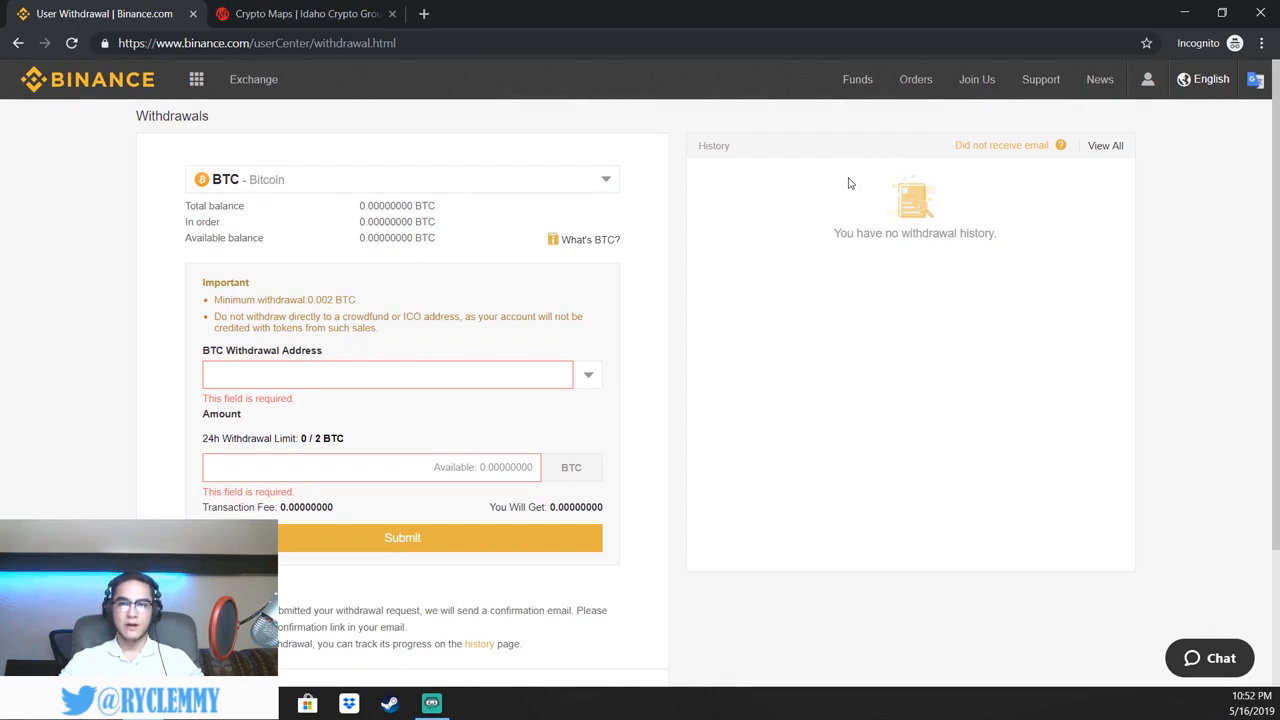
mouse_move(852, 168)
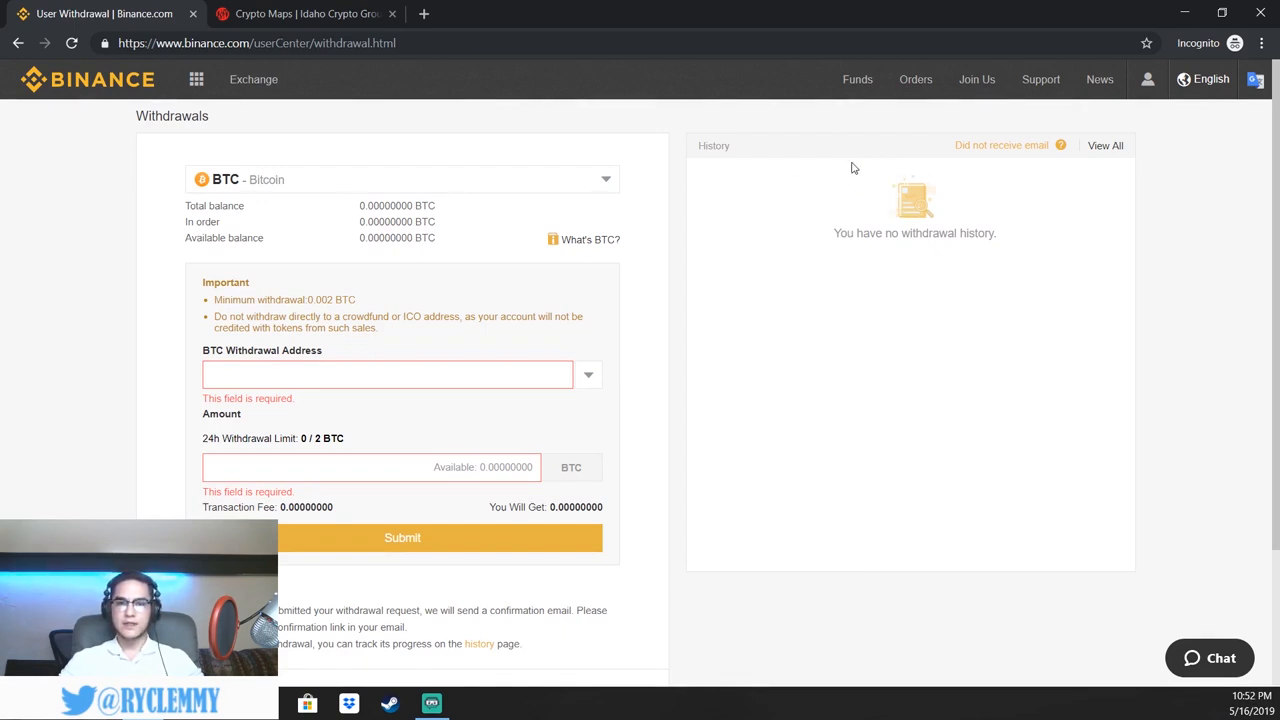
mouse_move(408, 396)
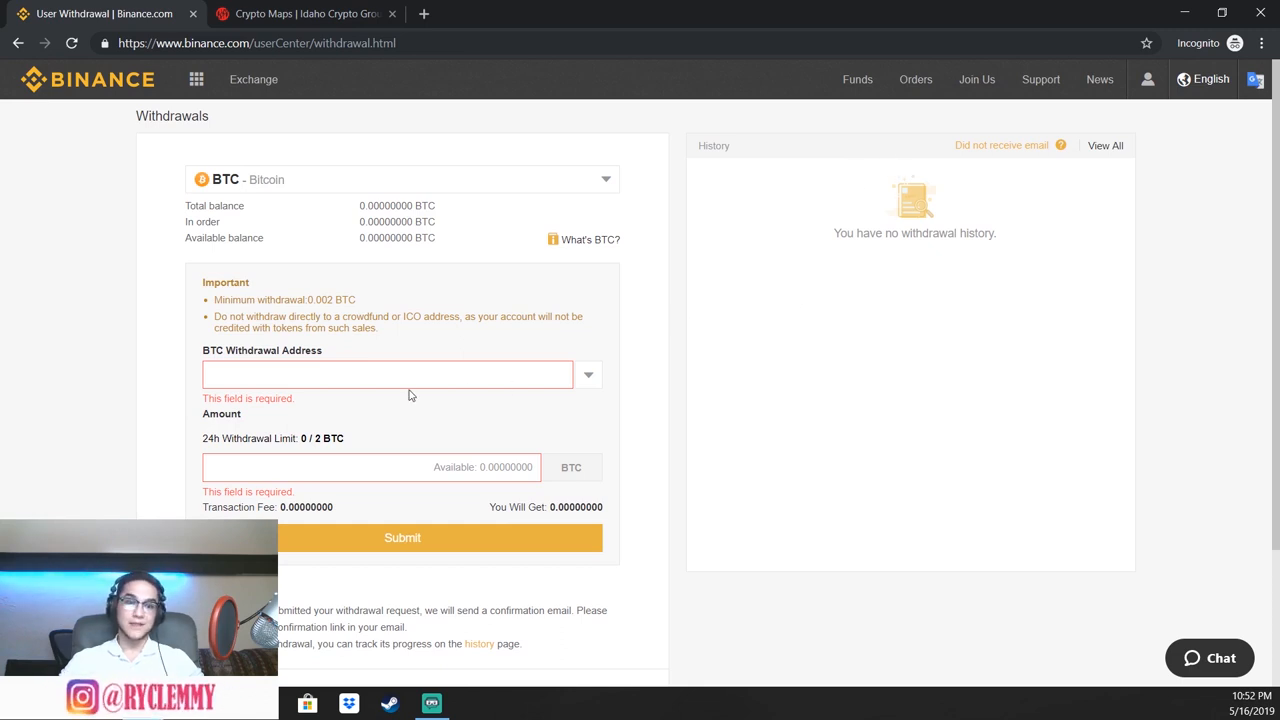